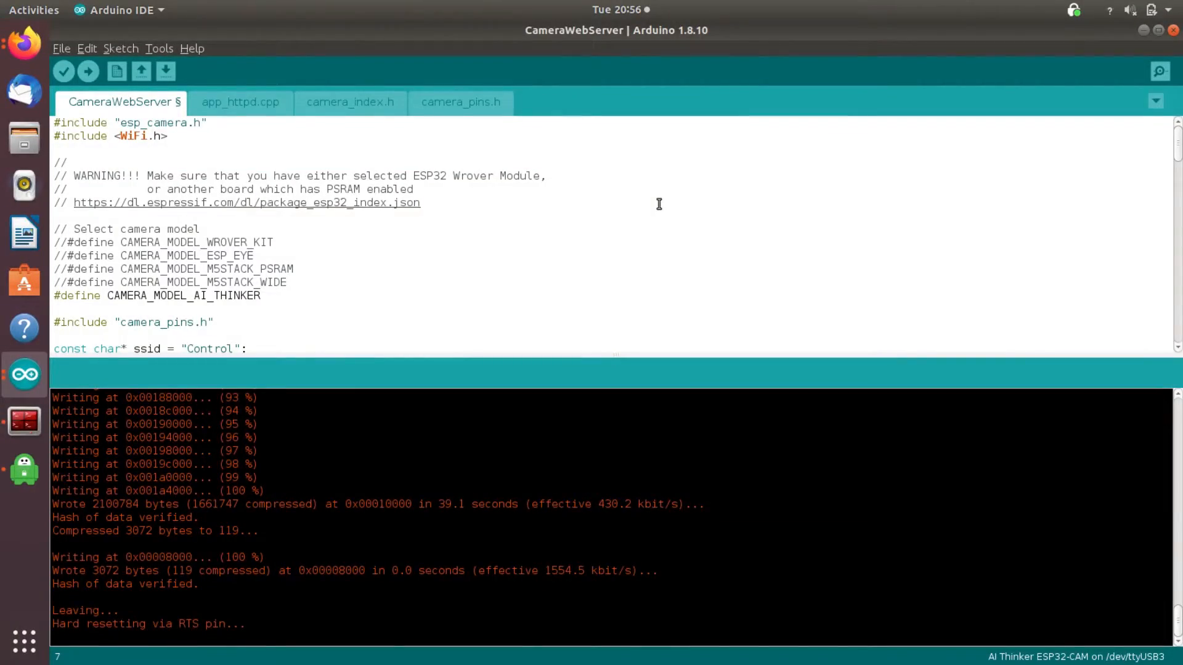
Review the extra board manager URLs list in the IDE preferences
left_click(419, 202)
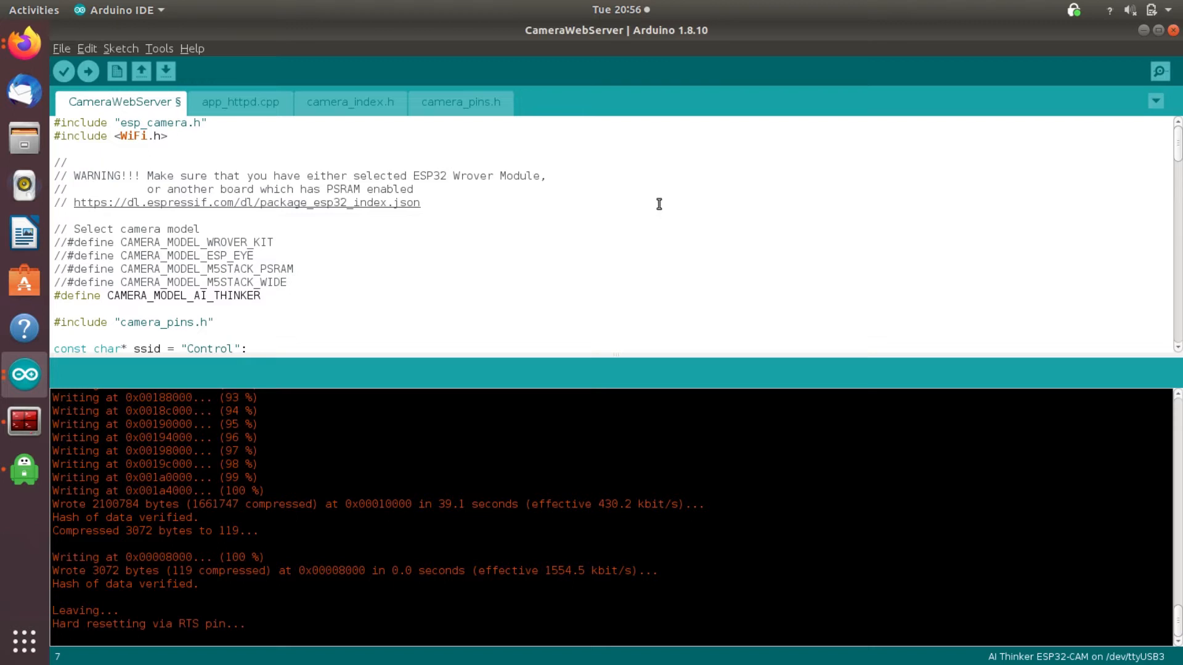
mouse_move(381, 225)
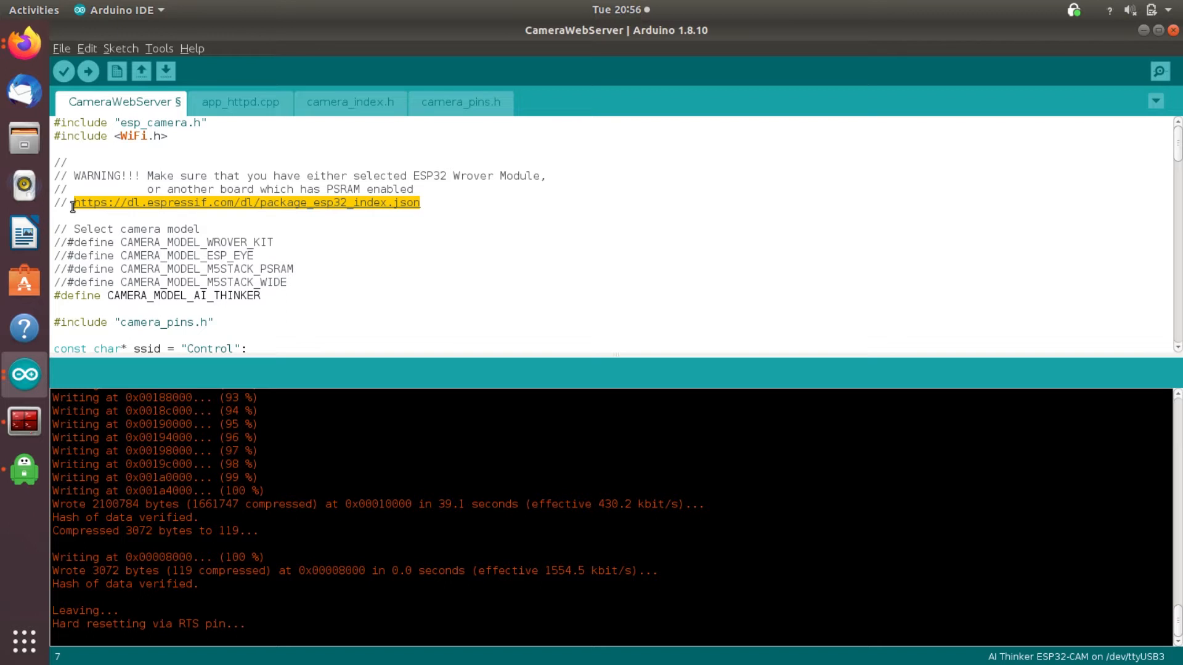
left_click(60, 48)
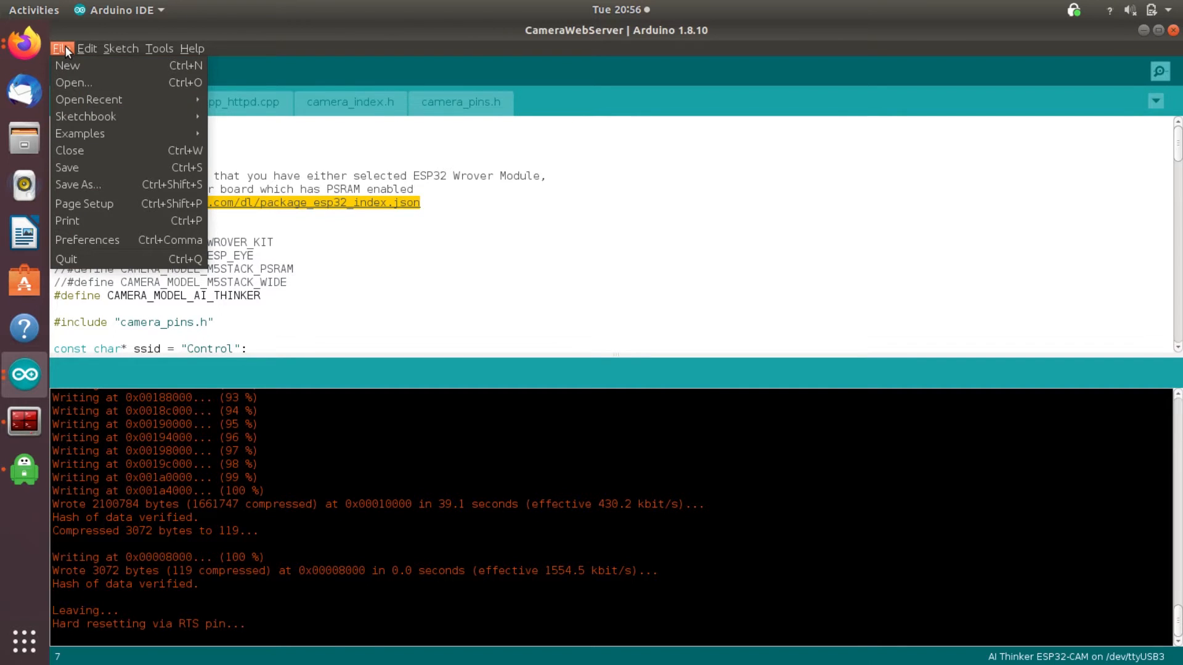
left_click(86, 240)
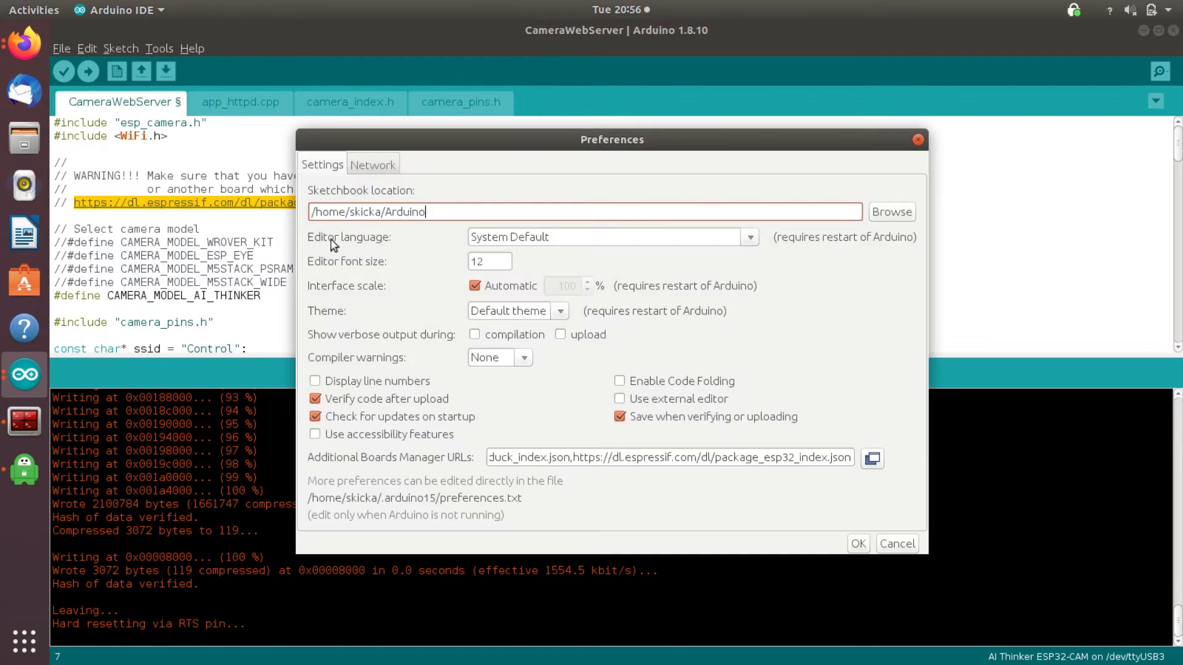
mouse_move(327, 466)
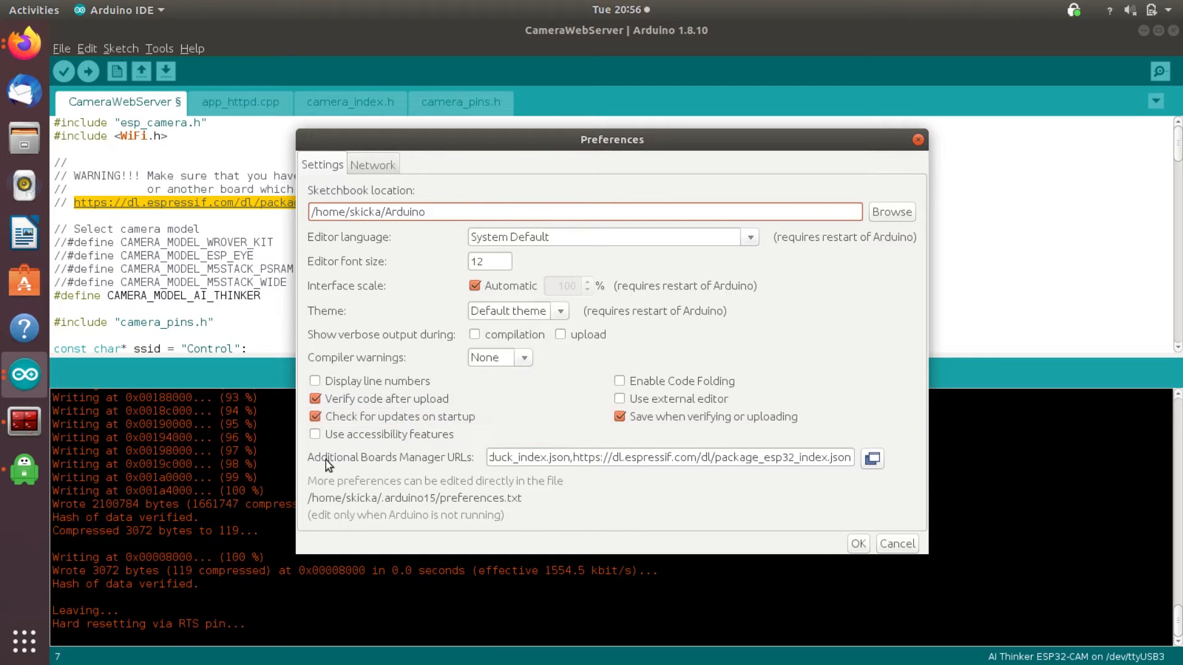
mouse_move(501, 450)
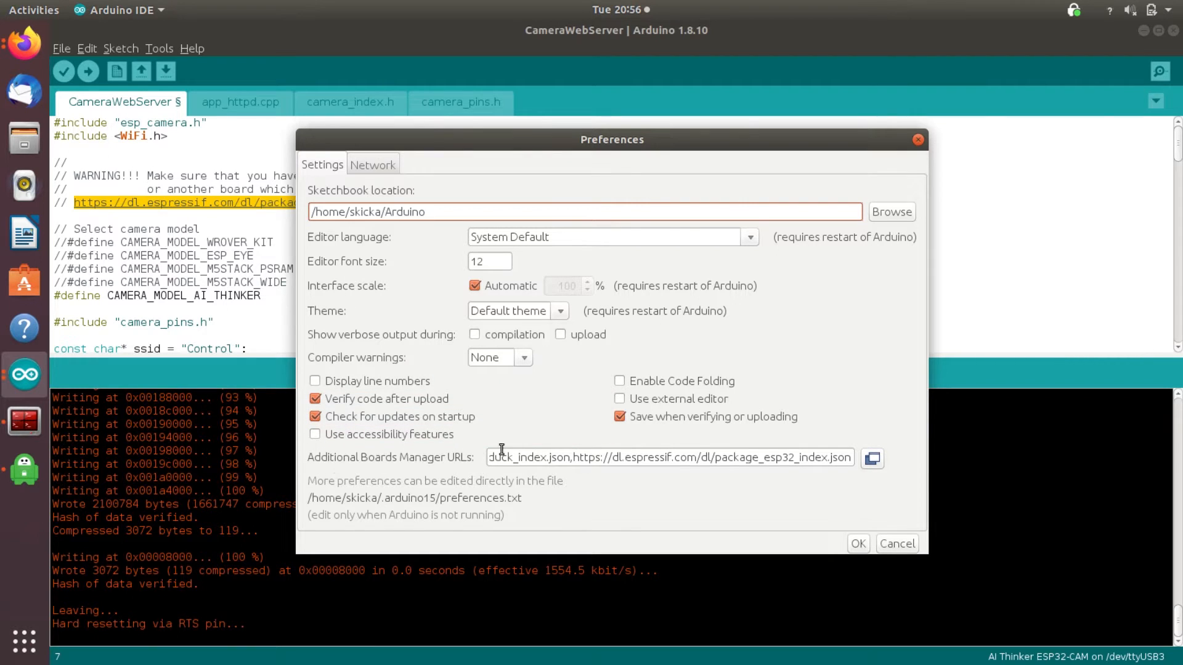
left_click(872, 458)
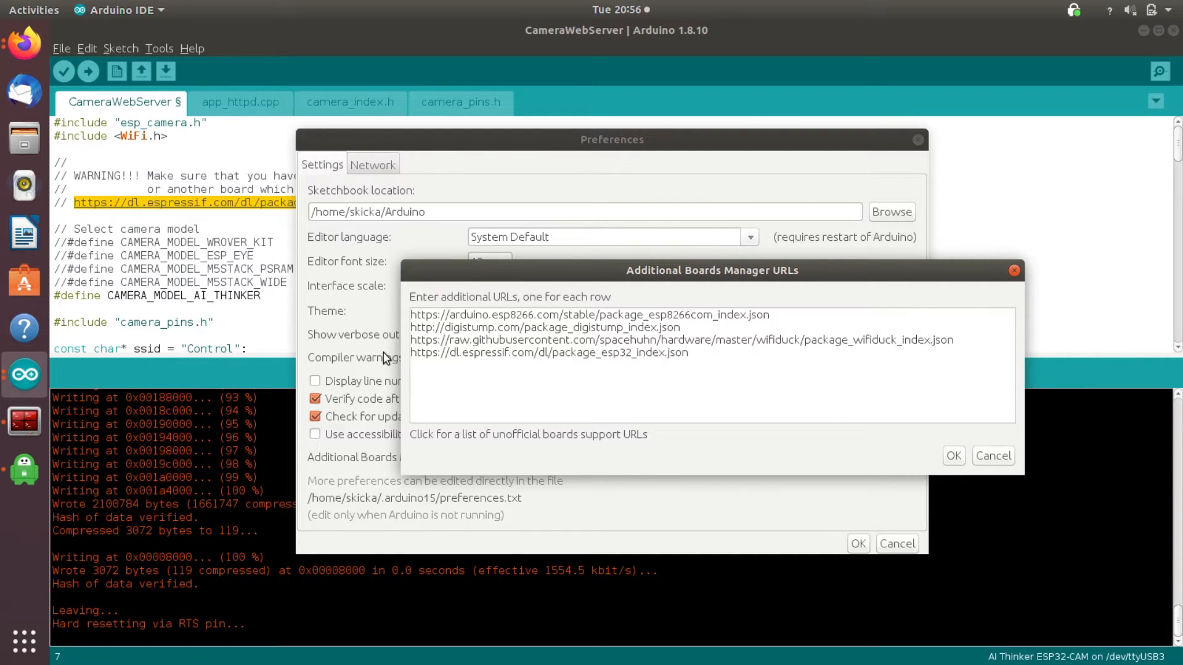
left_click(952, 456)
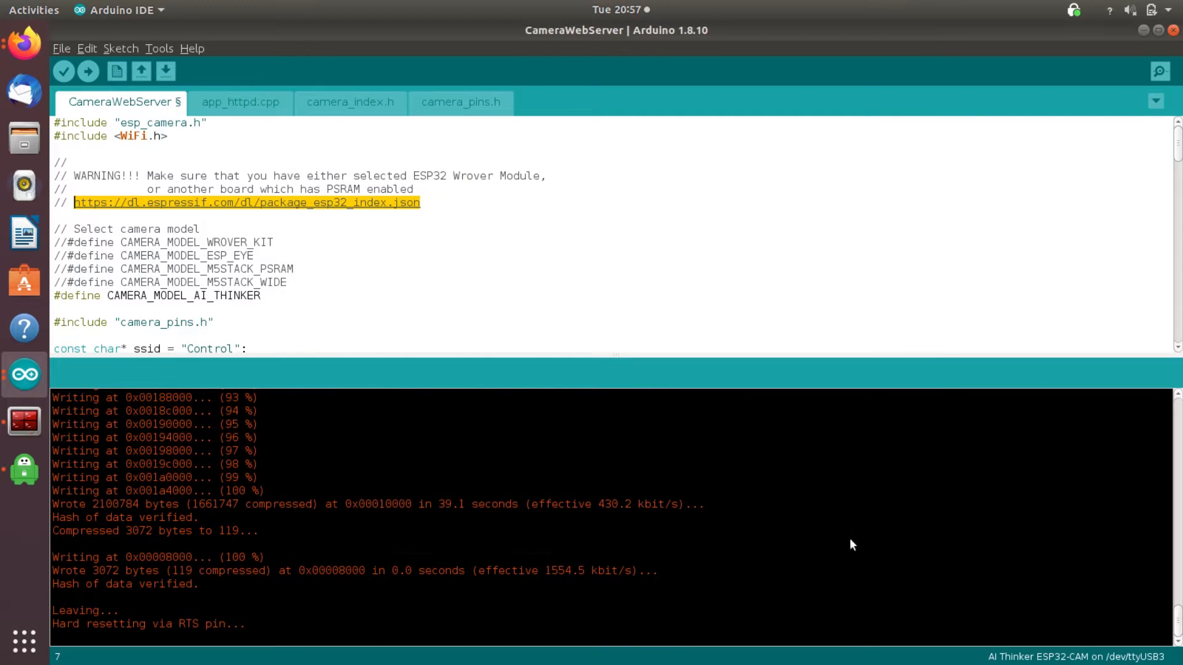
Check the Boards Manager for the installed esp32 package
left_click(159, 48)
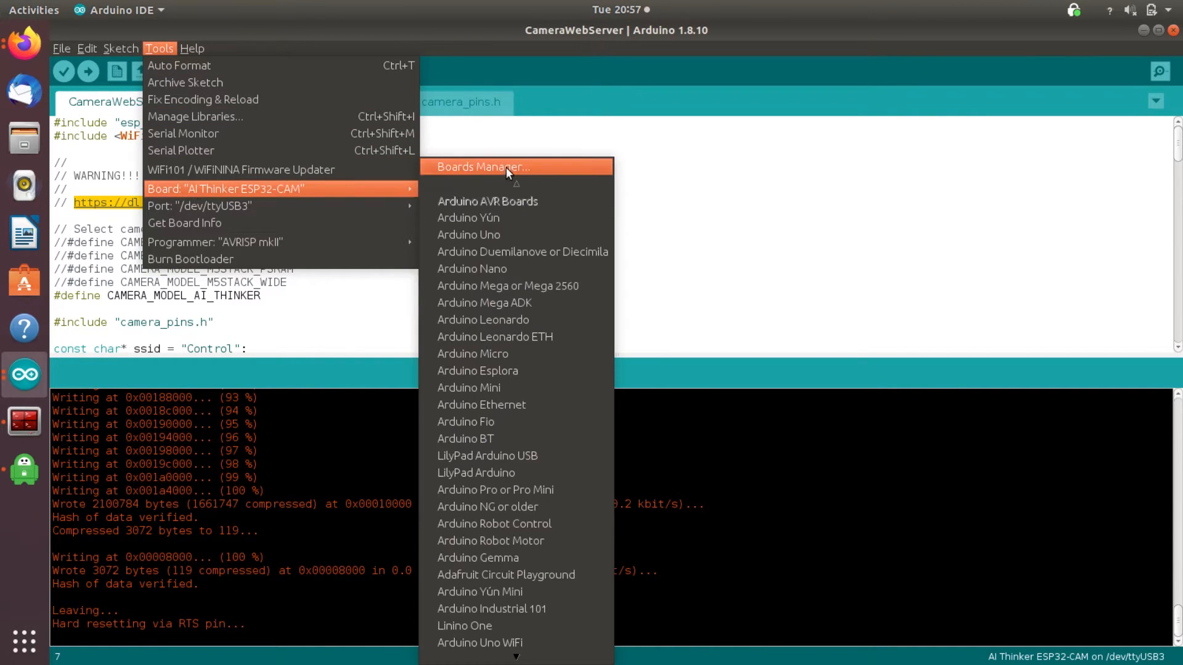
left_click(483, 166)
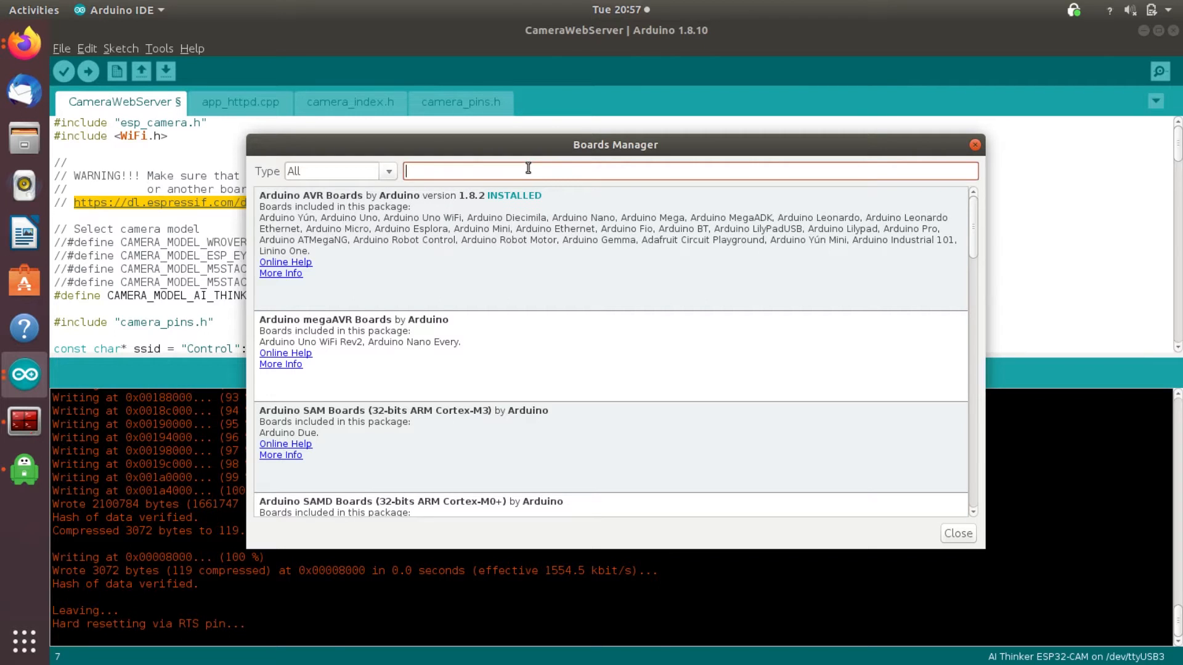
type("esp32")
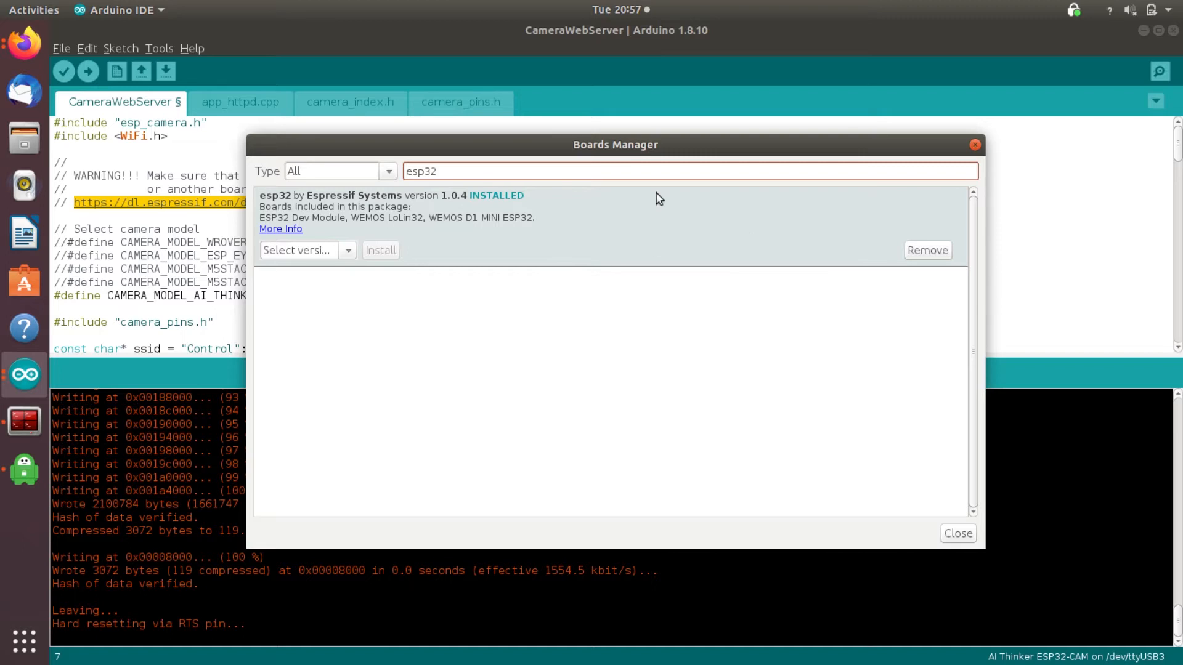
mouse_move(428, 240)
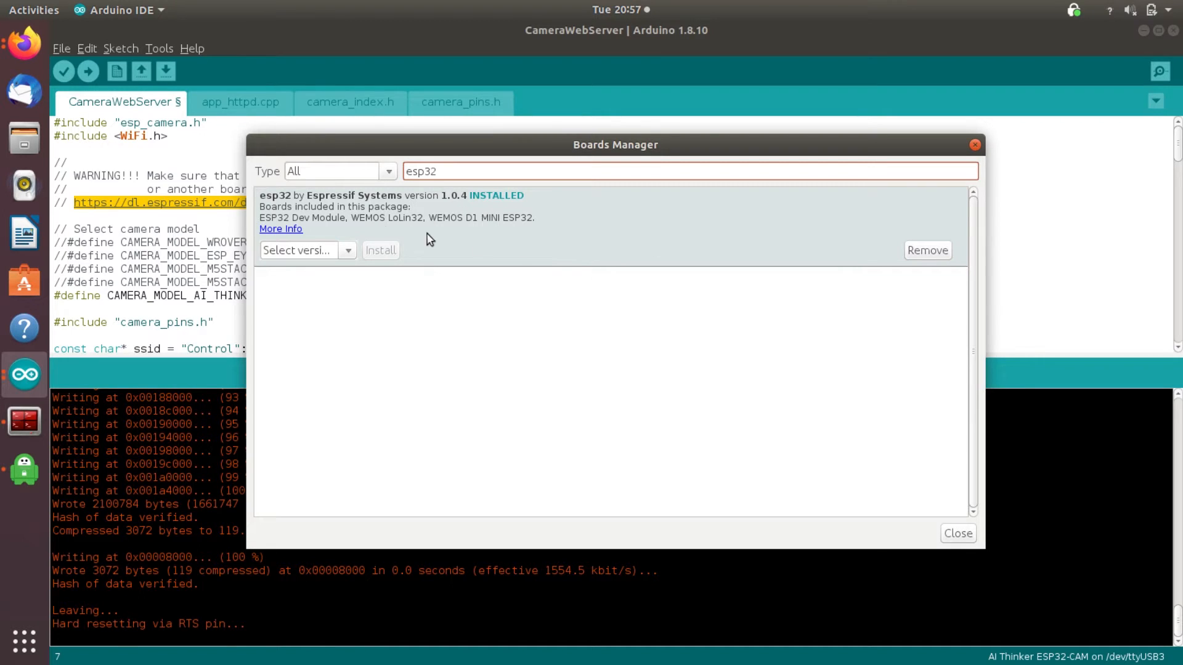
mouse_move(891, 255)
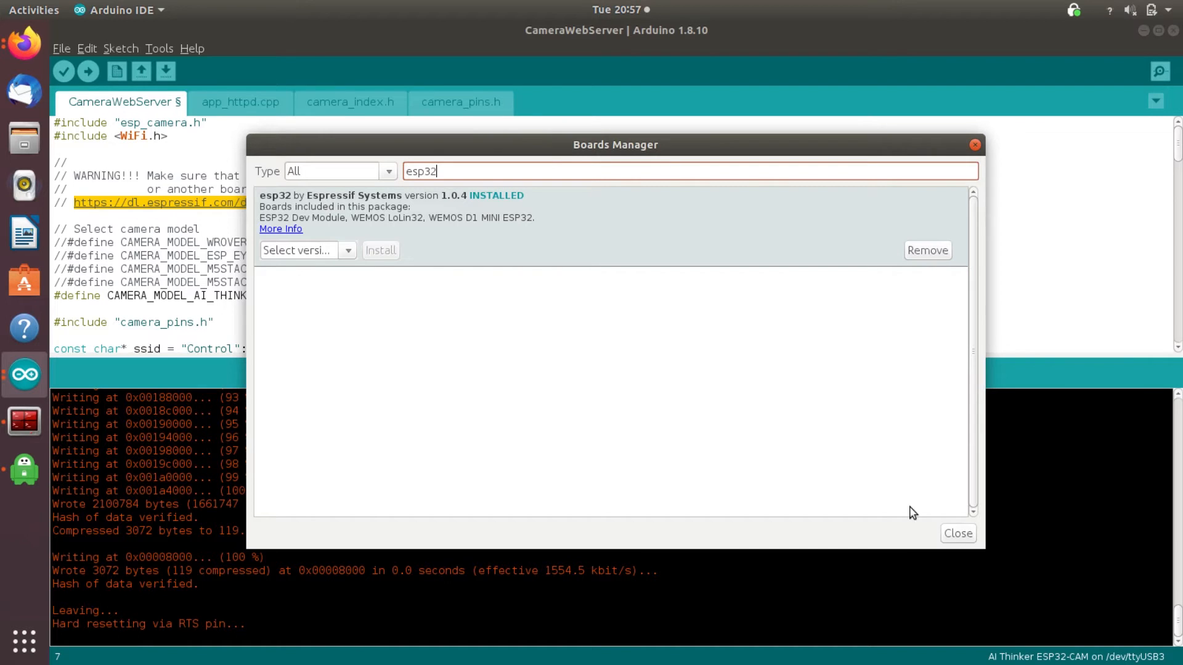
mouse_move(927, 250)
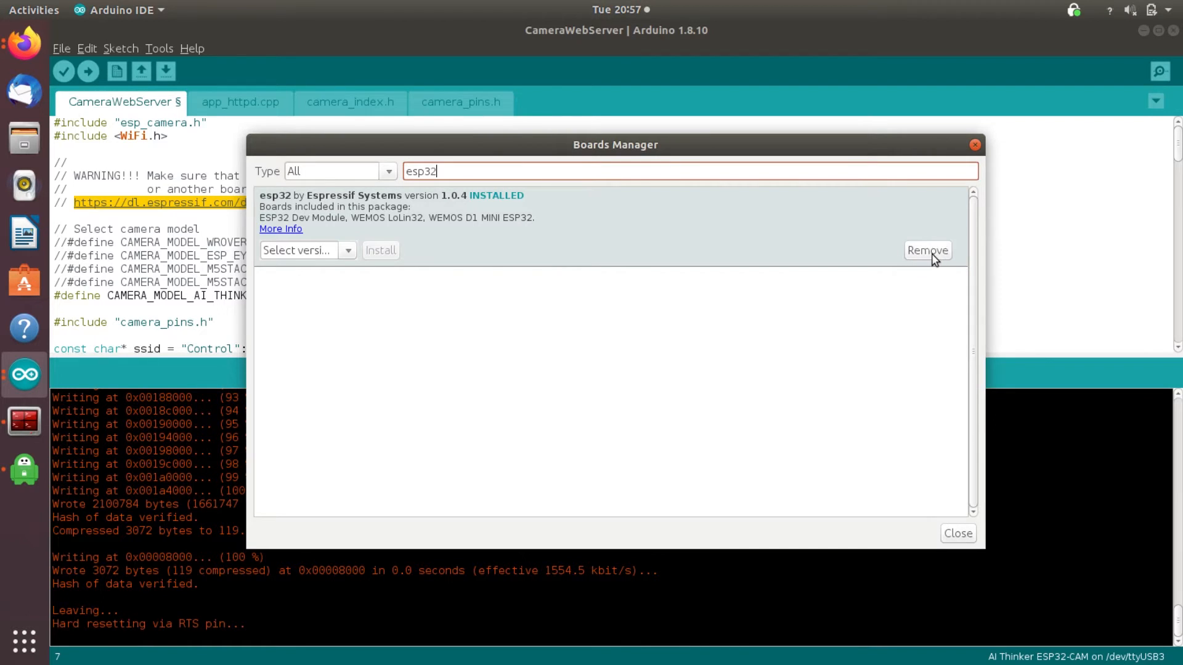
mouse_move(921, 545)
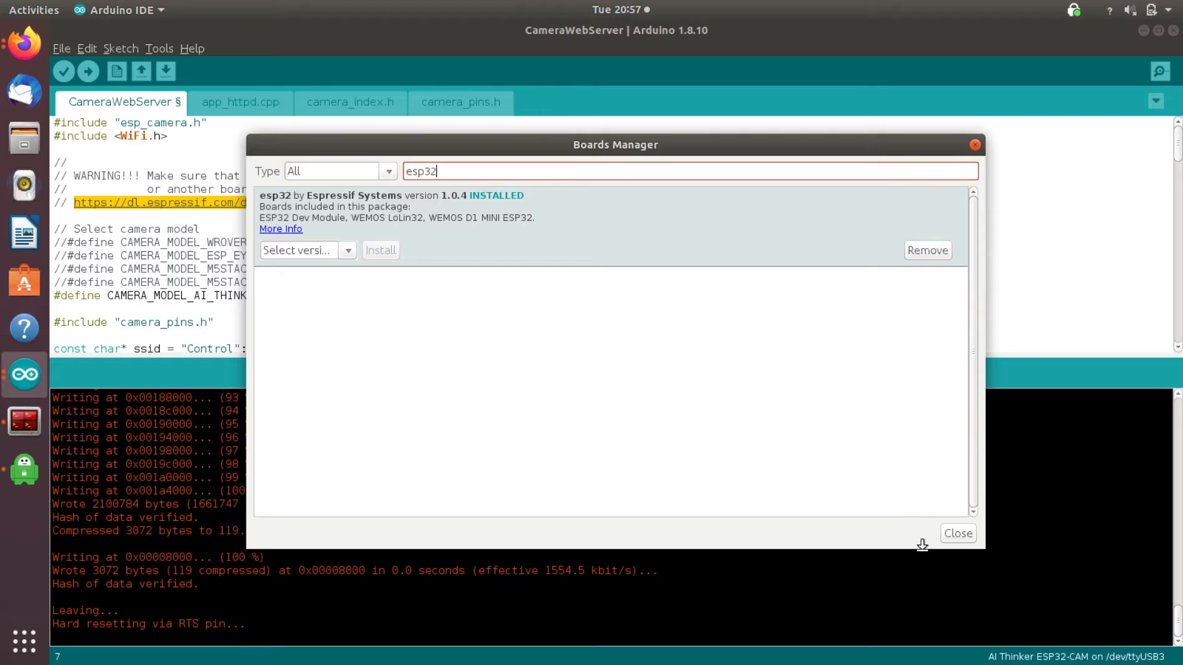
left_click(956, 534)
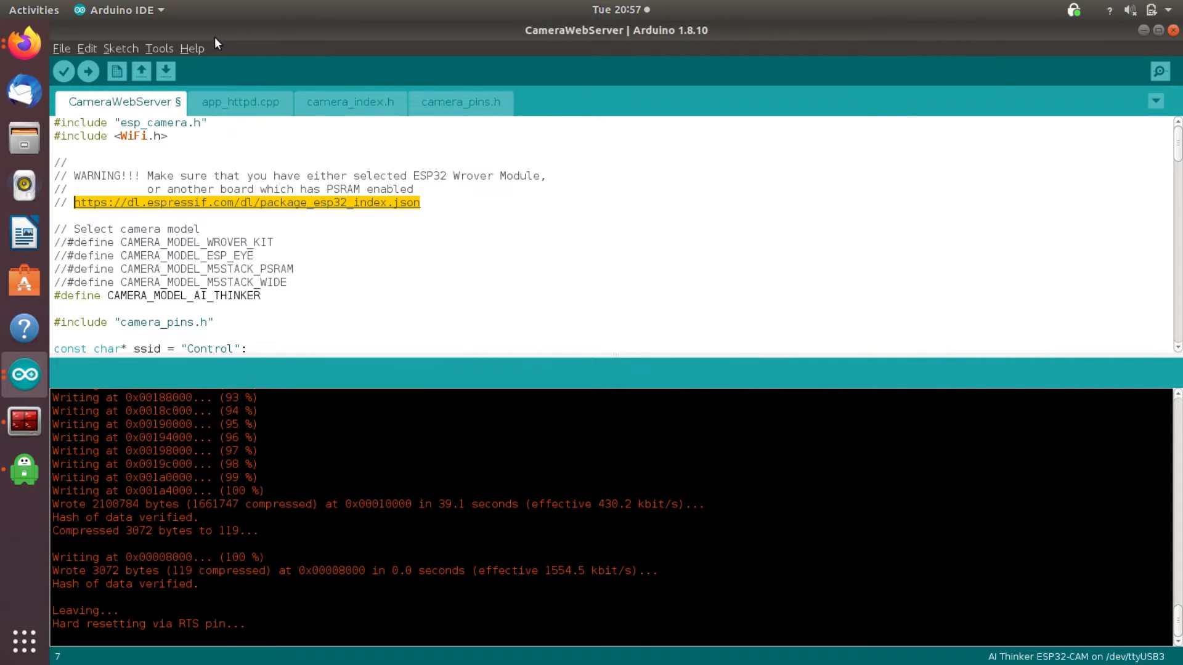
left_click(159, 48)
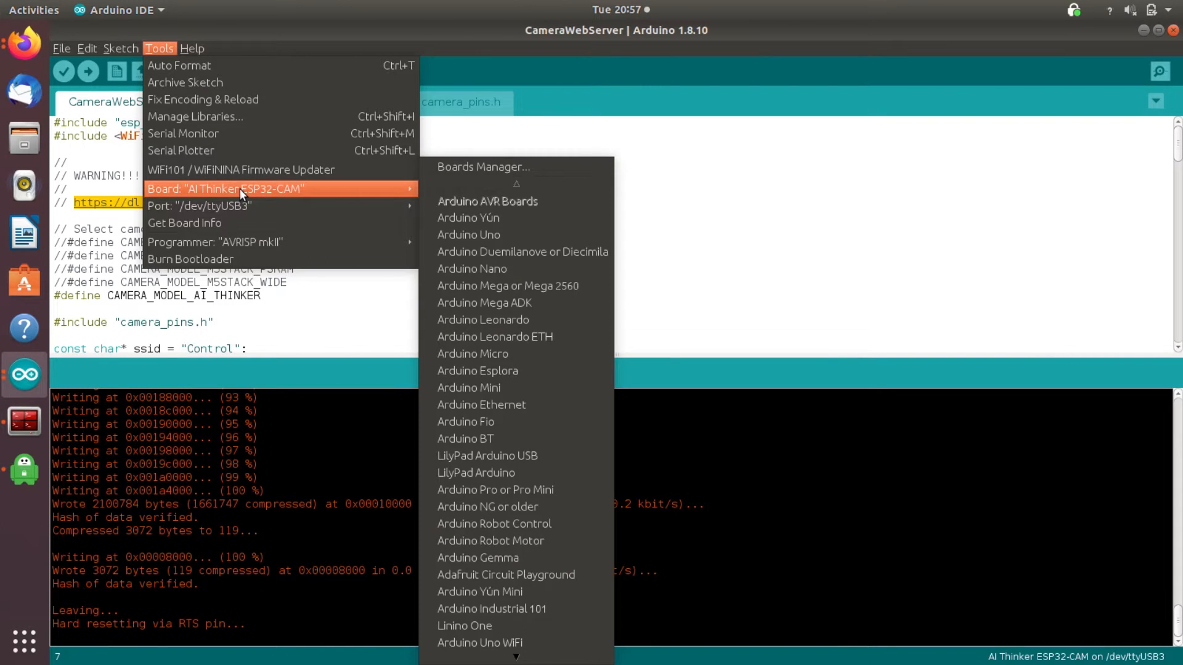
mouse_move(297, 197)
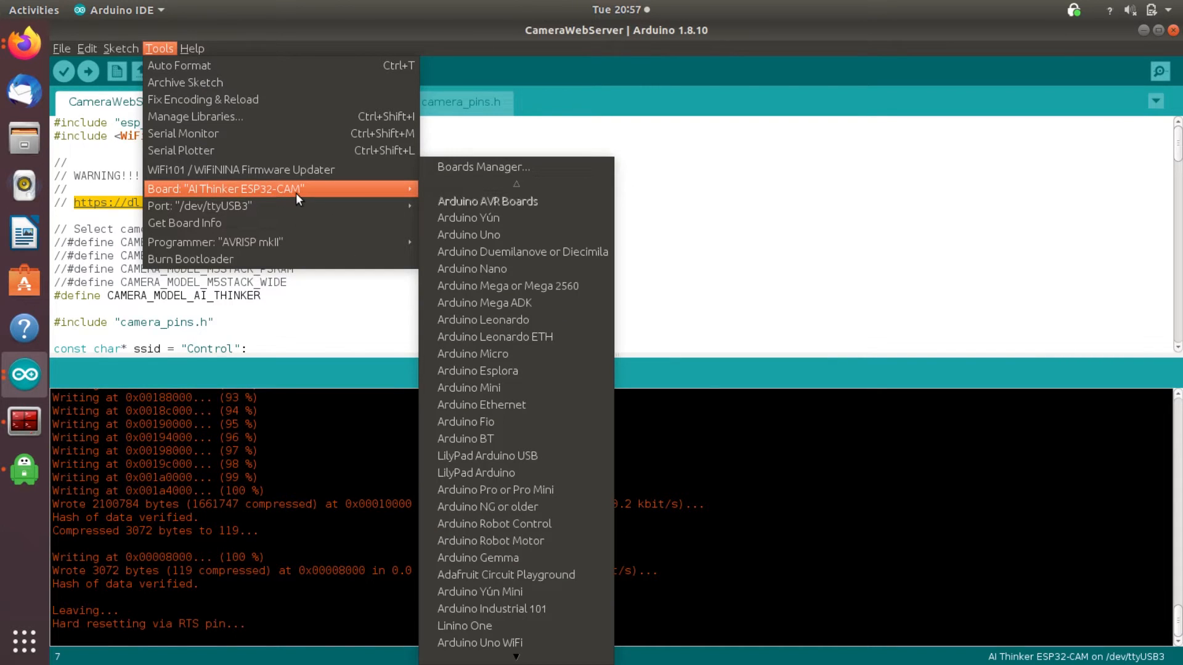
Browse the examples menu and inspect the sketch's WiFi SSID and password values
left_click(86, 48)
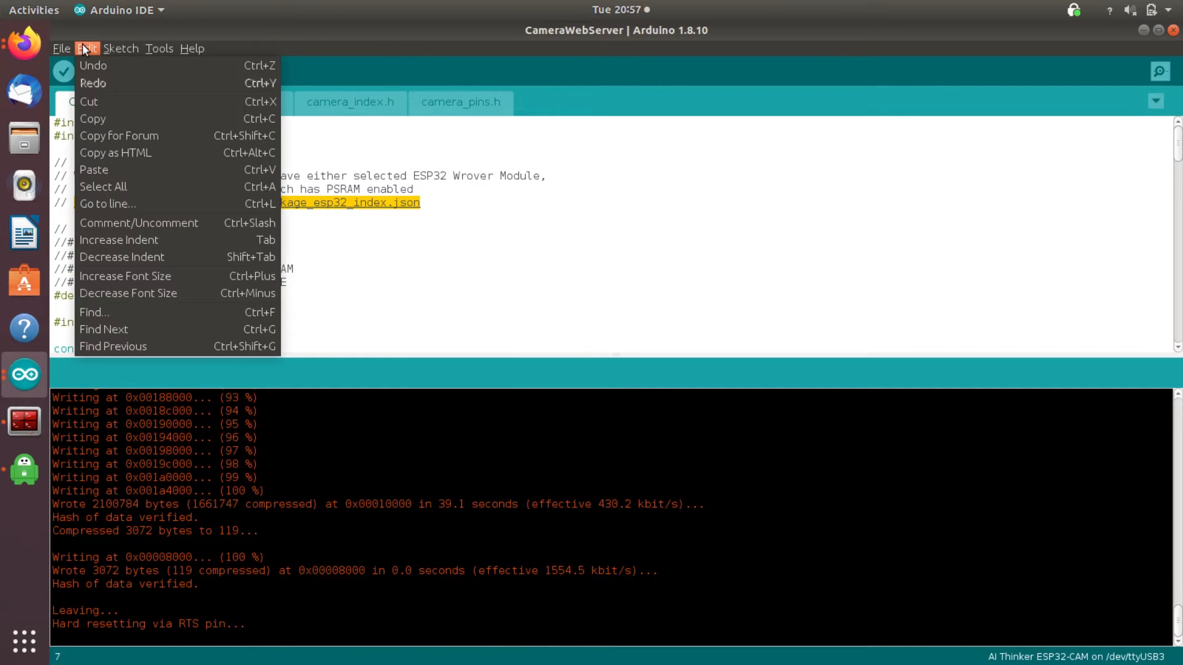
left_click(60, 49)
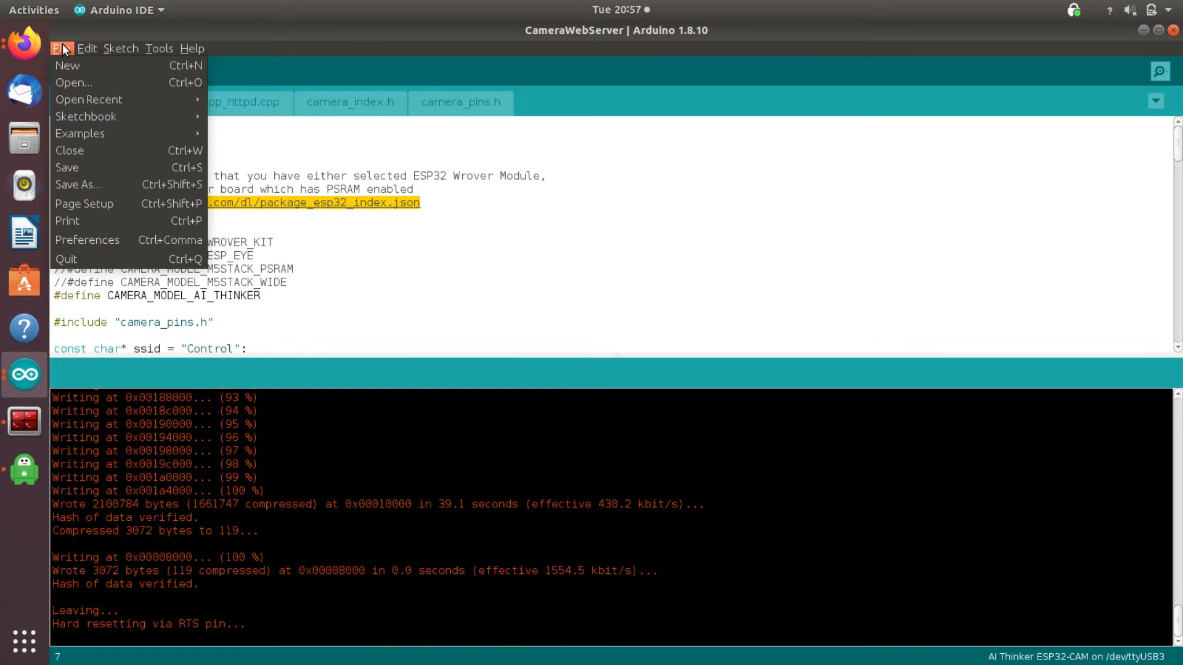
mouse_move(232, 247)
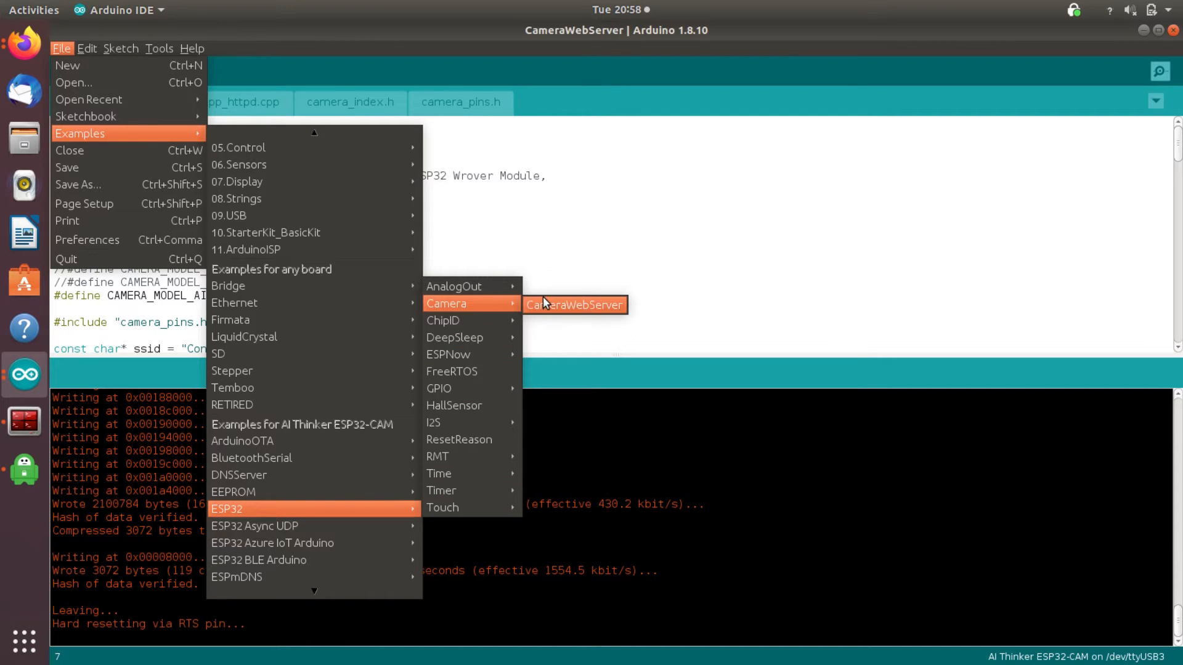
mouse_move(557, 231)
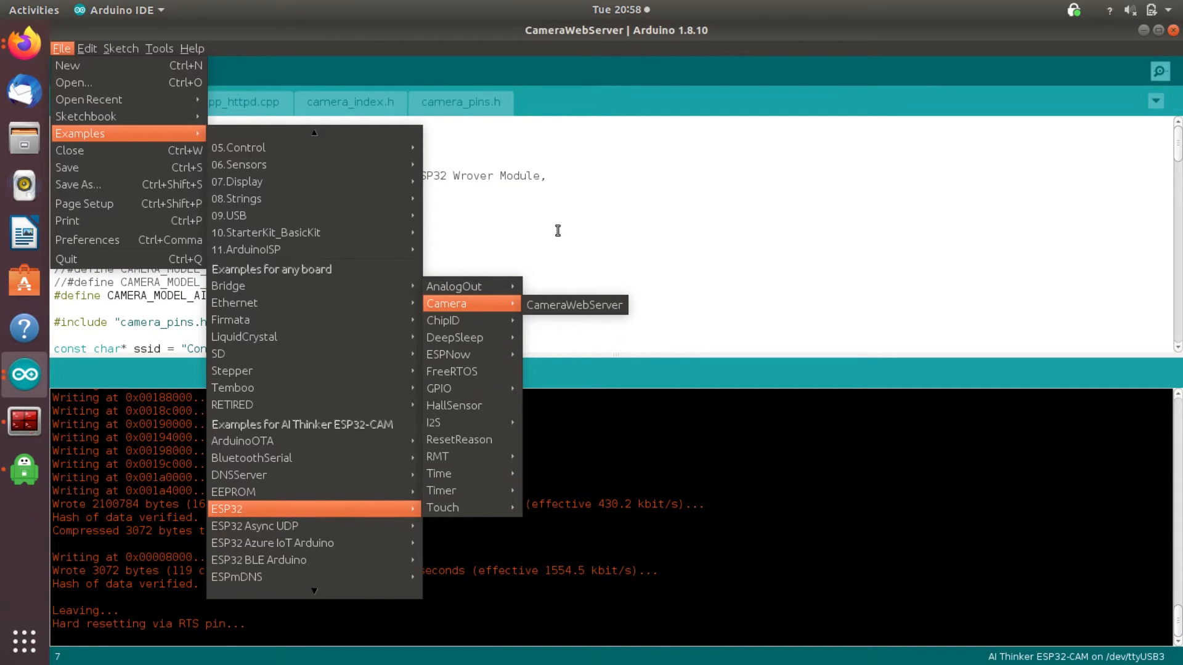
left_click(575, 305)
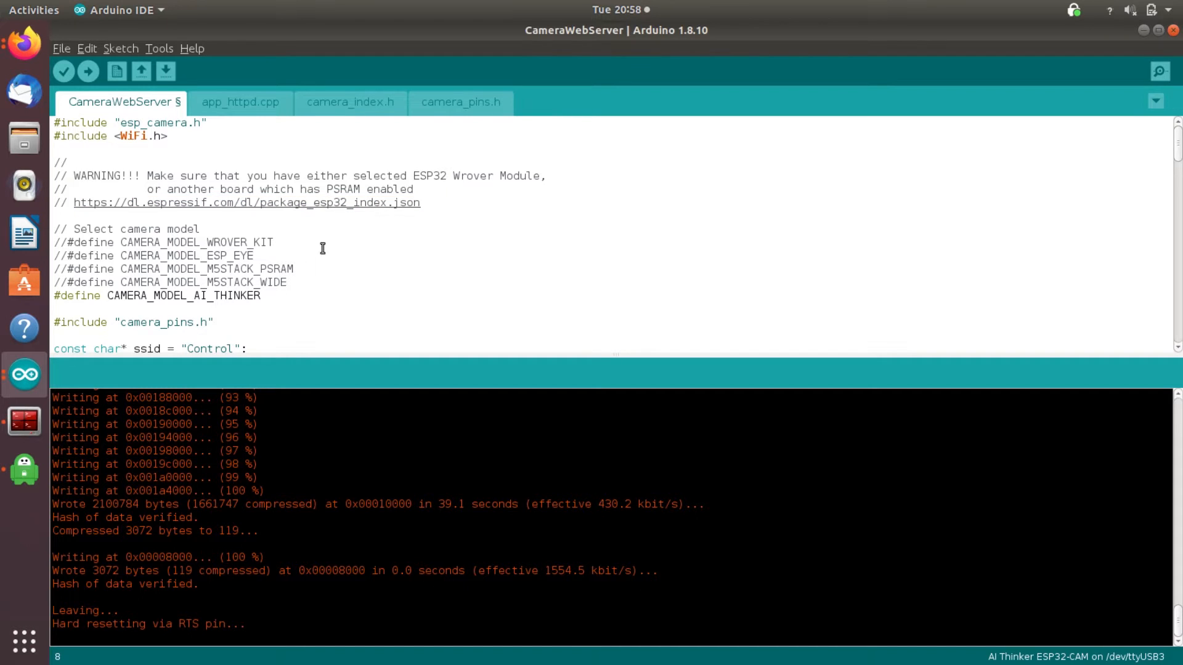
scroll("down", 3)
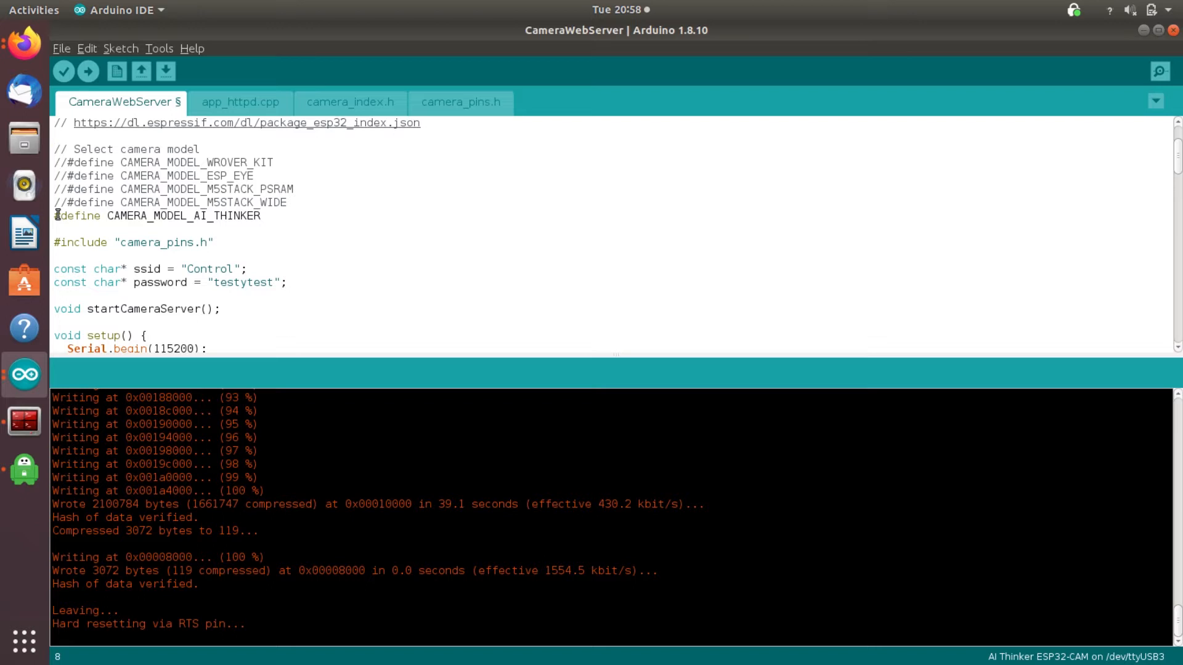
double_click(272, 203)
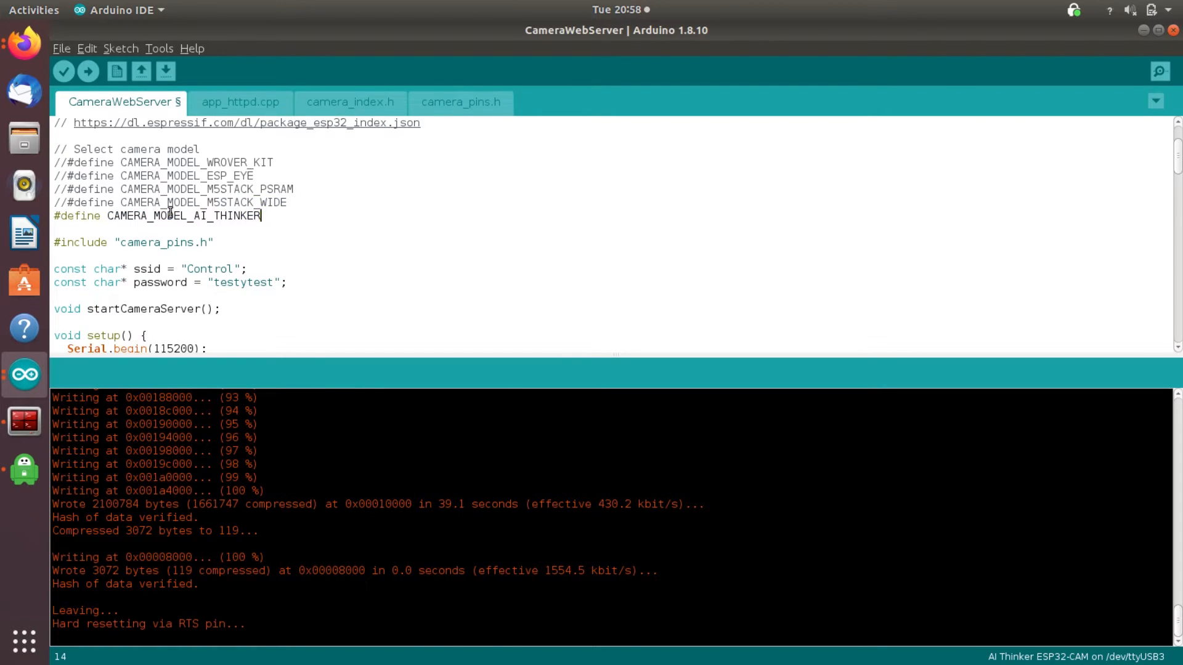
mouse_move(151, 269)
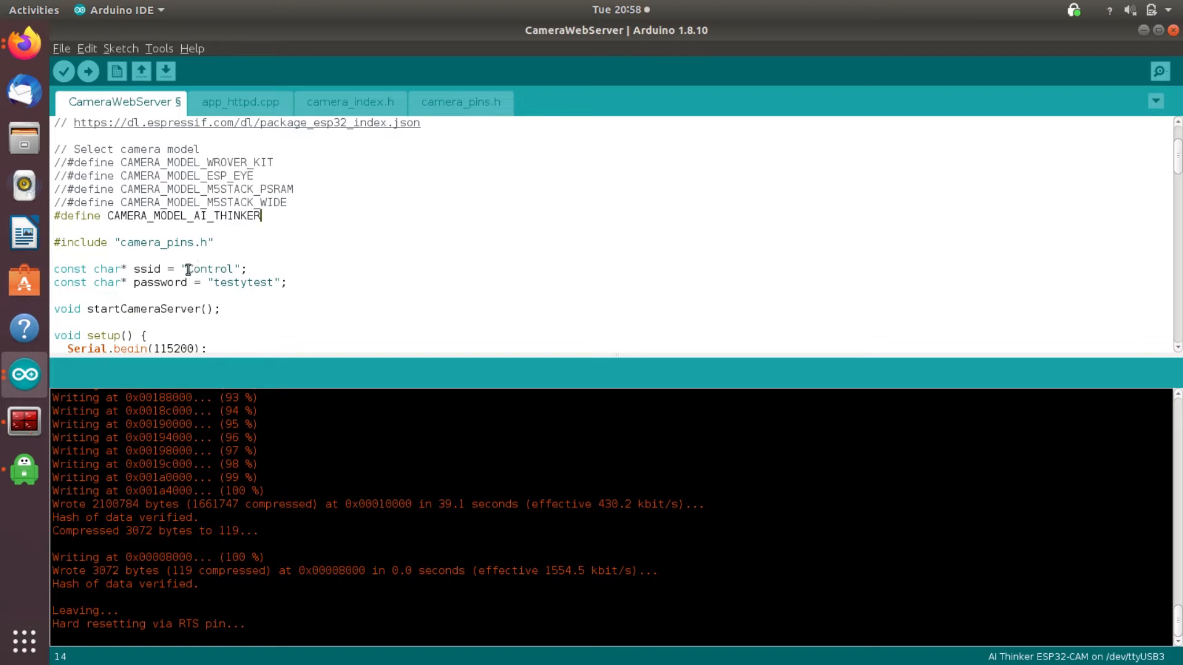
double_click(211, 268)
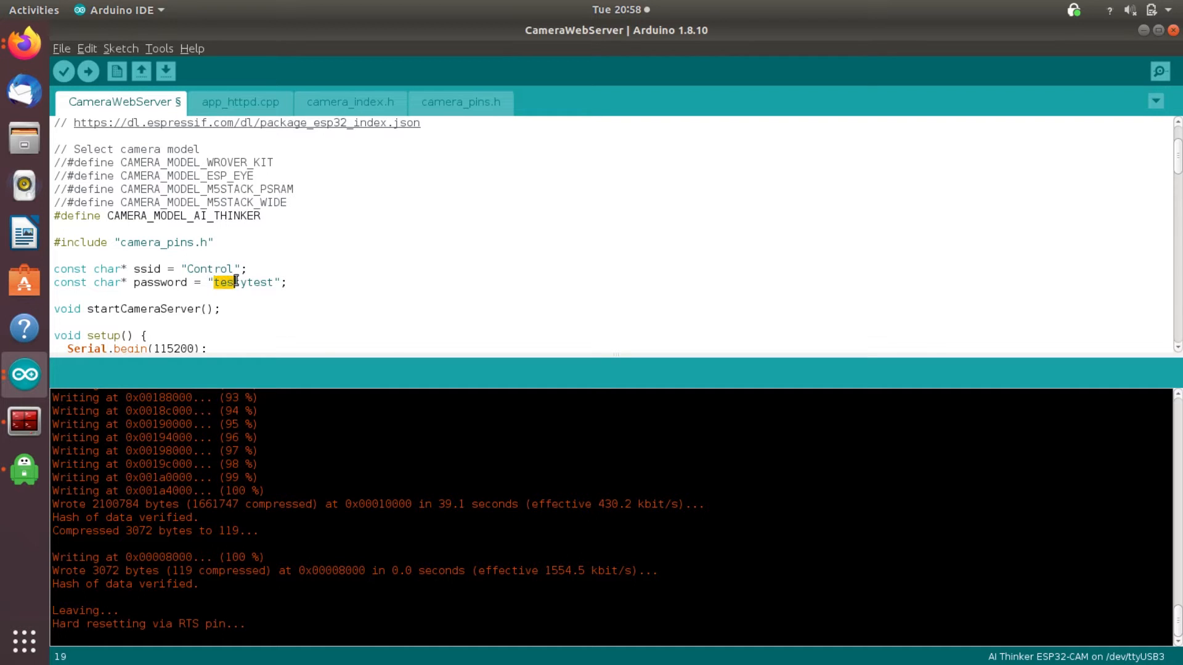
scroll("down", 3)
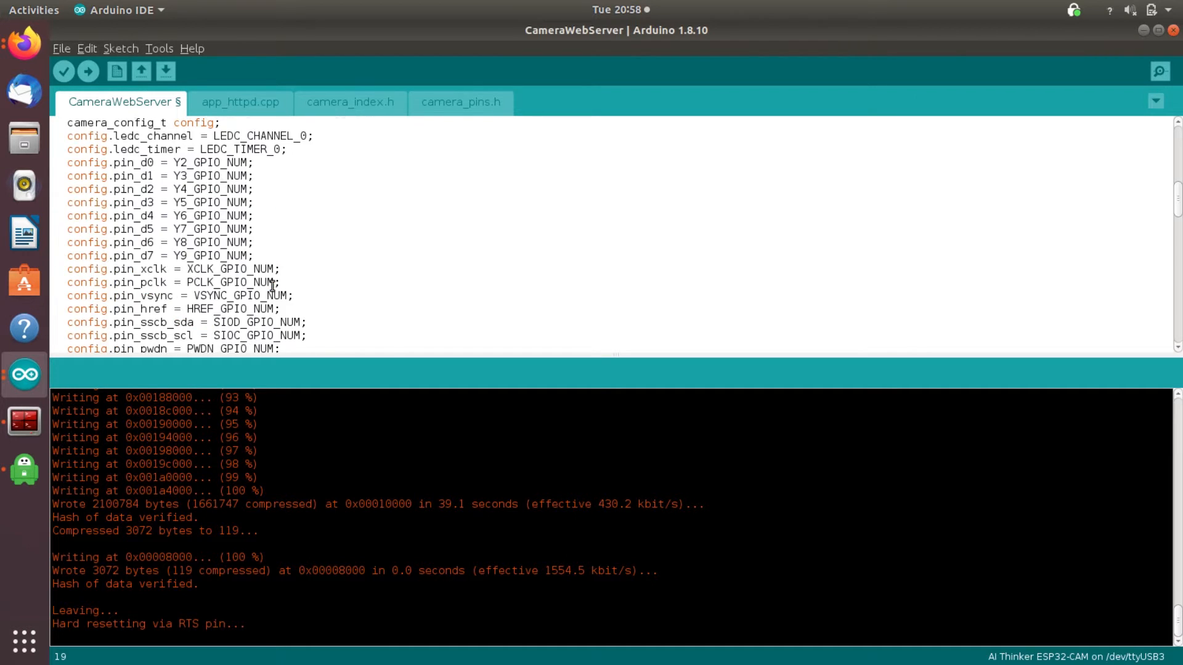
scroll("up", 3)
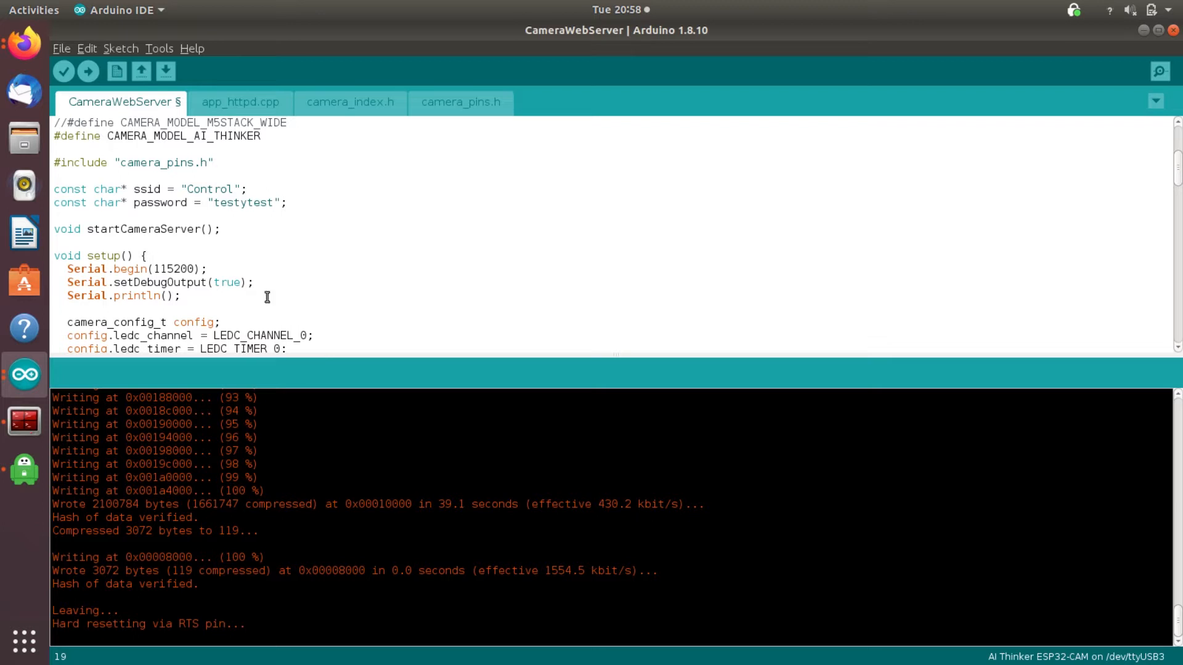
Run dmesg in Terminator to confirm the FTDI adapter is attached as ttyUSB3
left_click(24, 466)
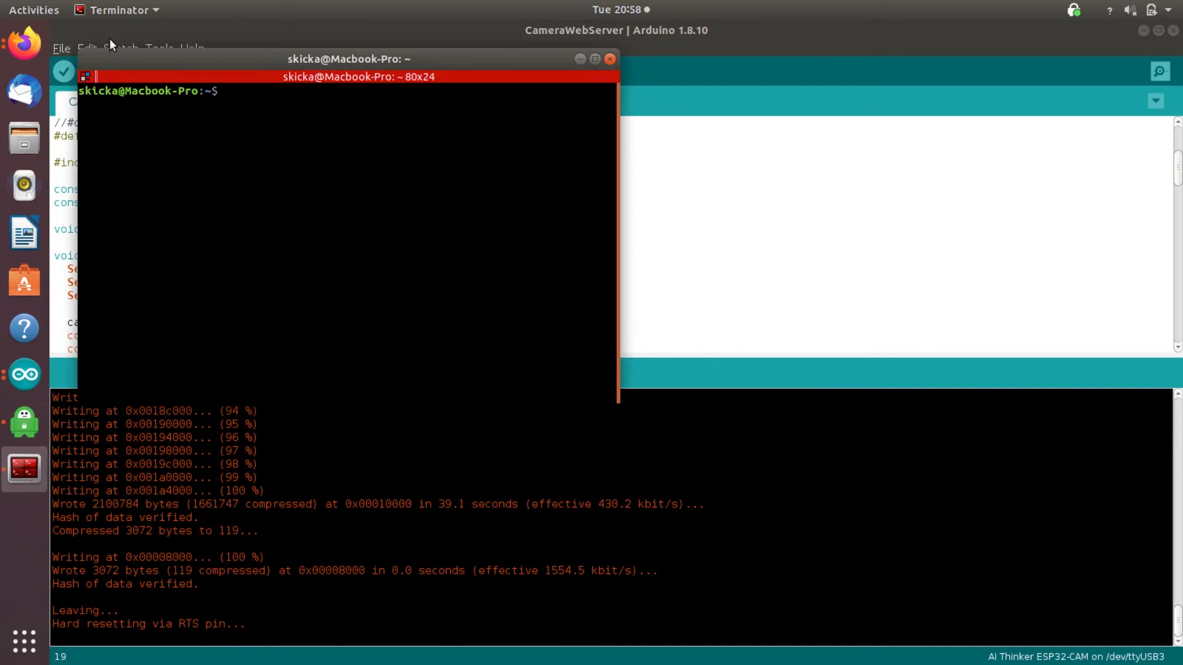
mouse_move(361, 83)
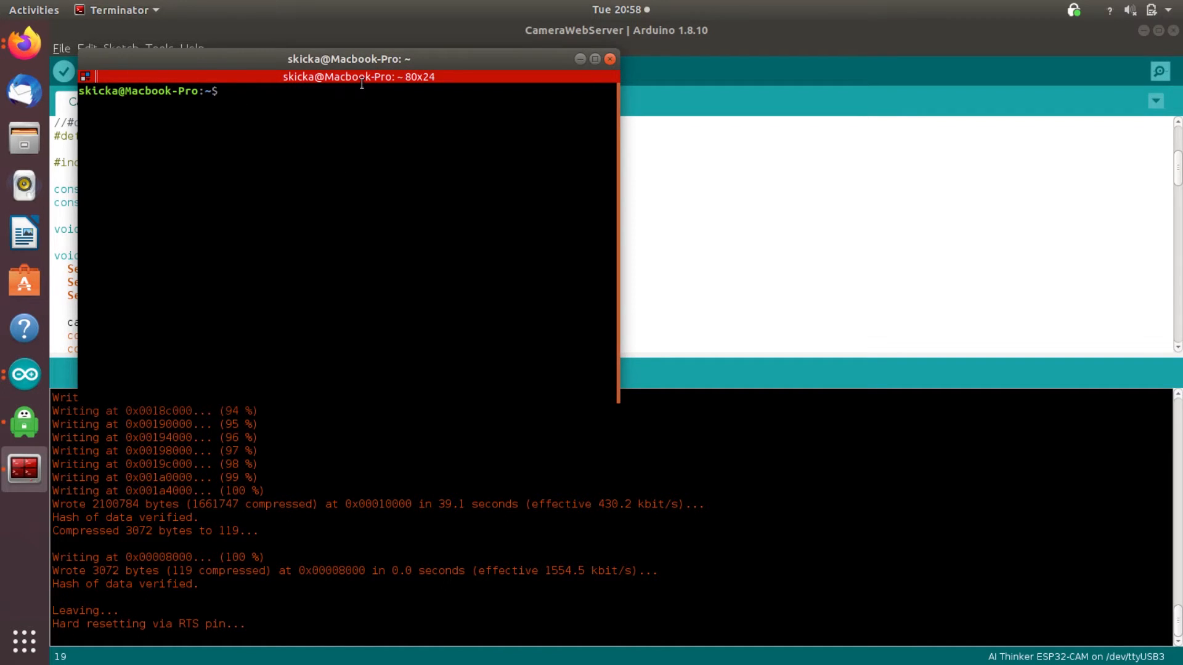
type("dme")
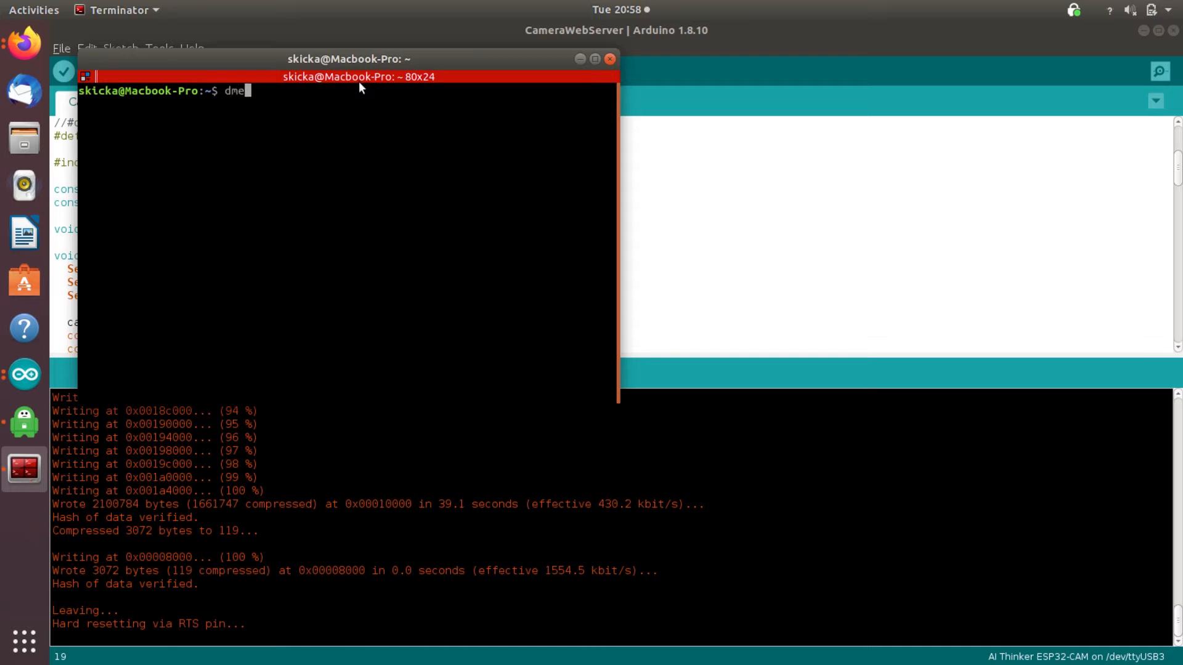
key("Return")
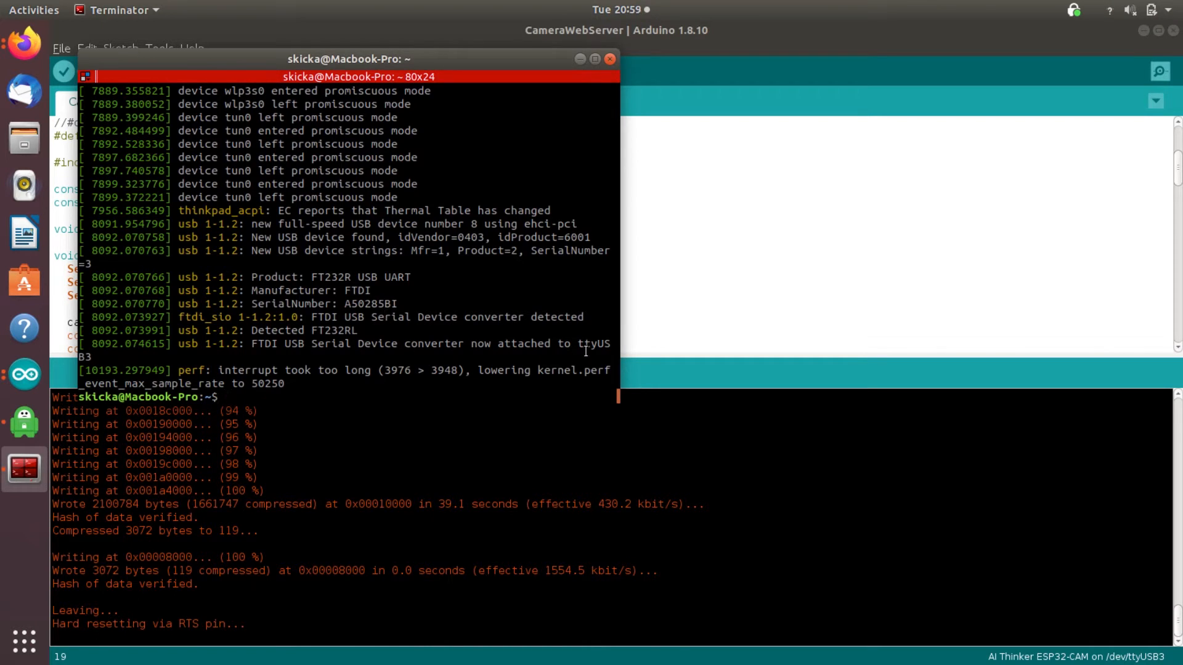
mouse_move(613, 399)
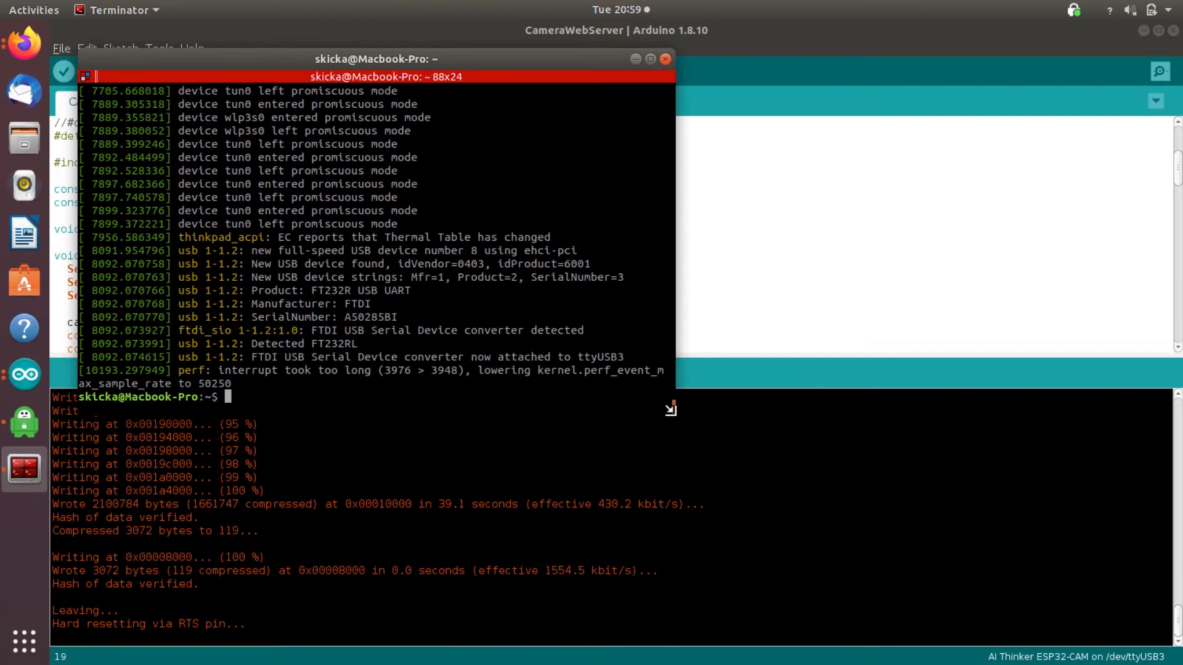
mouse_move(725, 281)
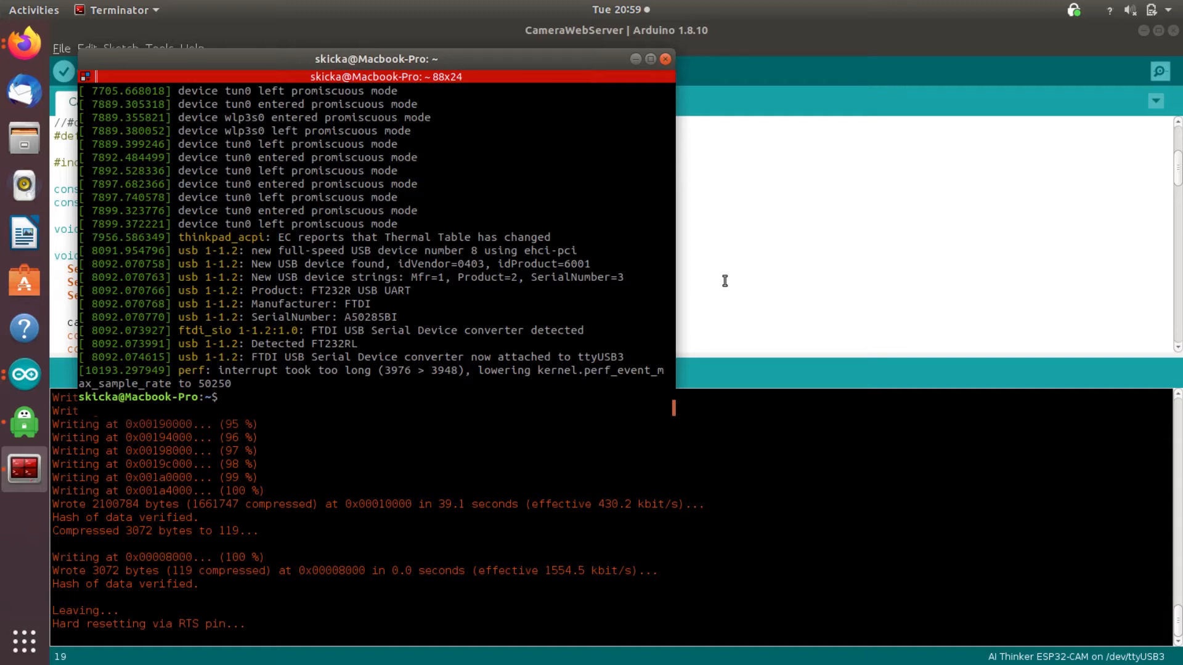
left_click(159, 48)
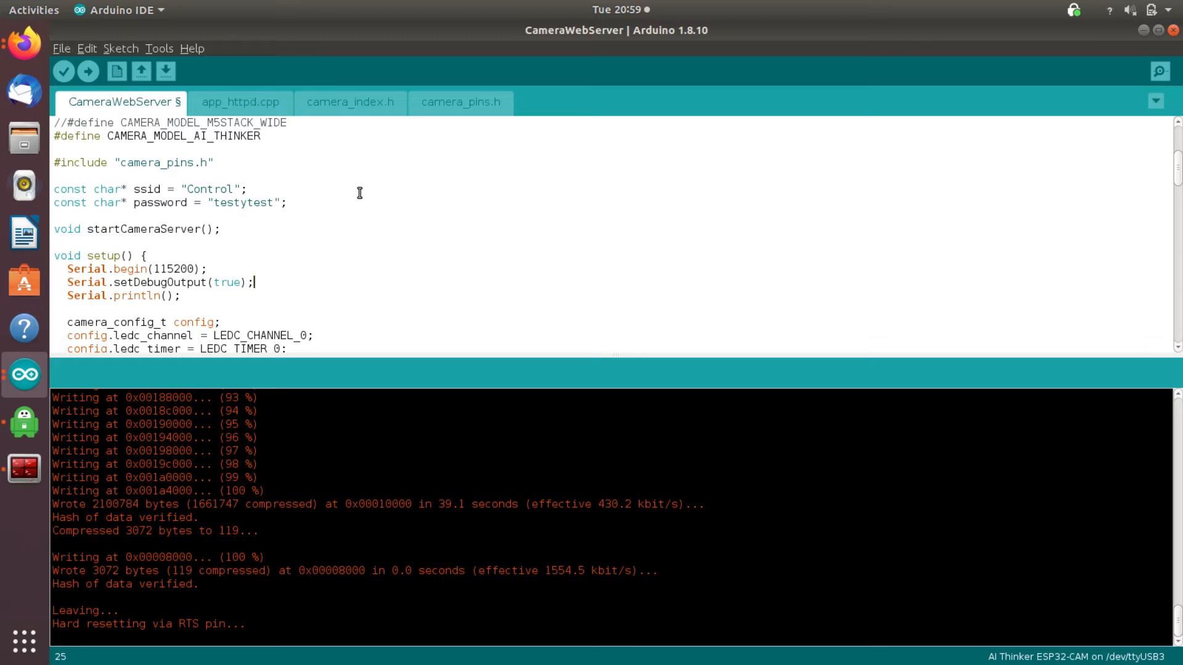
mouse_move(347, 81)
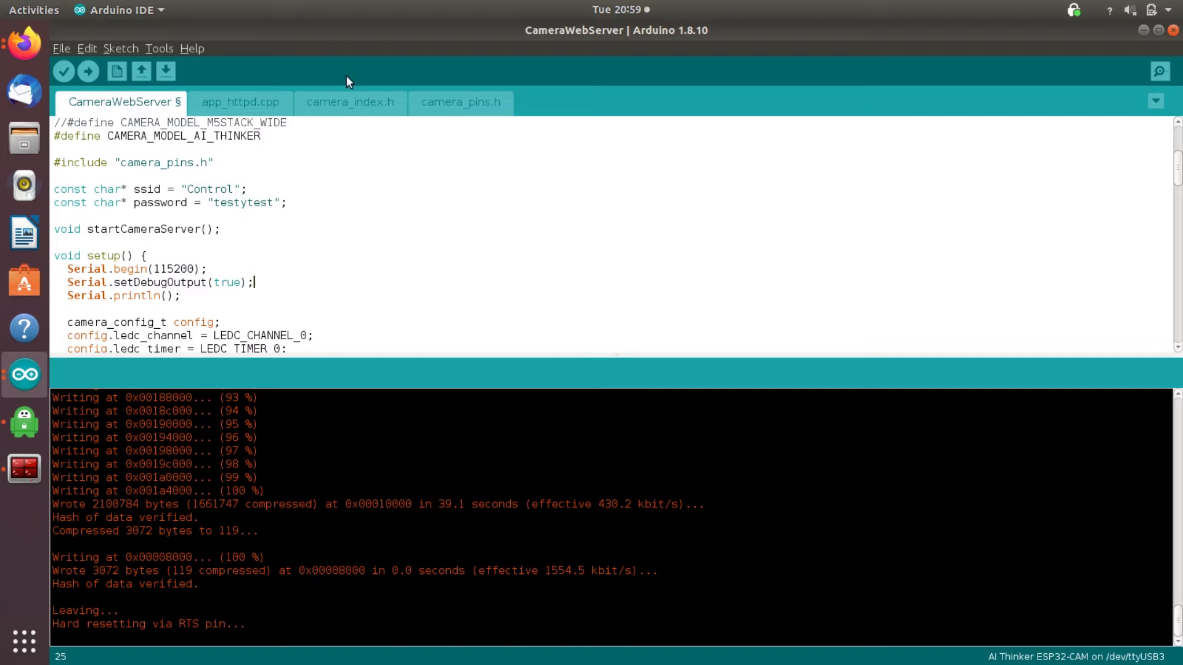
mouse_move(370, 293)
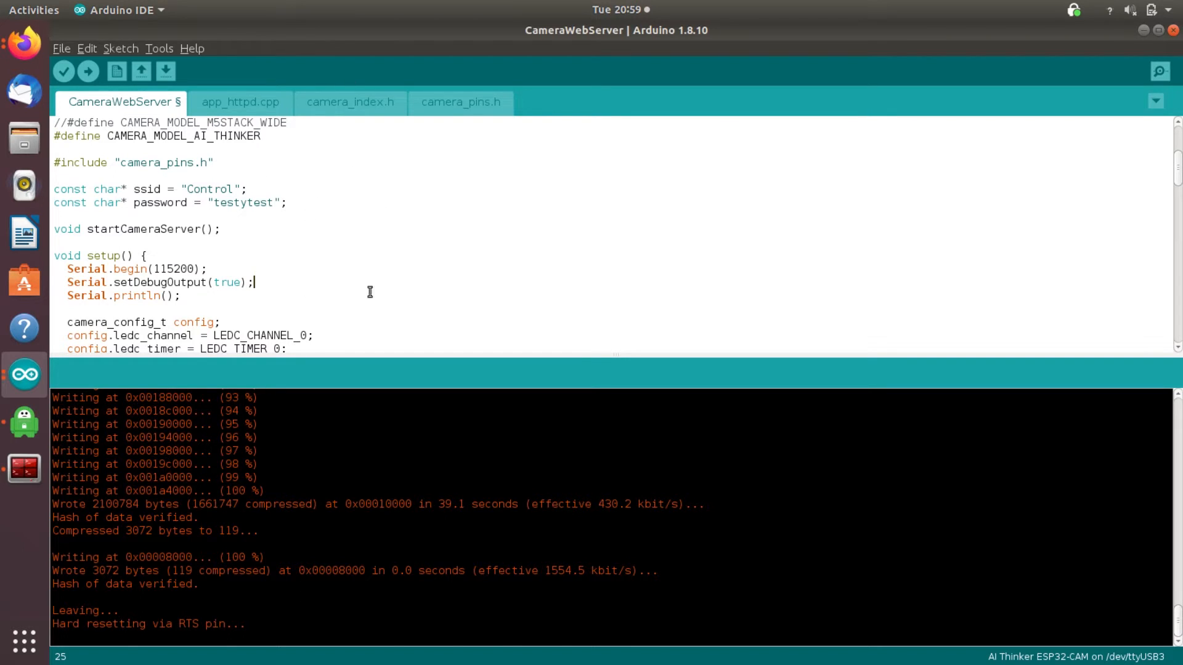
mouse_move(422, 296)
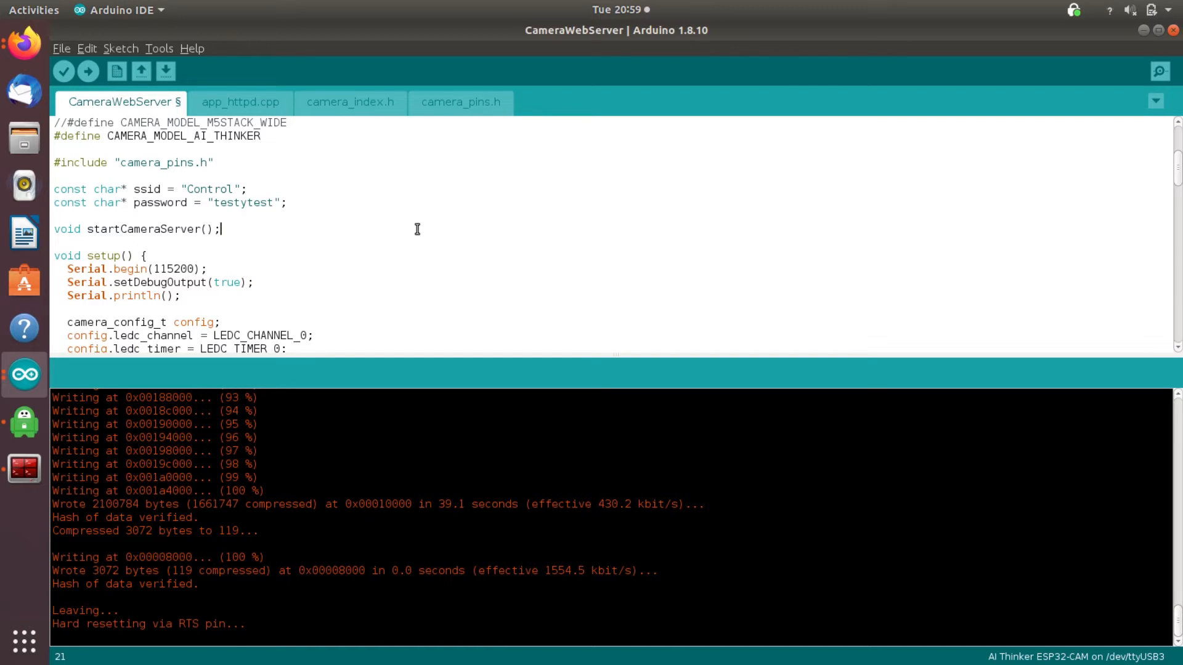
mouse_move(342, 352)
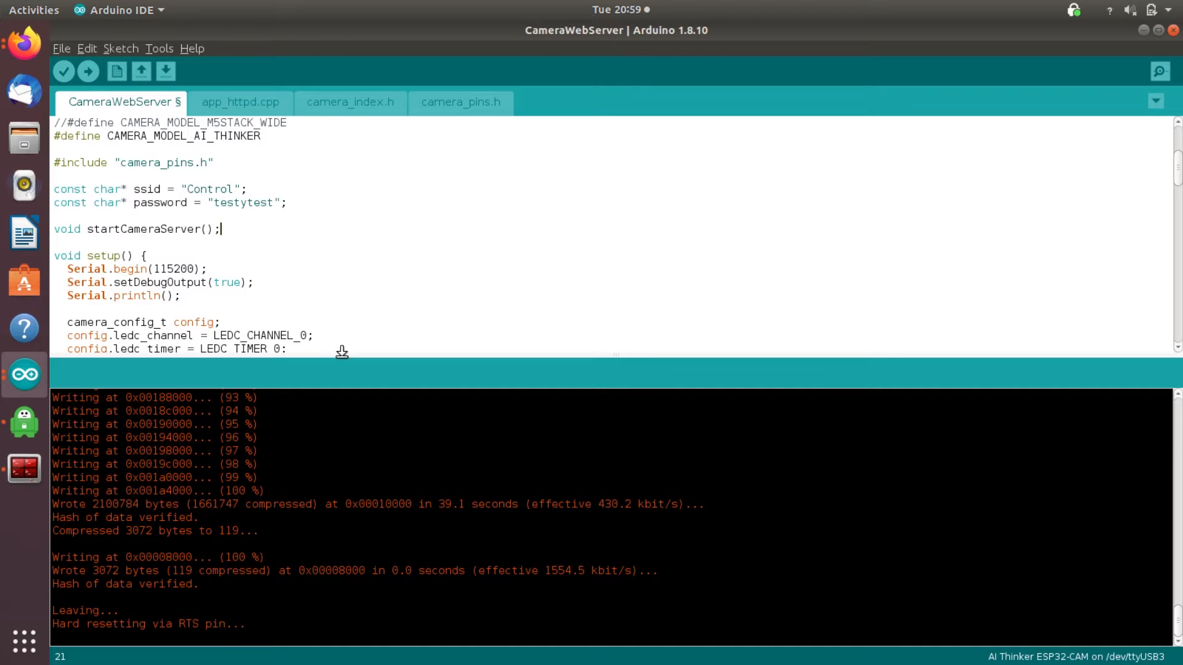
mouse_move(88, 72)
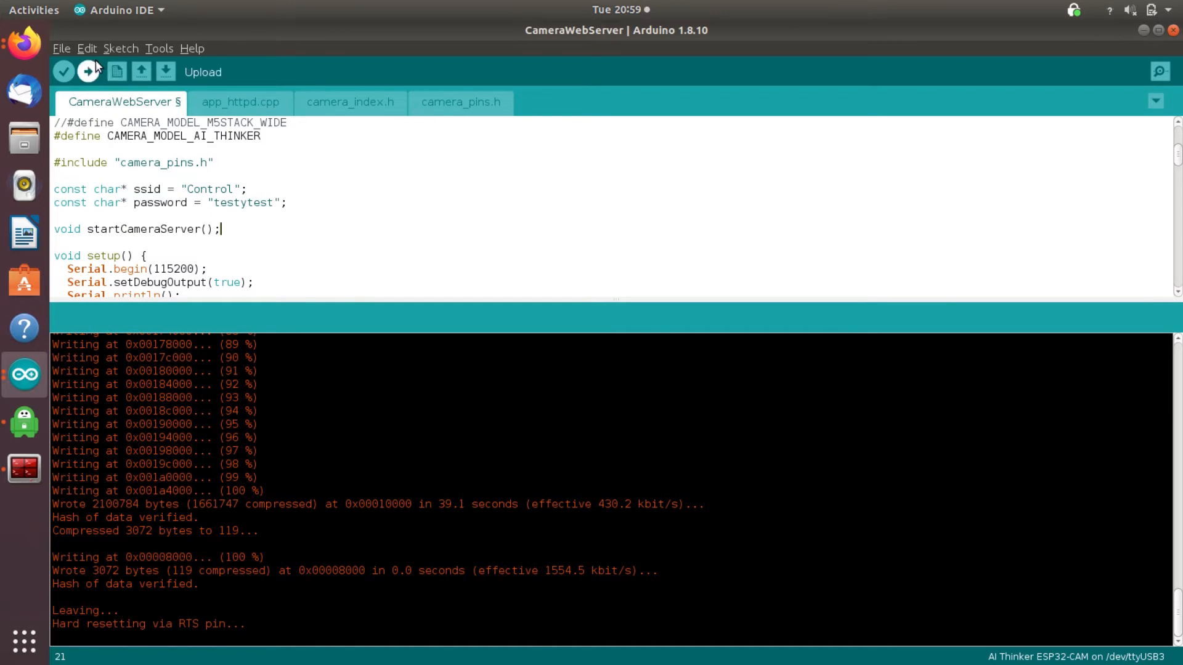
Verify the port is /dev/ttyUSB3 and start uploading the CameraWebServer sketch
left_click(159, 48)
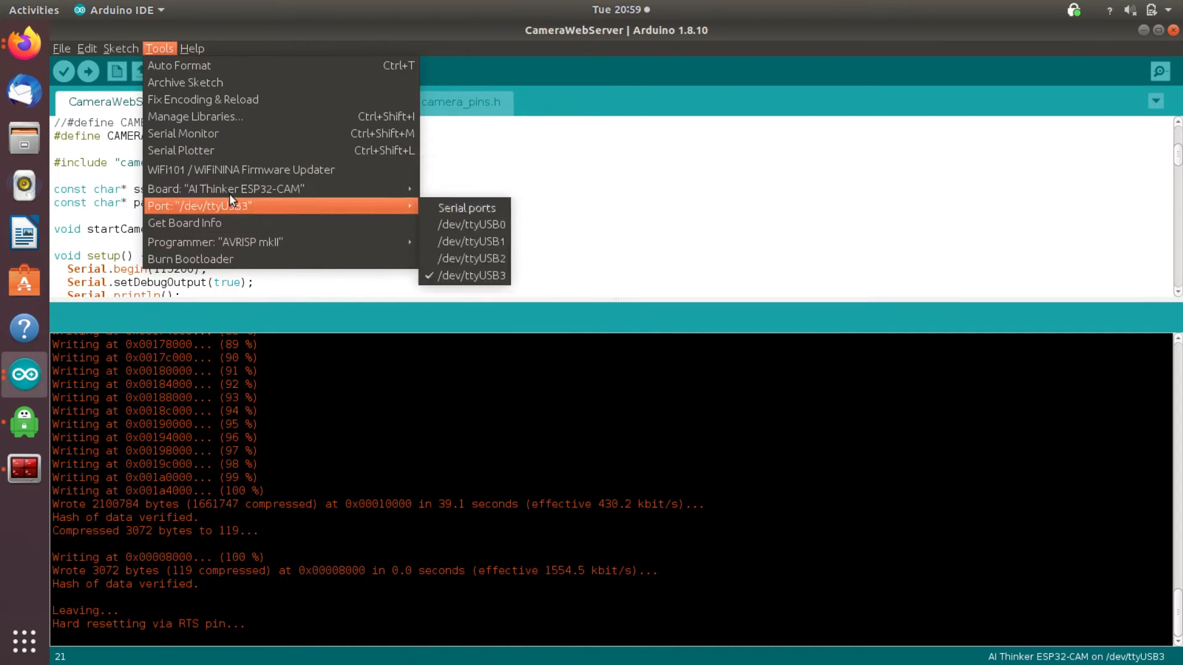
left_click(89, 72)
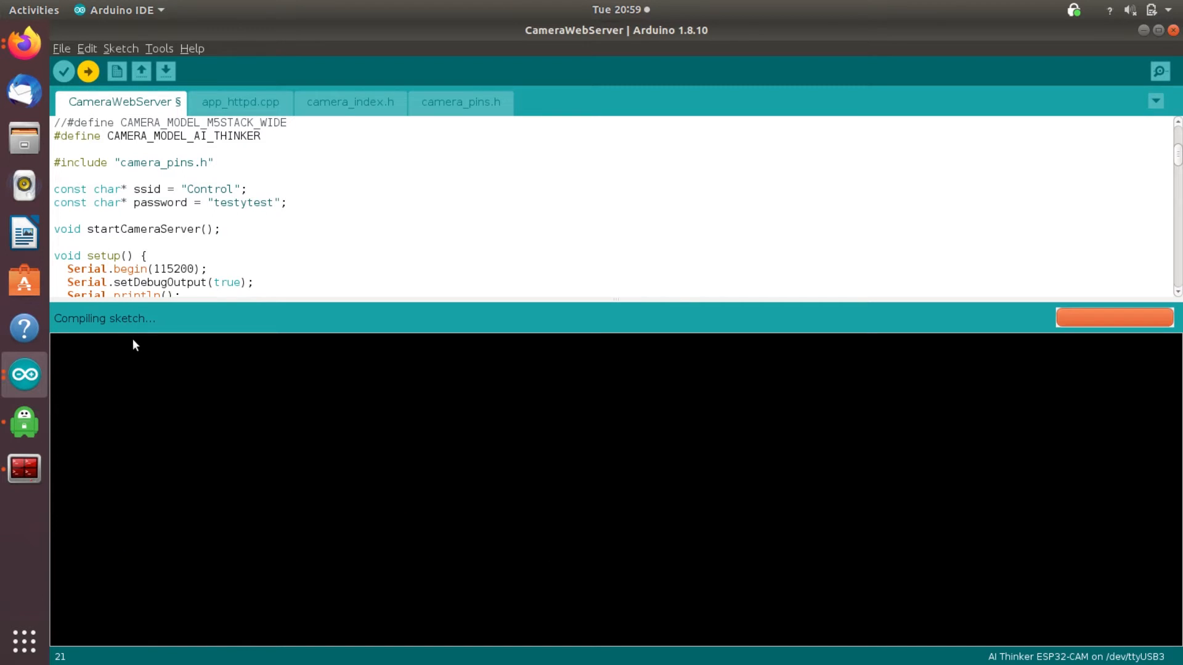
mouse_move(269, 216)
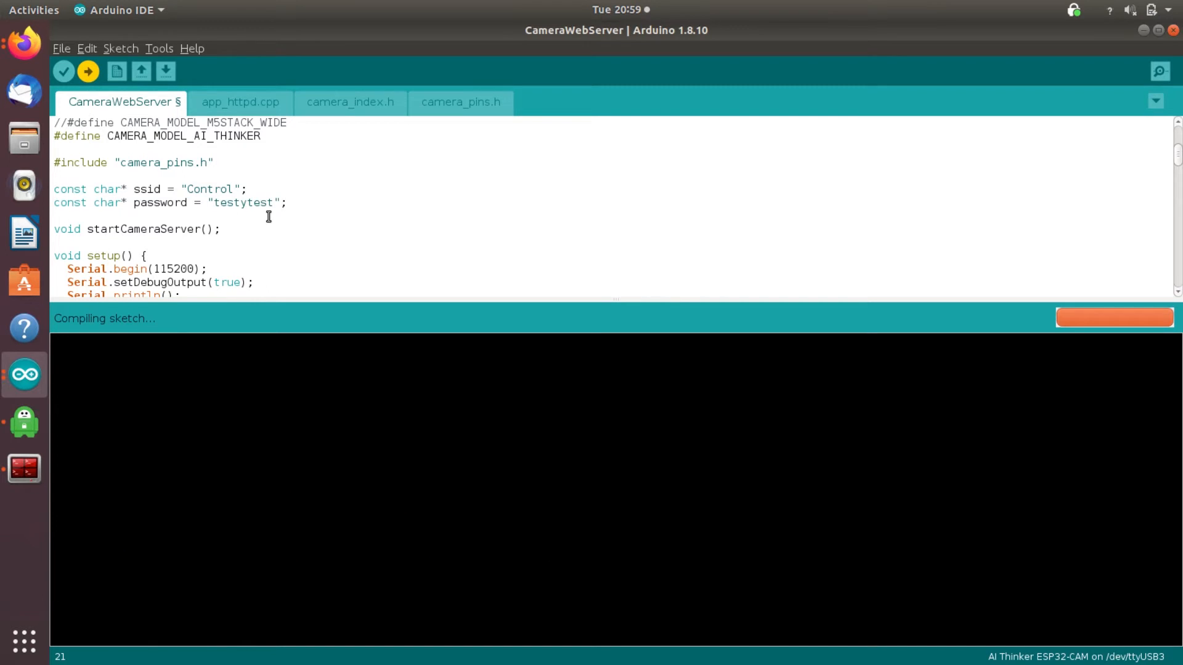
mouse_move(337, 248)
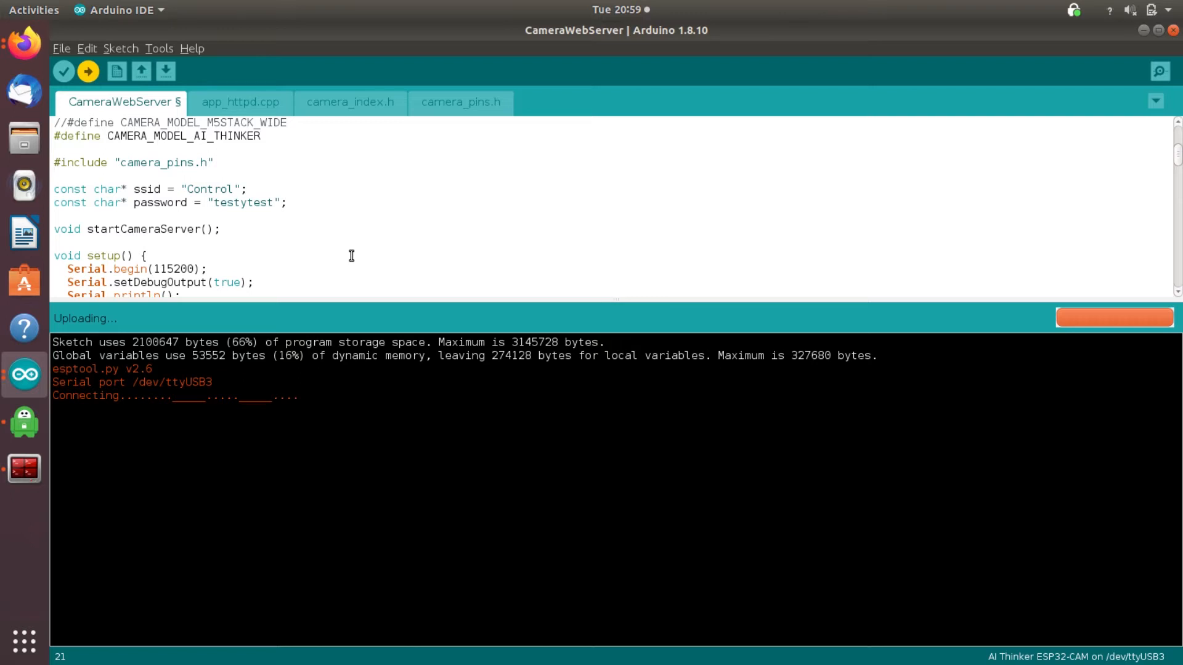
Let the upload finish and bring up the ttyUSB3 serial monitor at 115200 baud
left_click(87, 72)
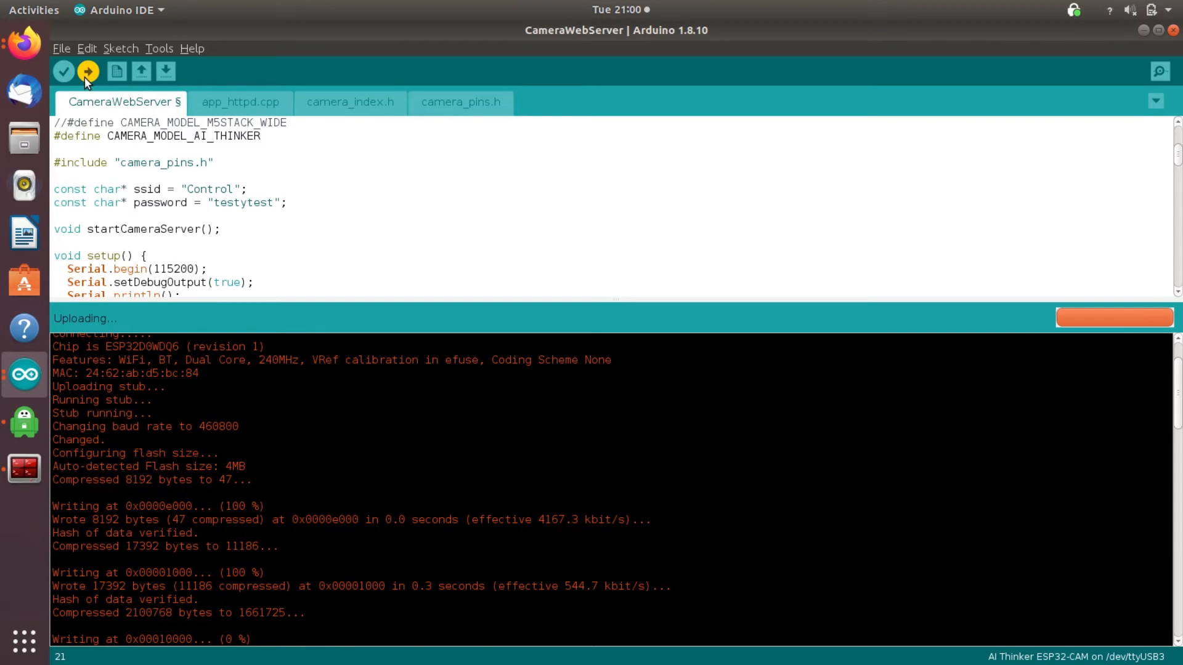
mouse_move(663, 492)
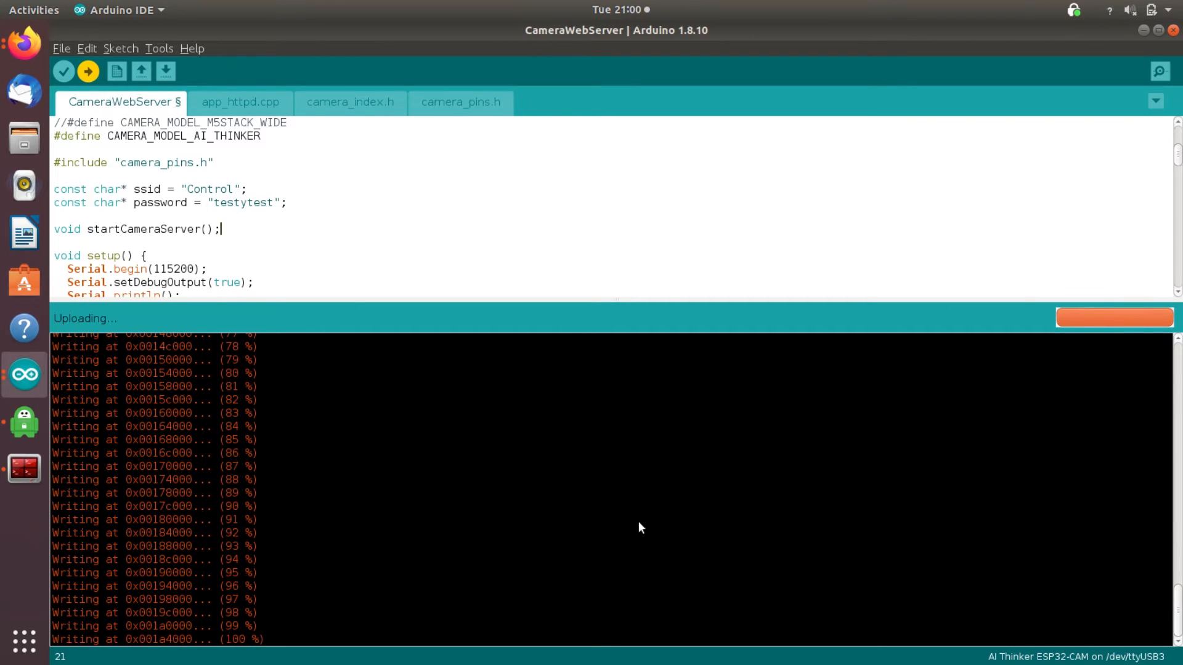
mouse_move(637, 228)
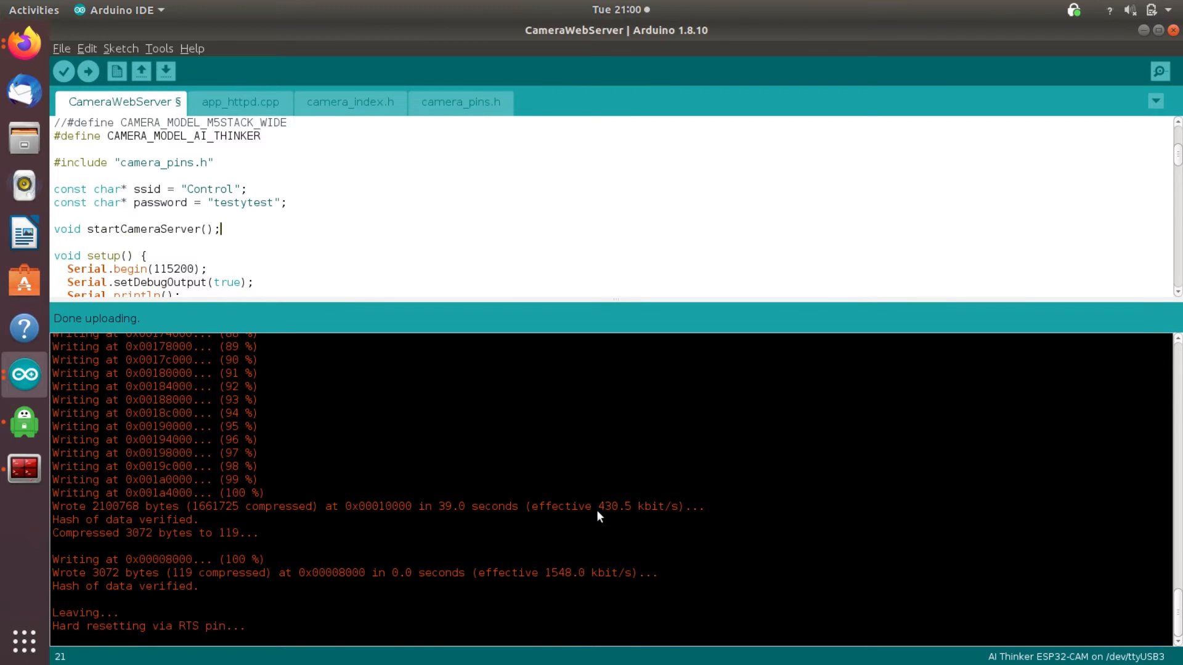
mouse_move(611, 239)
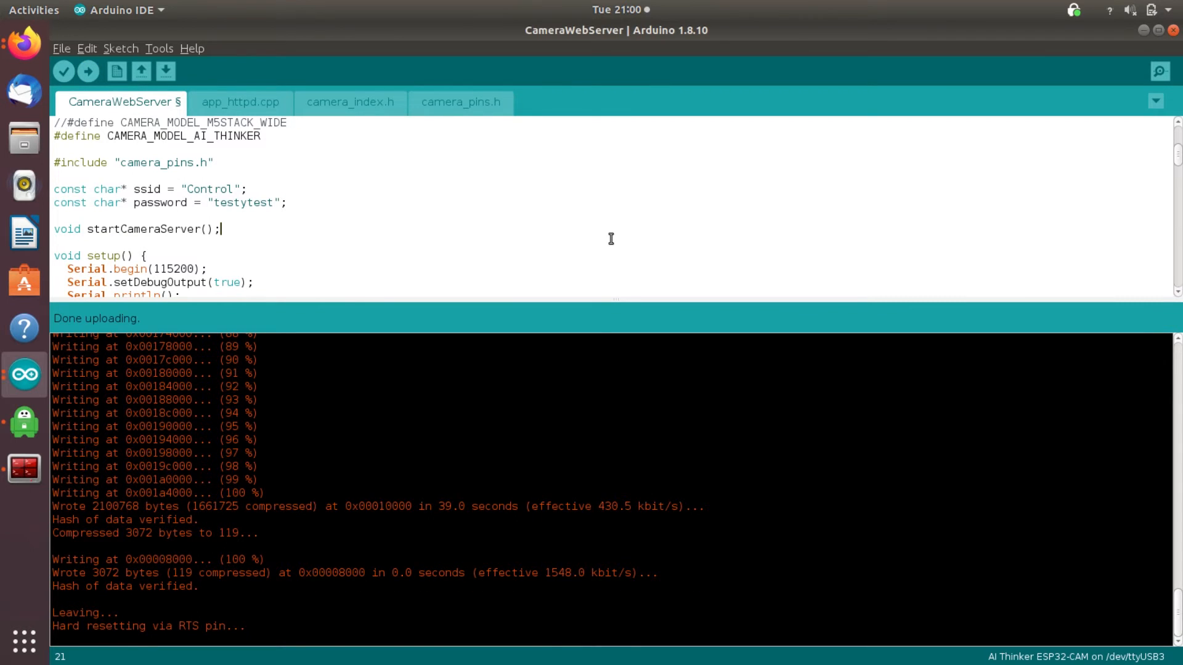
left_click(1160, 72)
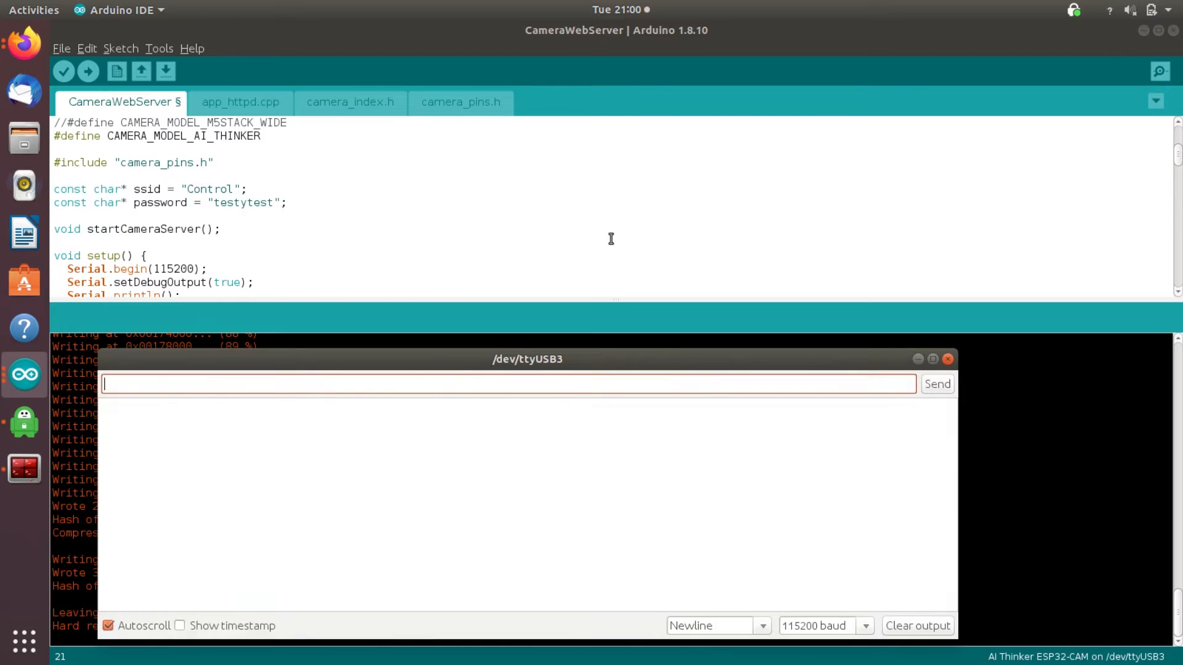
mouse_move(509, 365)
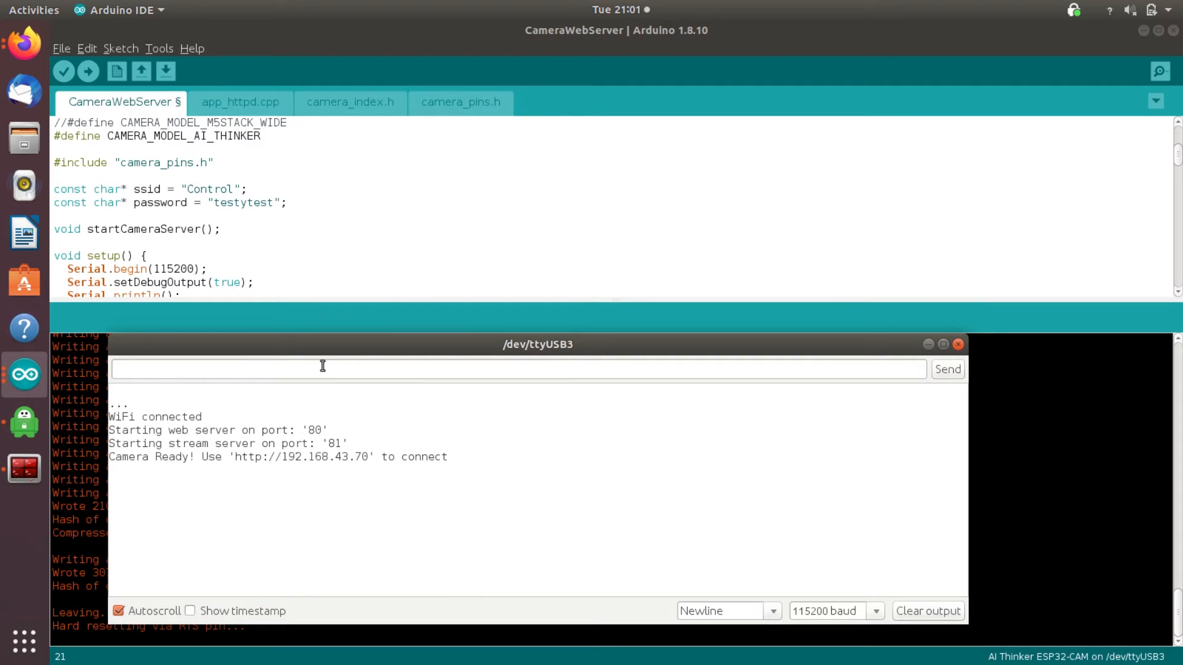
mouse_move(232, 460)
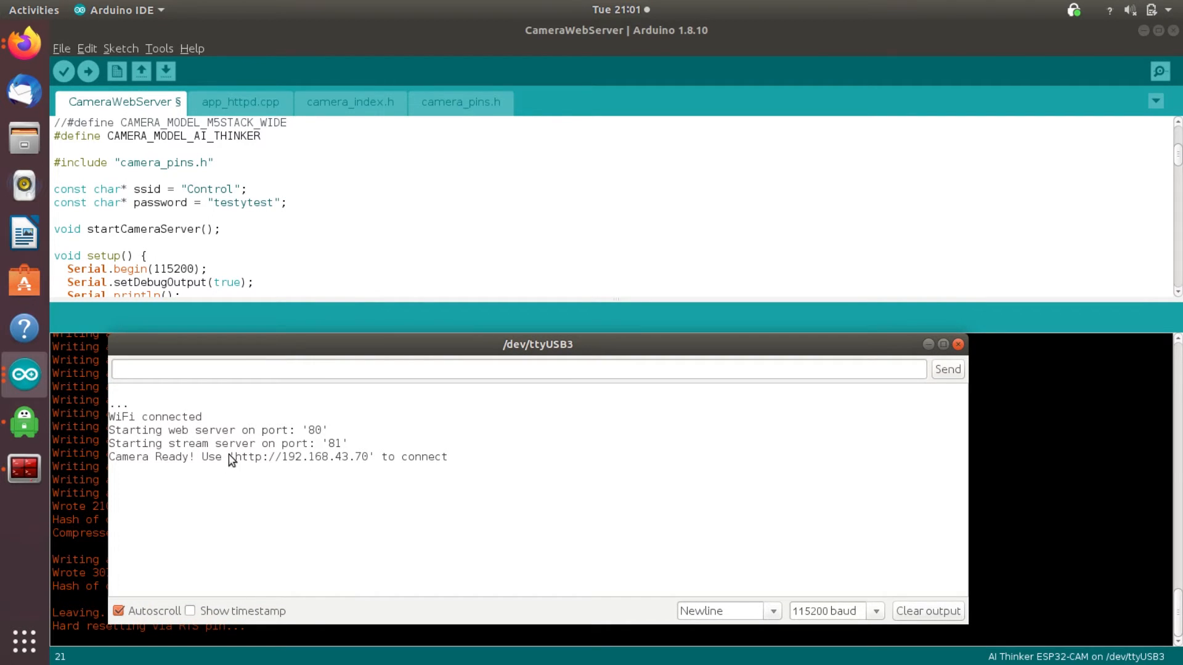
mouse_move(297, 469)
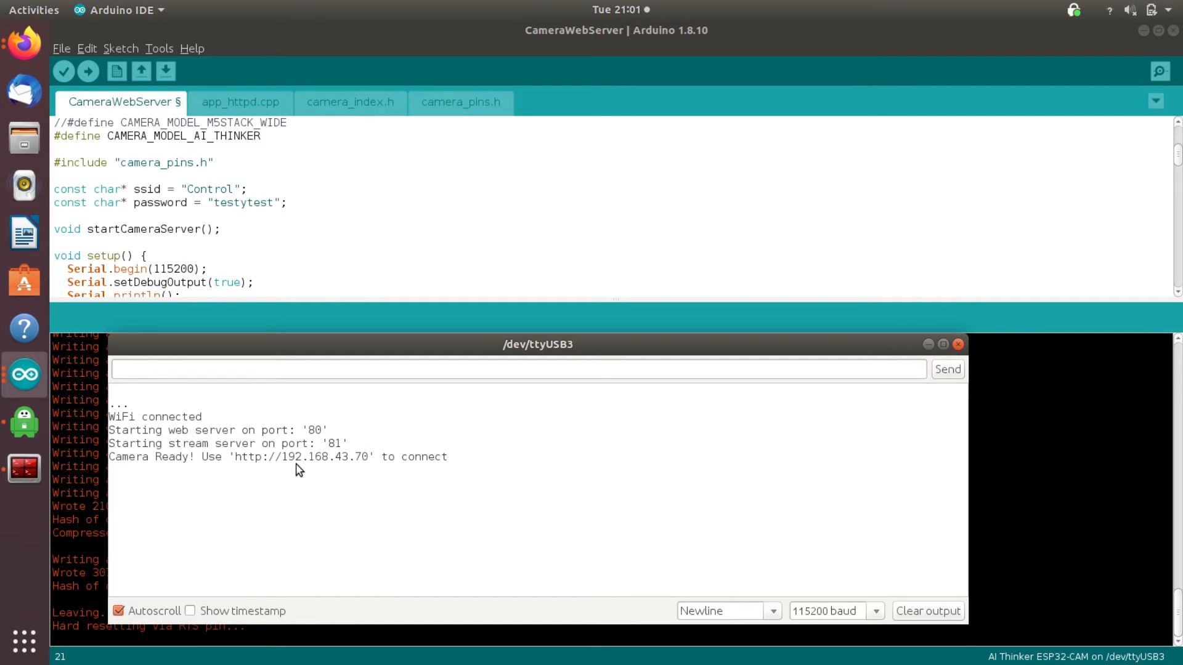
mouse_move(378, 470)
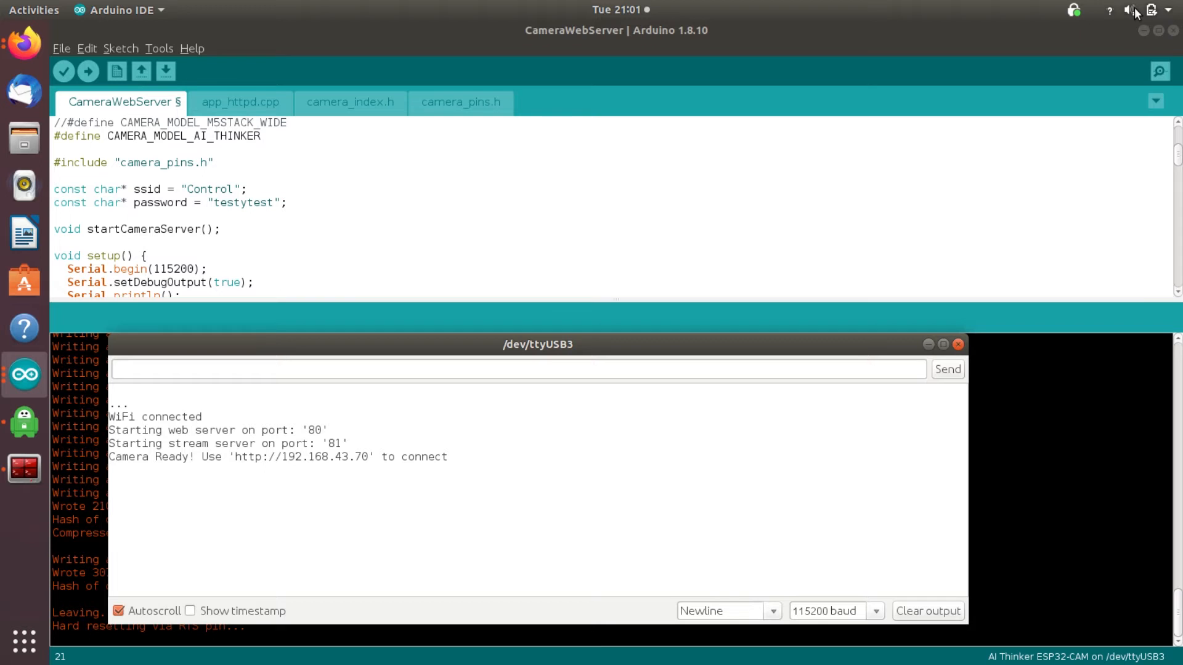
left_click(1151, 10)
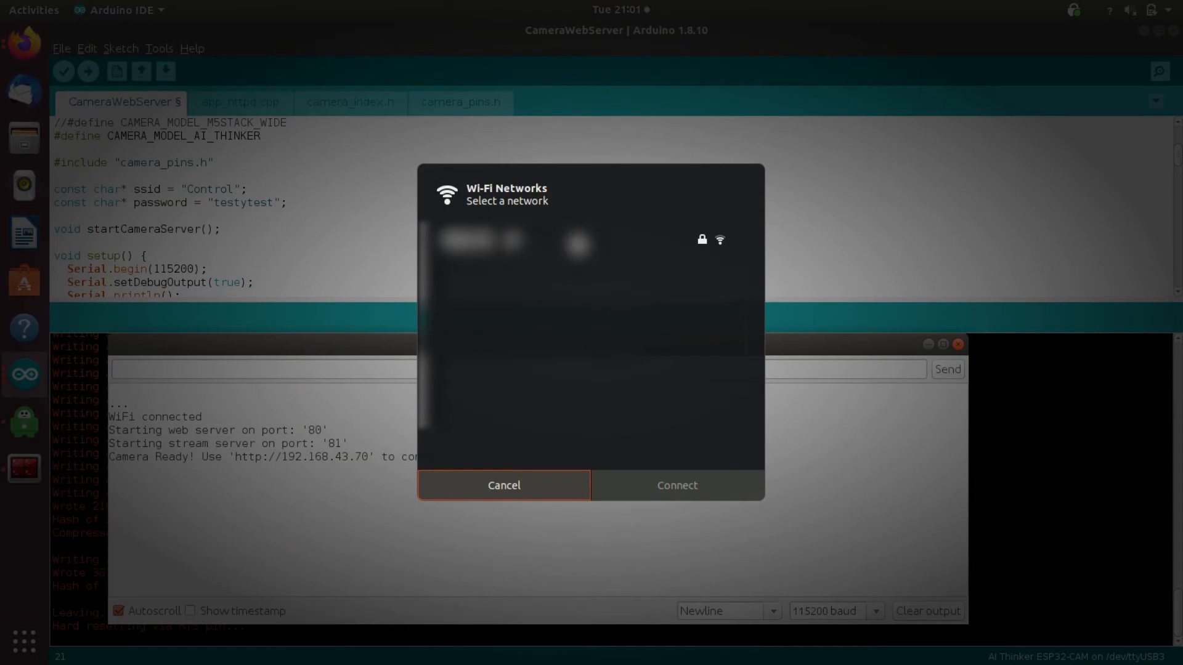
left_click(503, 485)
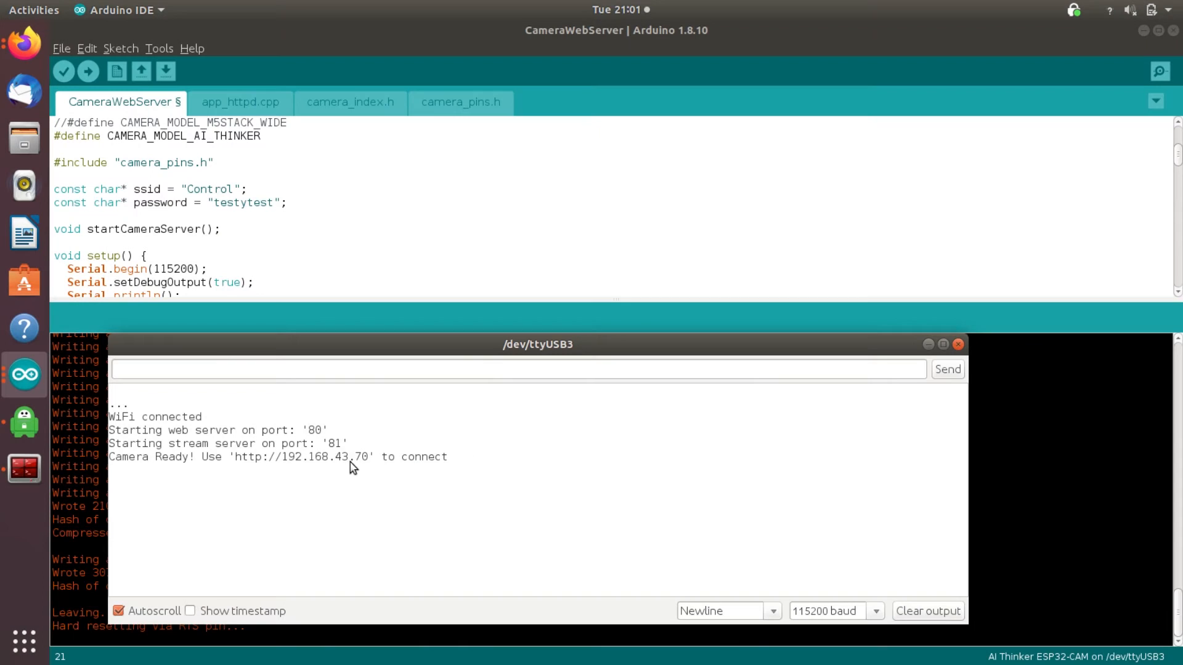
double_click(300, 456)
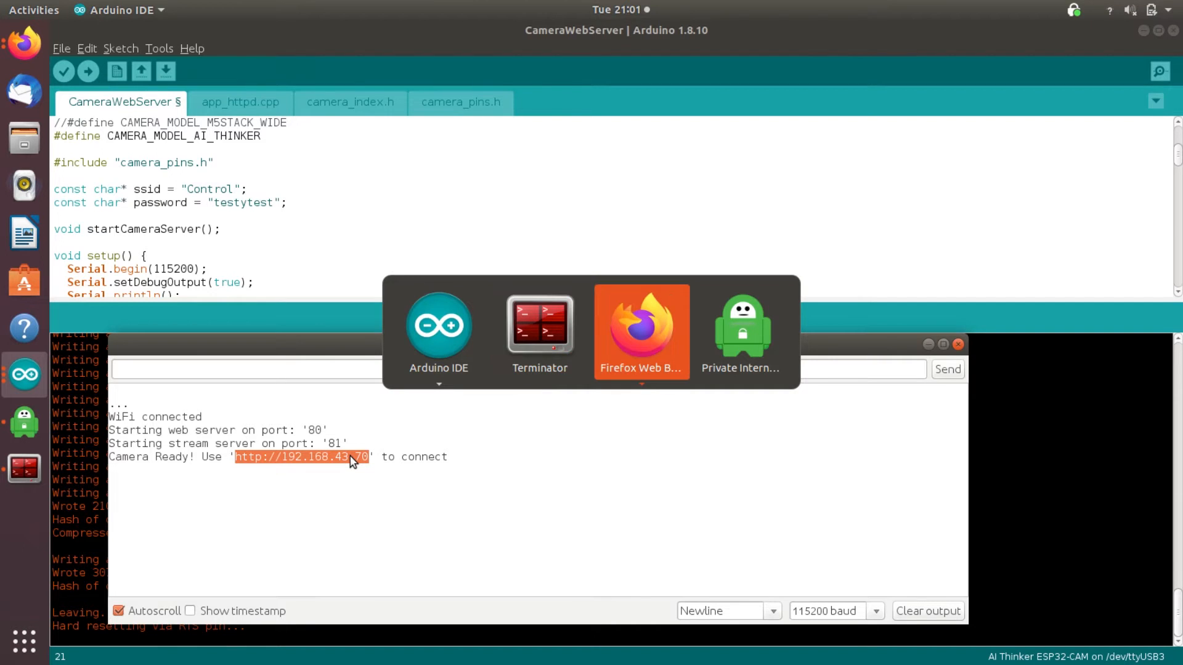
left_click(641, 331)
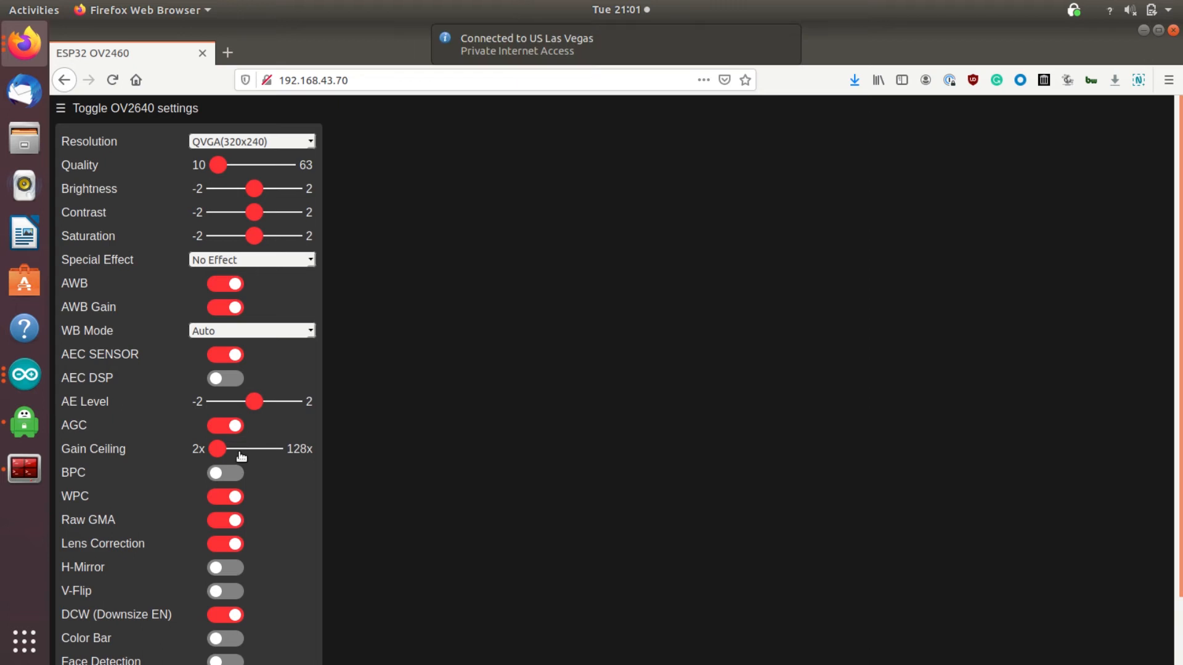
Start the live camera stream and set its resolution to CIF (400x296)
scroll("down", 3)
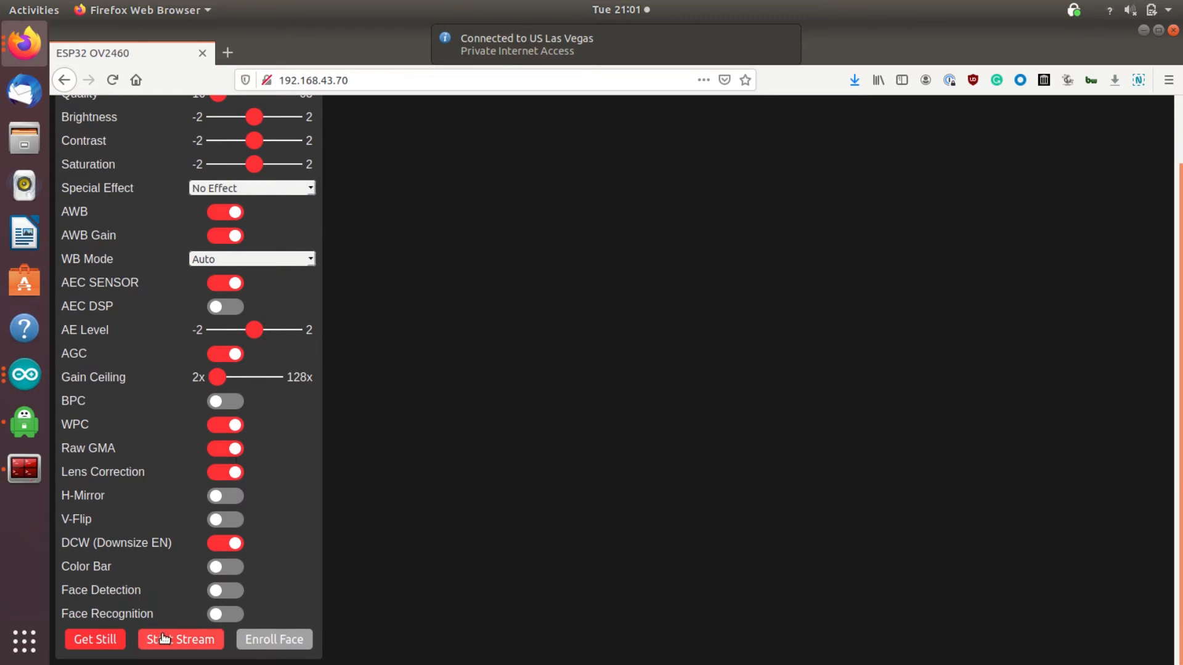
left_click(180, 640)
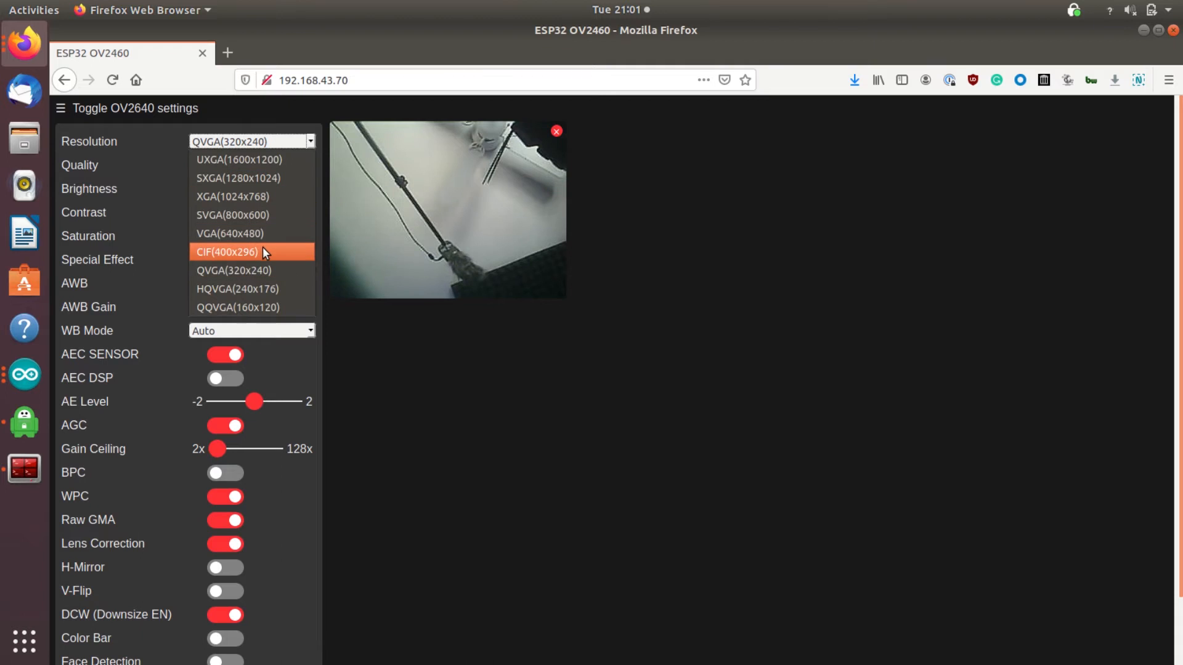
left_click(229, 252)
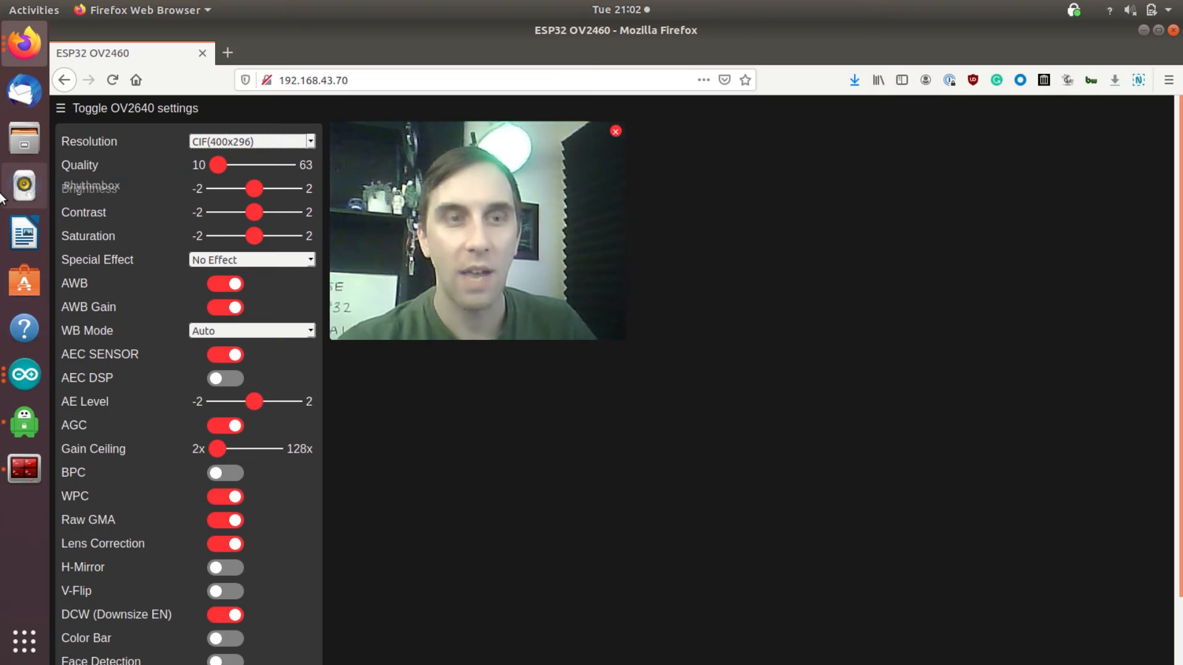
Switch on the Face Detection toggle so the stream boxes the detected face
scroll("down", 3)
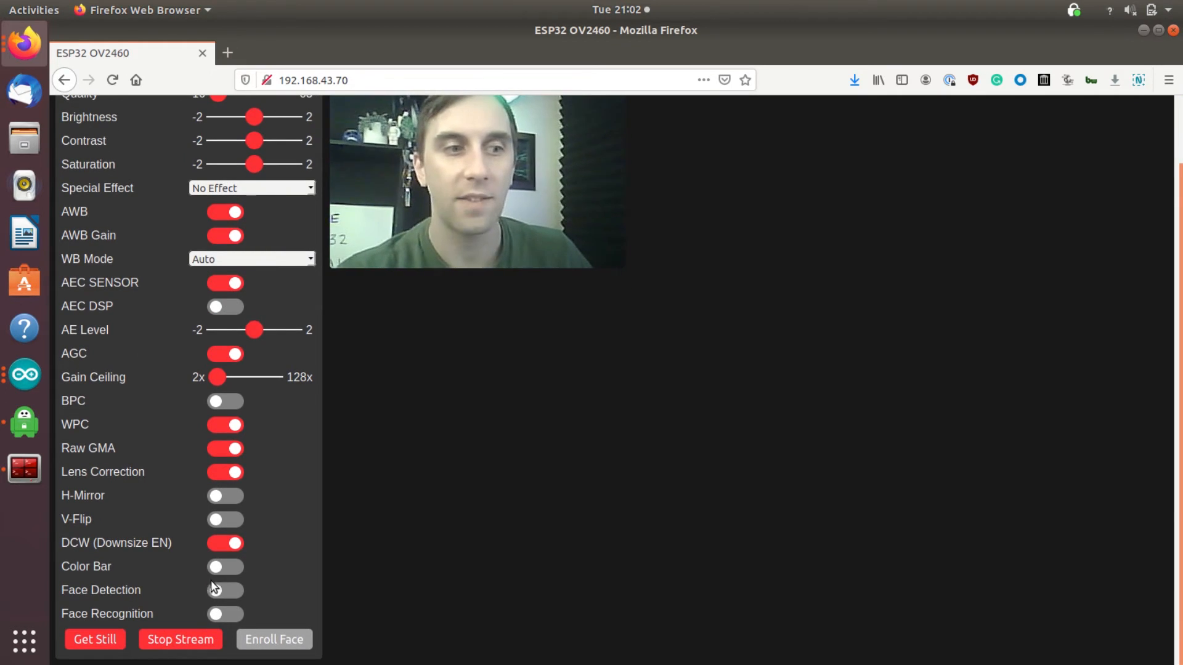
left_click(225, 590)
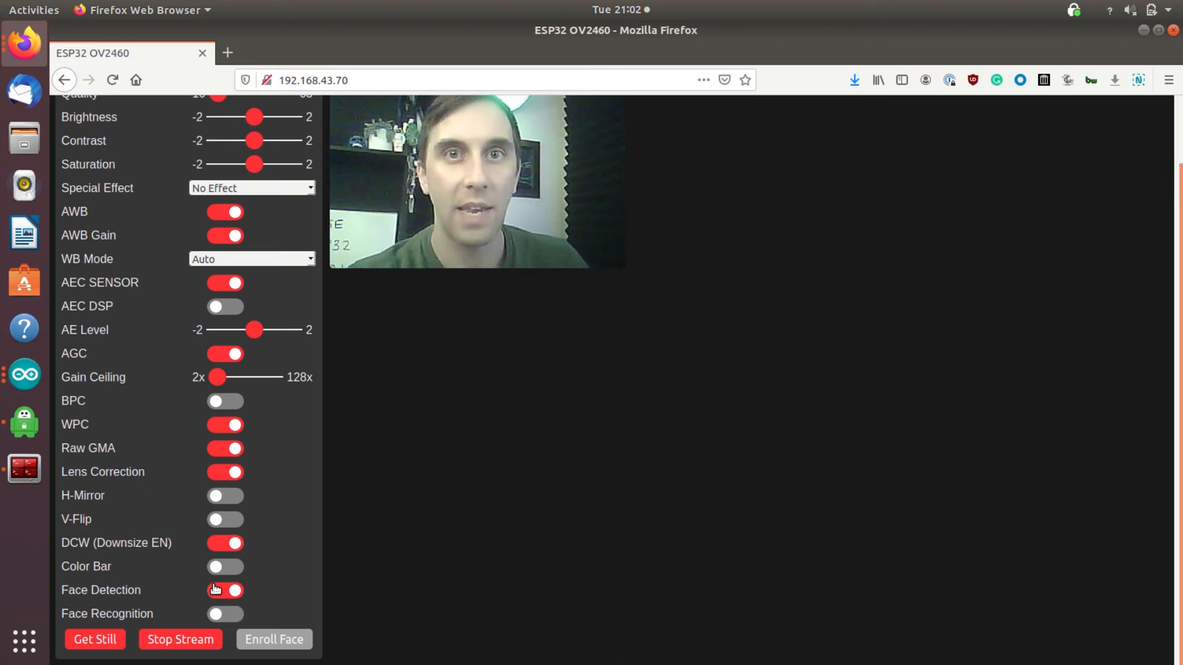
left_click(224, 591)
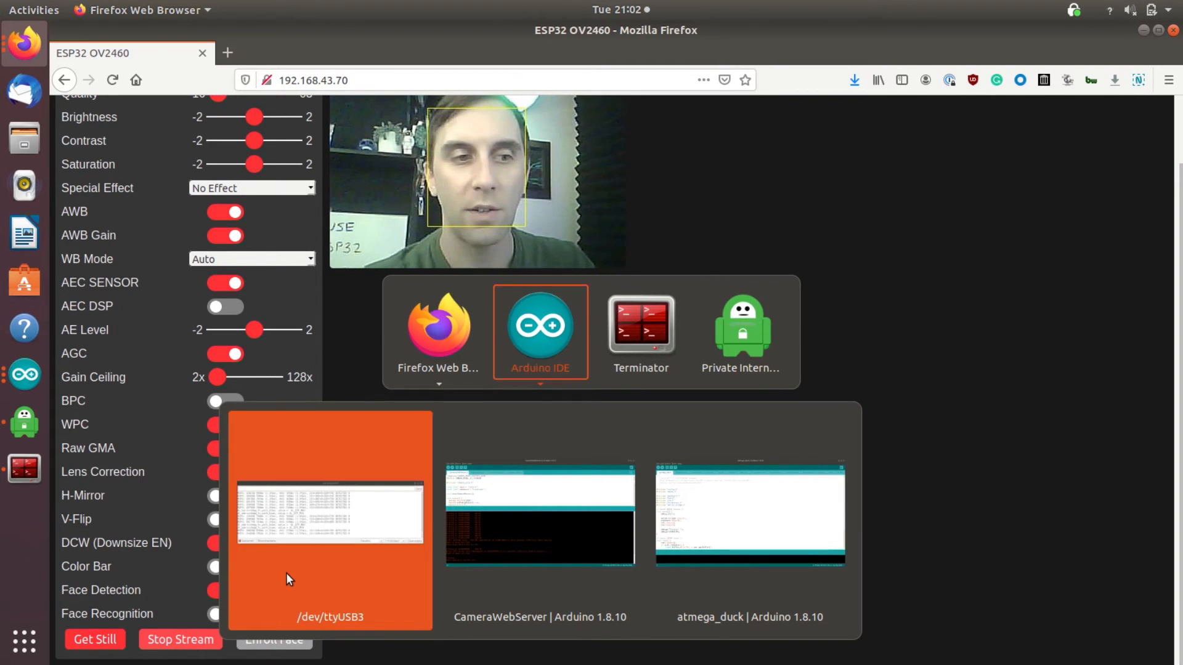
Bring up the ttyUSB3 serial monitor showing frame timings and detection counts
left_click(330, 512)
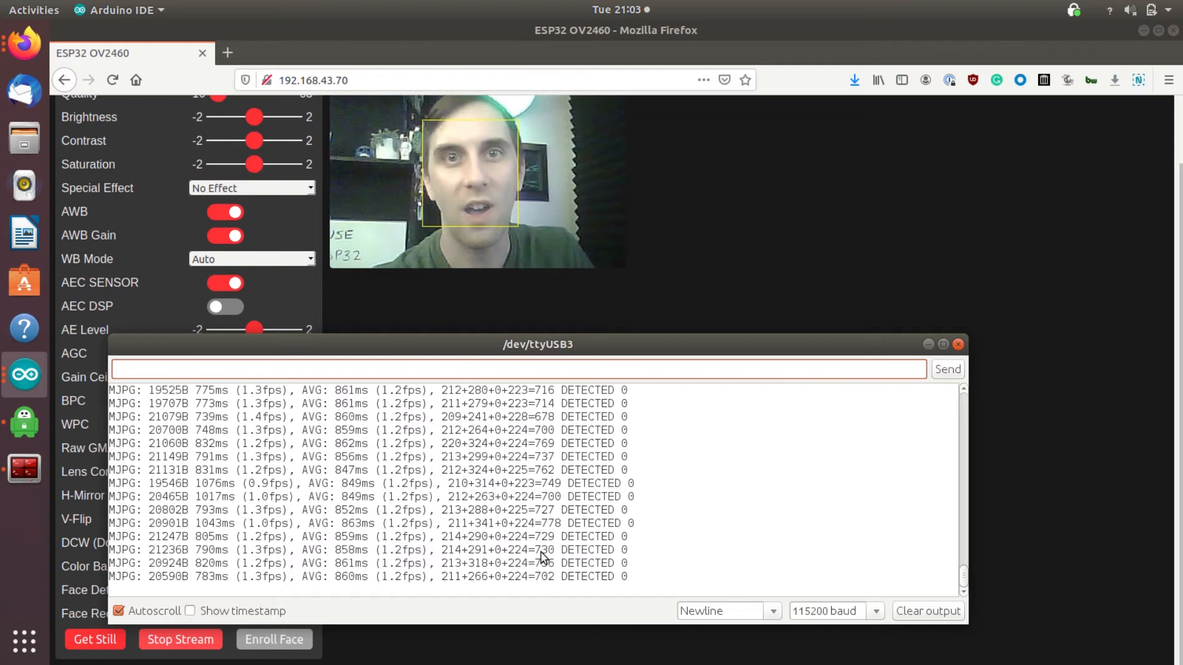
mouse_move(807, 221)
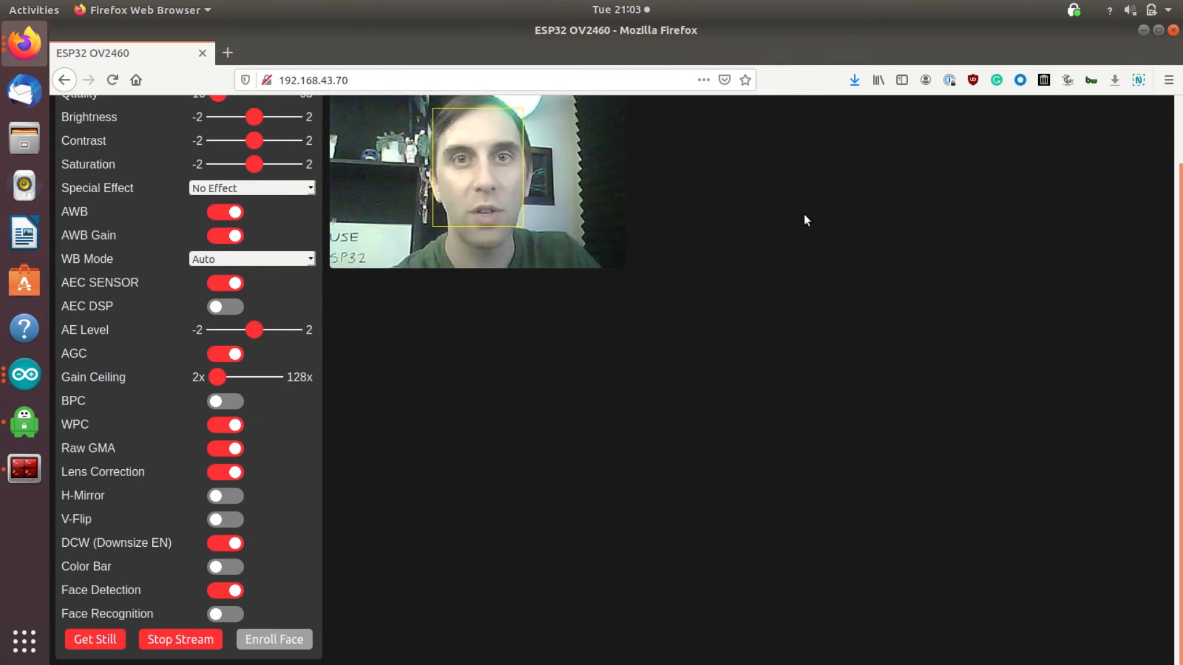
mouse_move(335, 347)
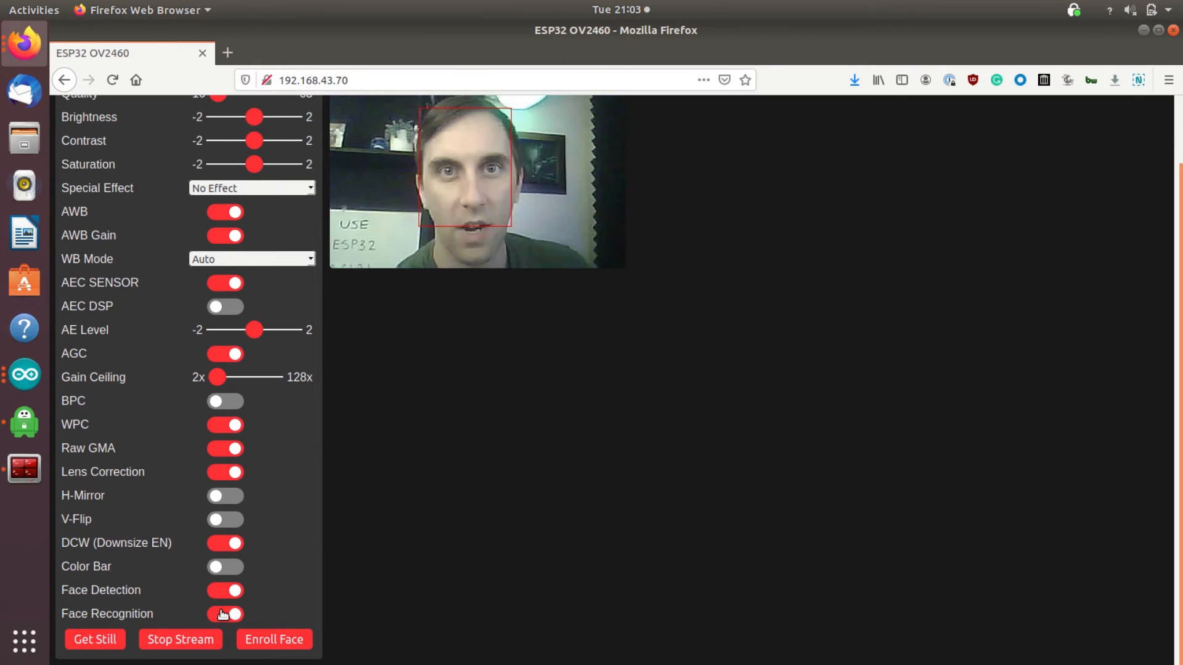
Switch on Face Recognition so the unknown face is flagged Intruder Alert!
left_click(224, 614)
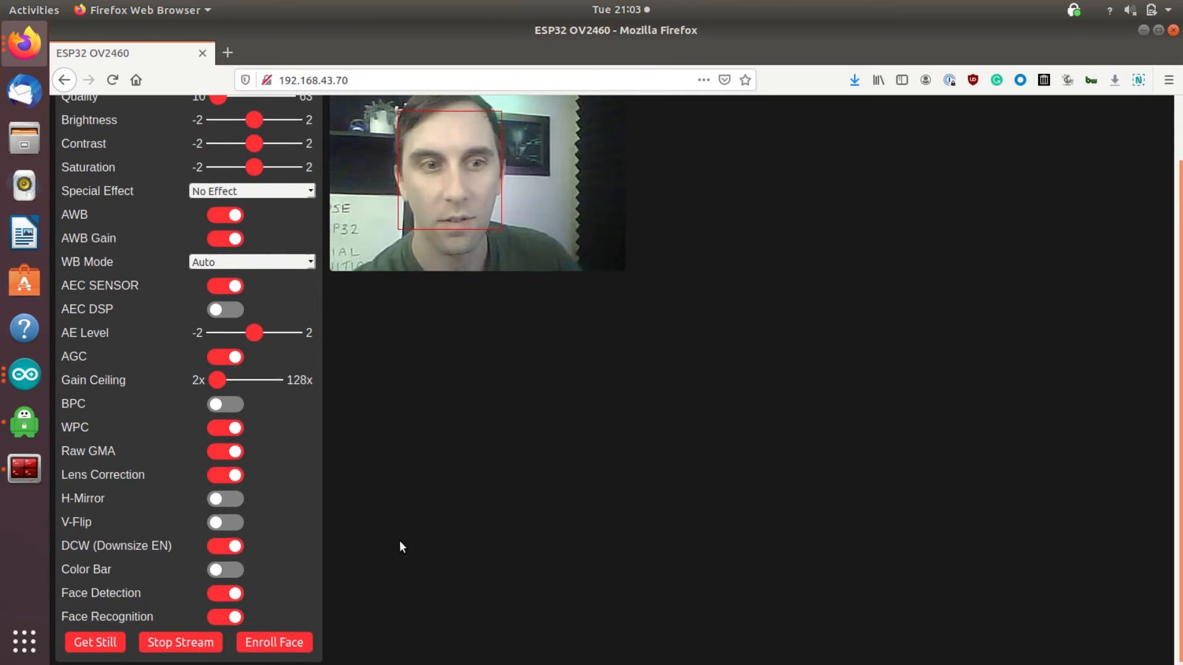
scroll("up", 3)
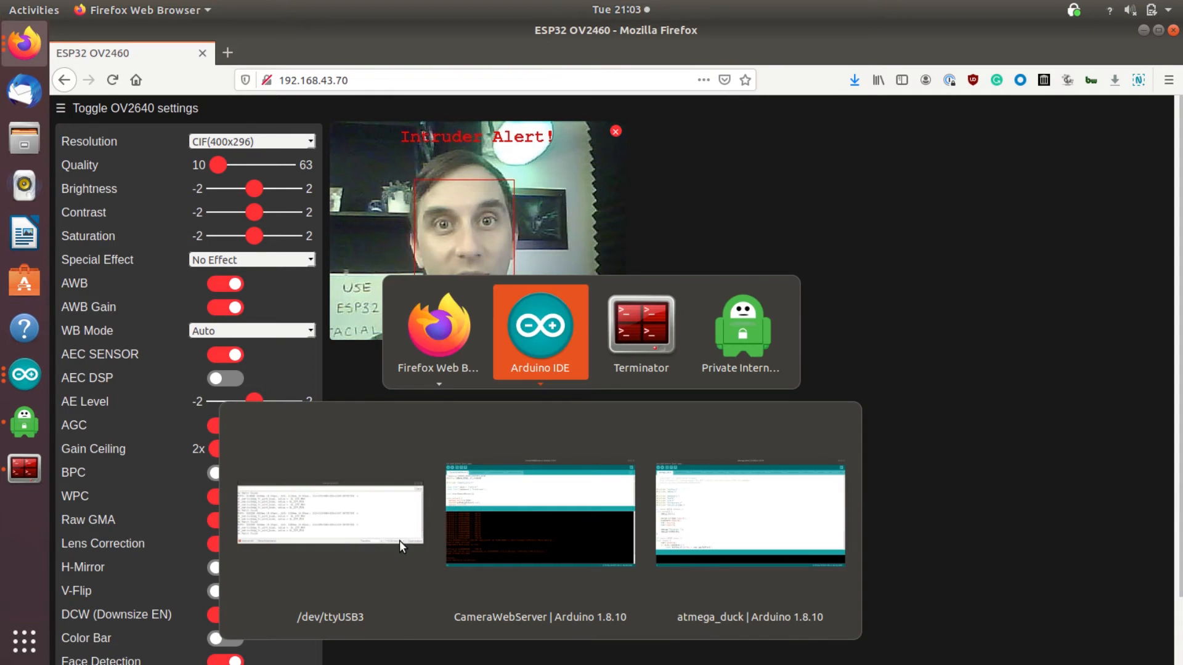
Bring up the ttyUSB3 serial monitor logging No Match Found results
left_click(330, 515)
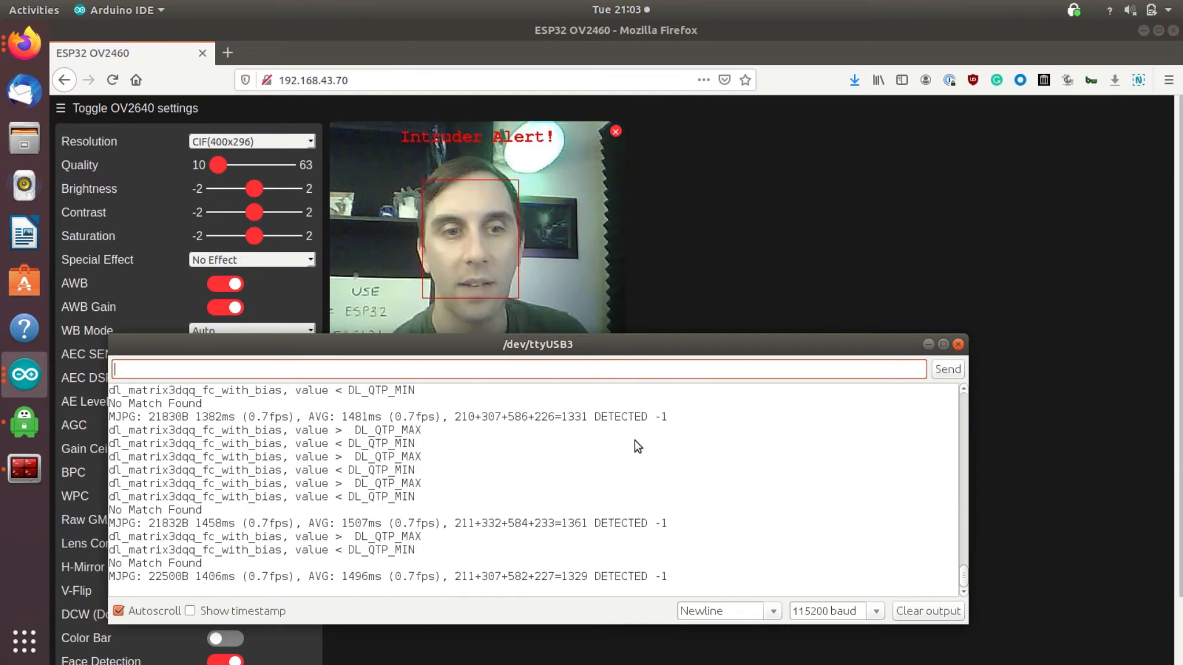
Enroll the face on the camera page so the stream greets it as Hello Subject 0
left_click(958, 344)
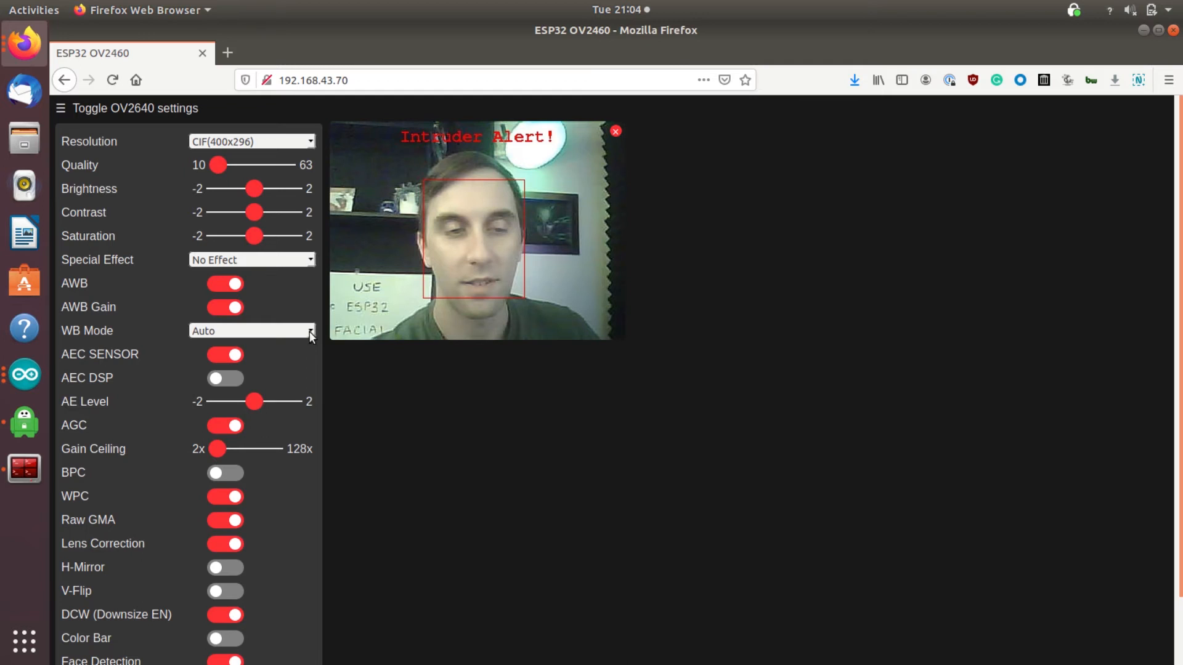
scroll("down", 3)
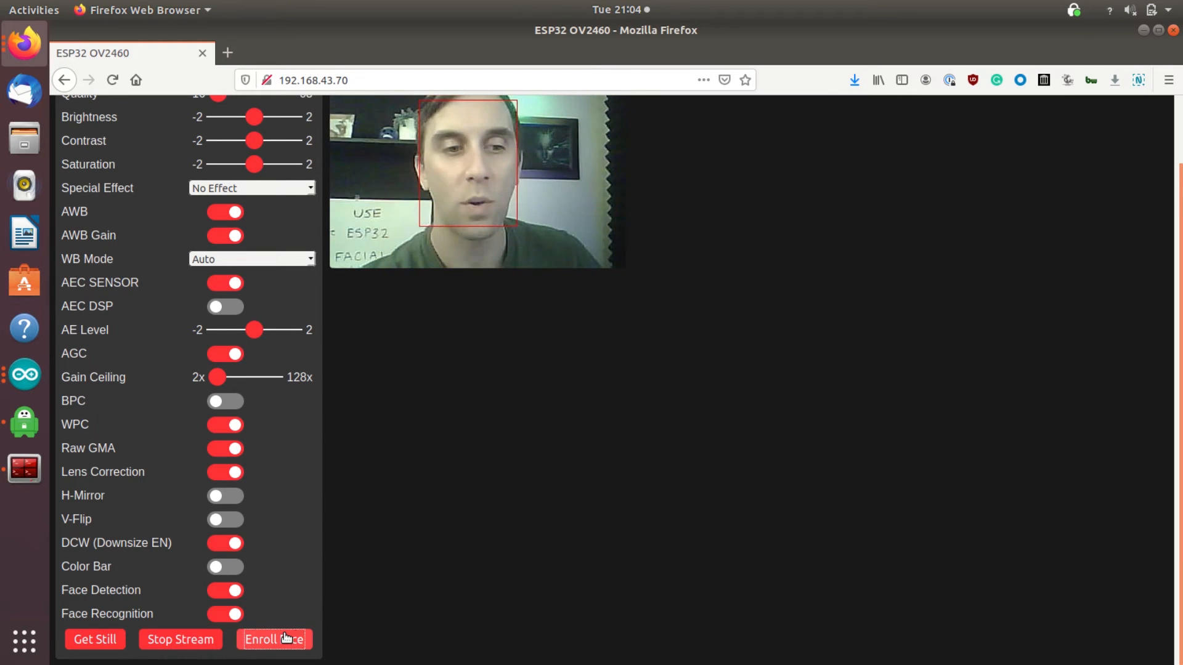
scroll("up", 3)
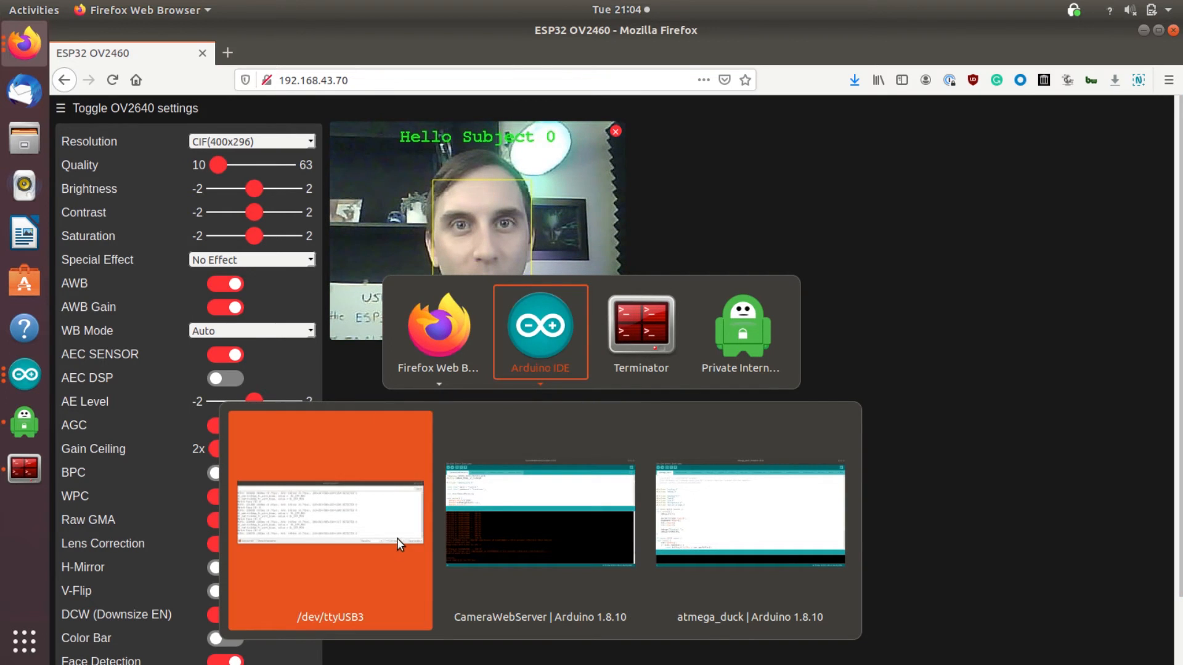
left_click(330, 513)
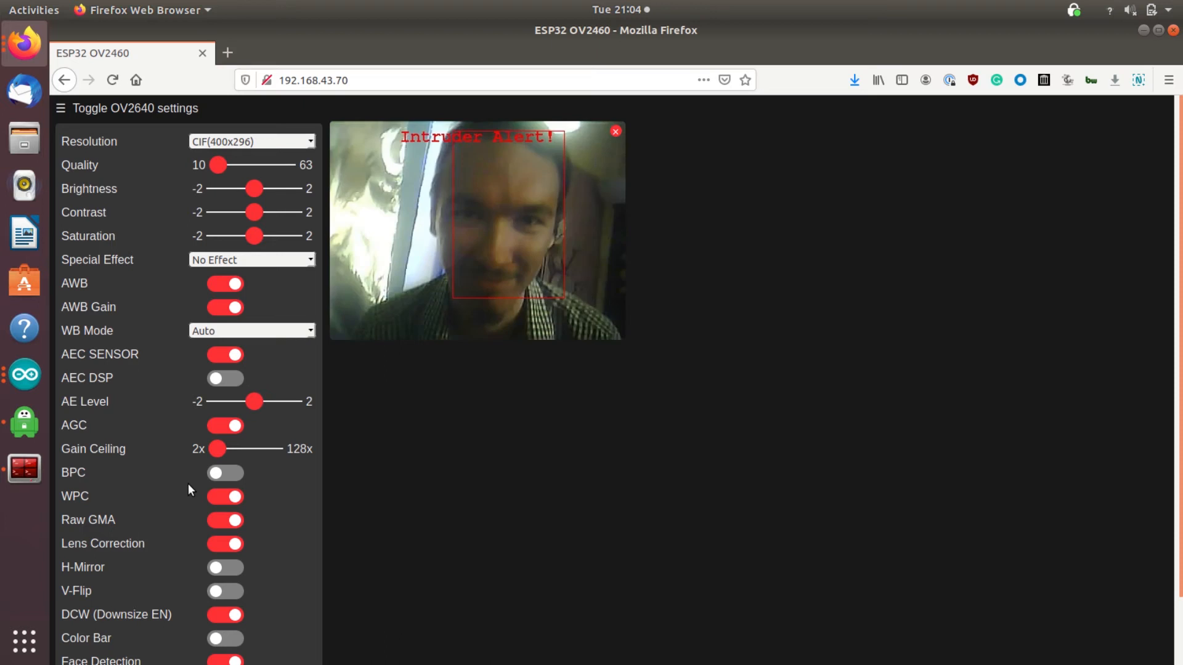
Enroll the face in the video stream as a recognised subject, capturing two enrolment samples
scroll("down", 3)
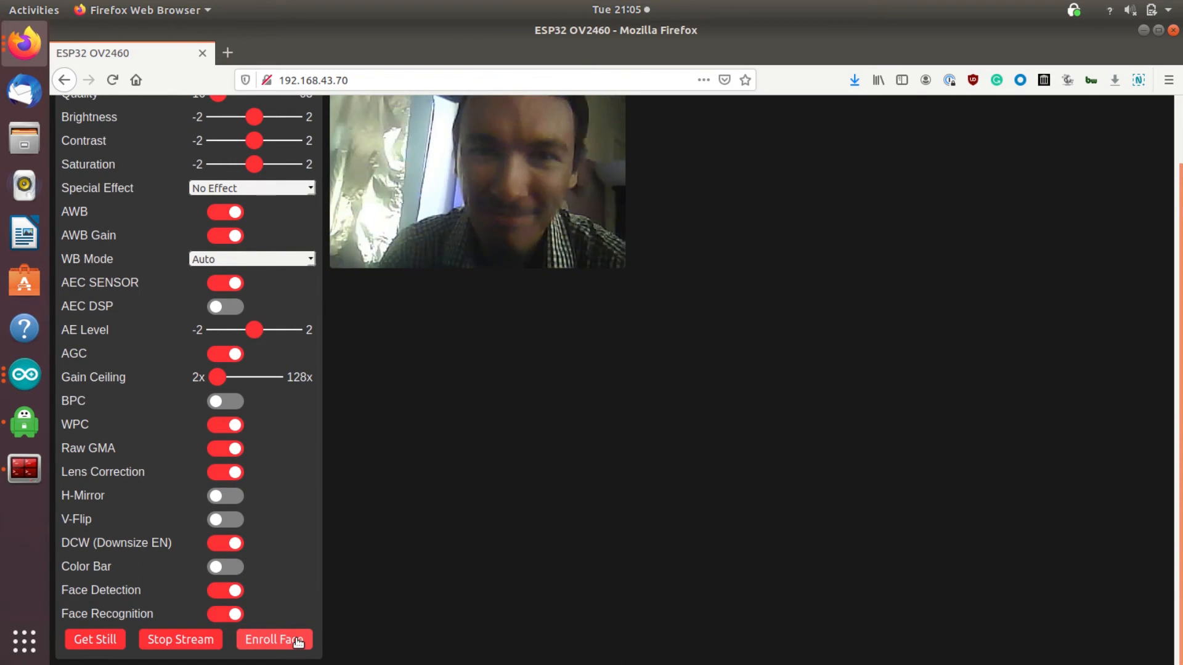
left_click(274, 639)
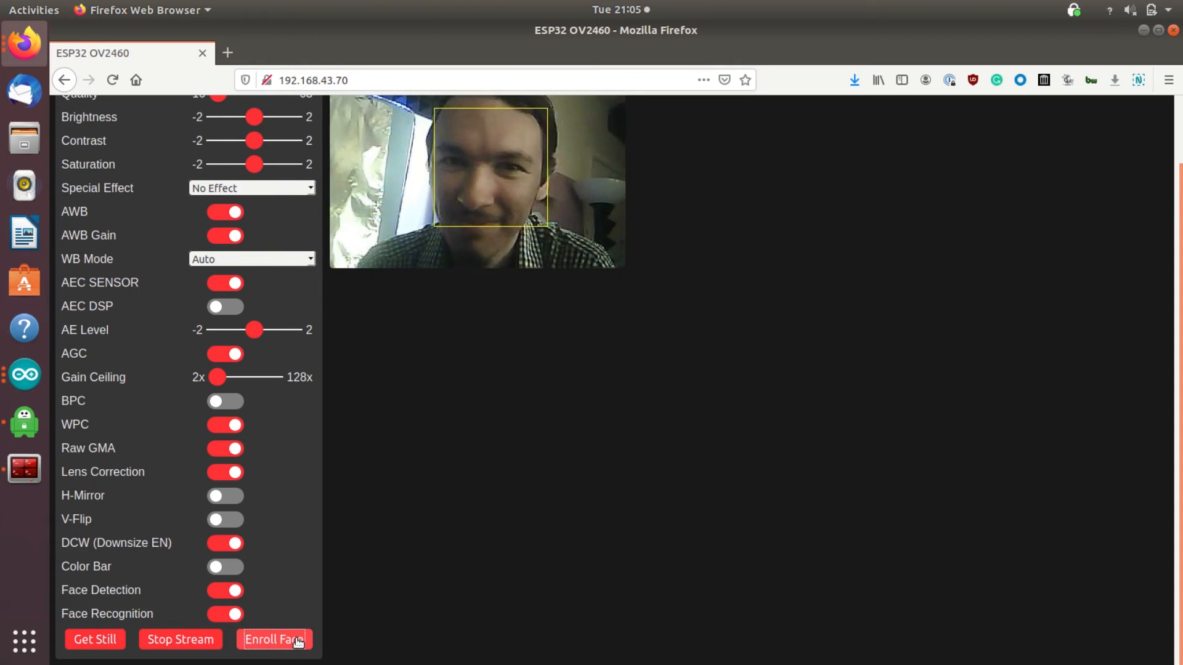
left_click(273, 639)
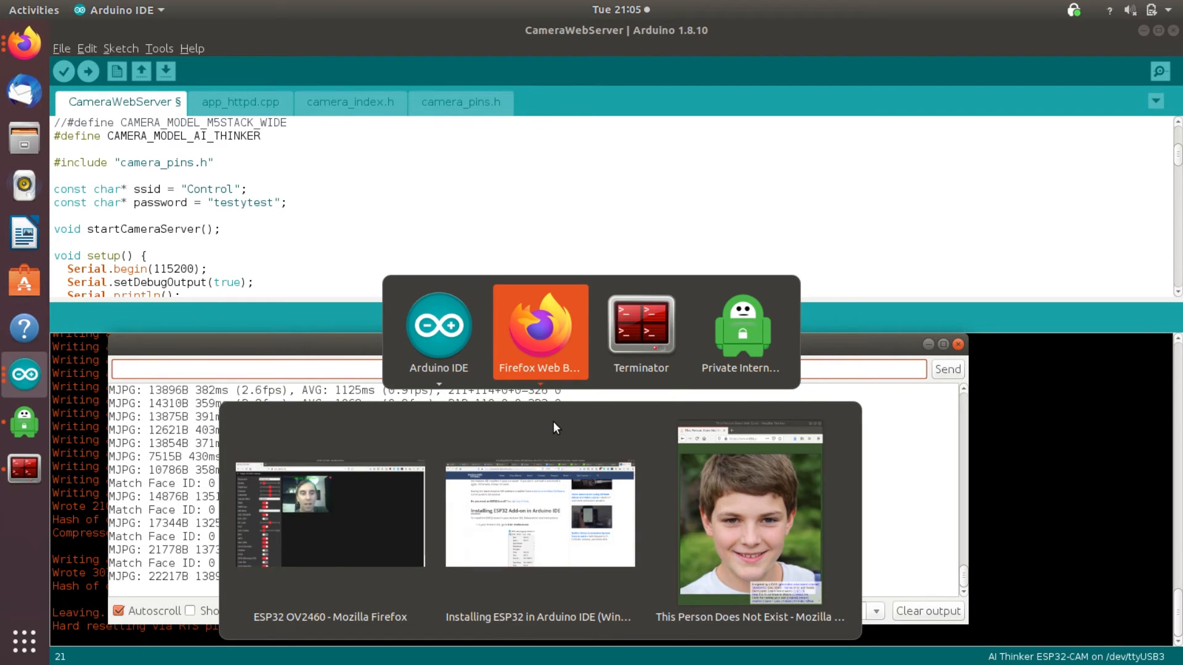
mouse_move(369, 498)
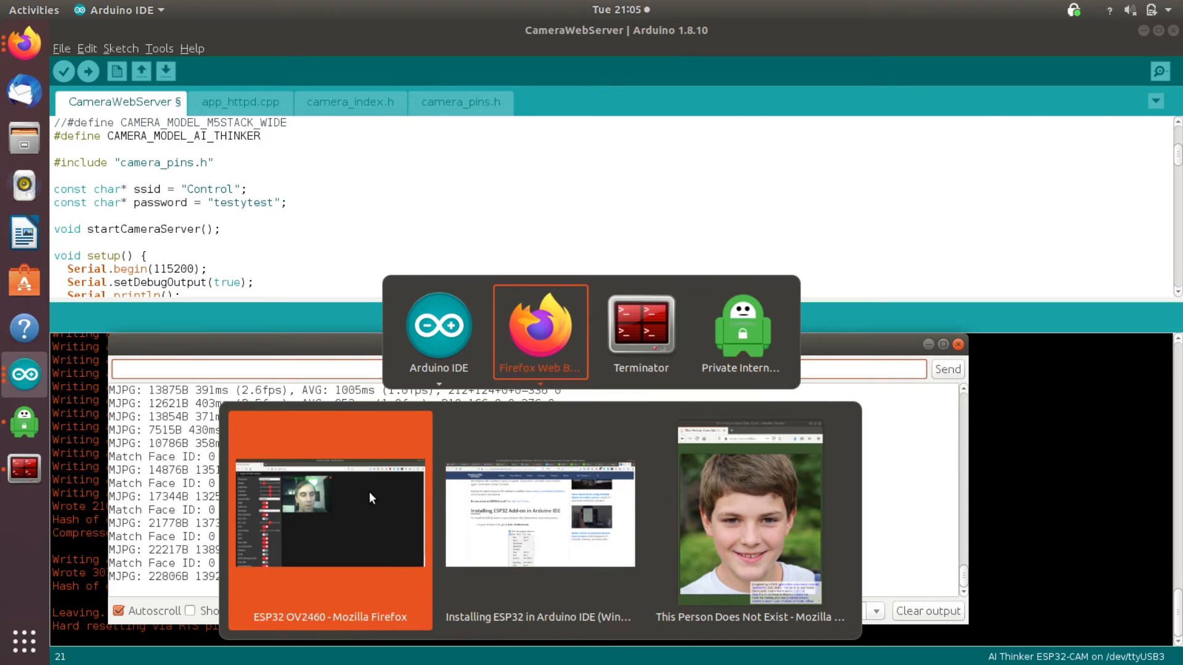
Return to the ESP32 camera stream window so a generated face gets flagged as Intruder Alert
left_click(330, 516)
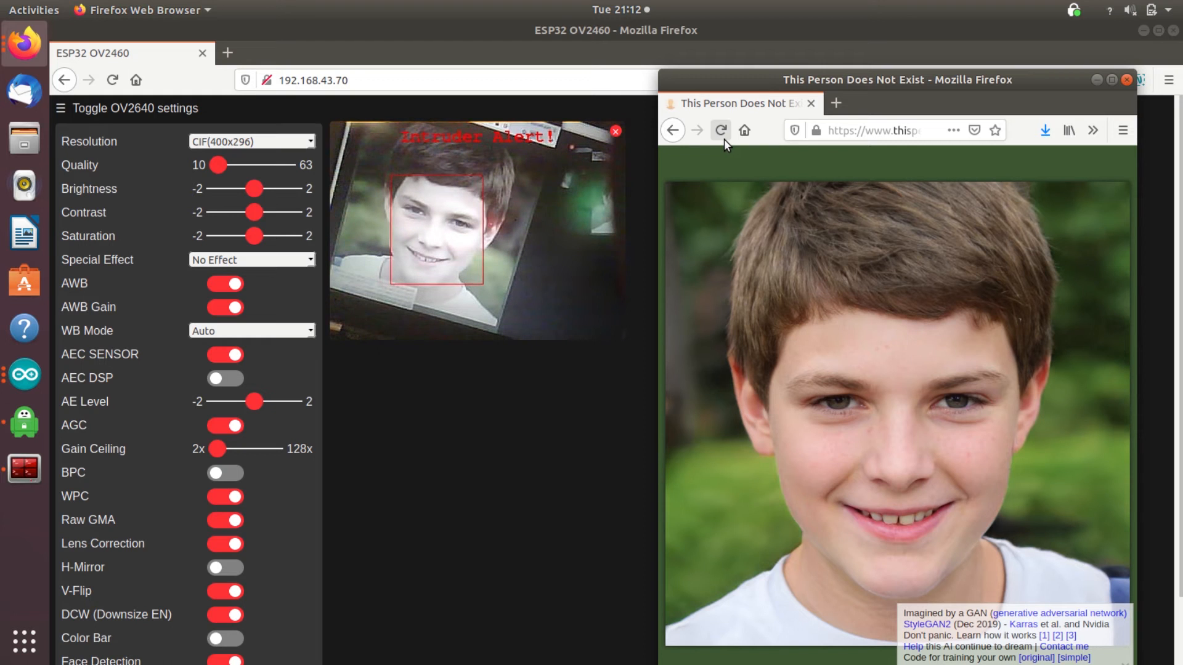
Reload This Person Does Not Exist eighteen times, each new face flagged Intruder Alert by the camera
left_click(719, 130)
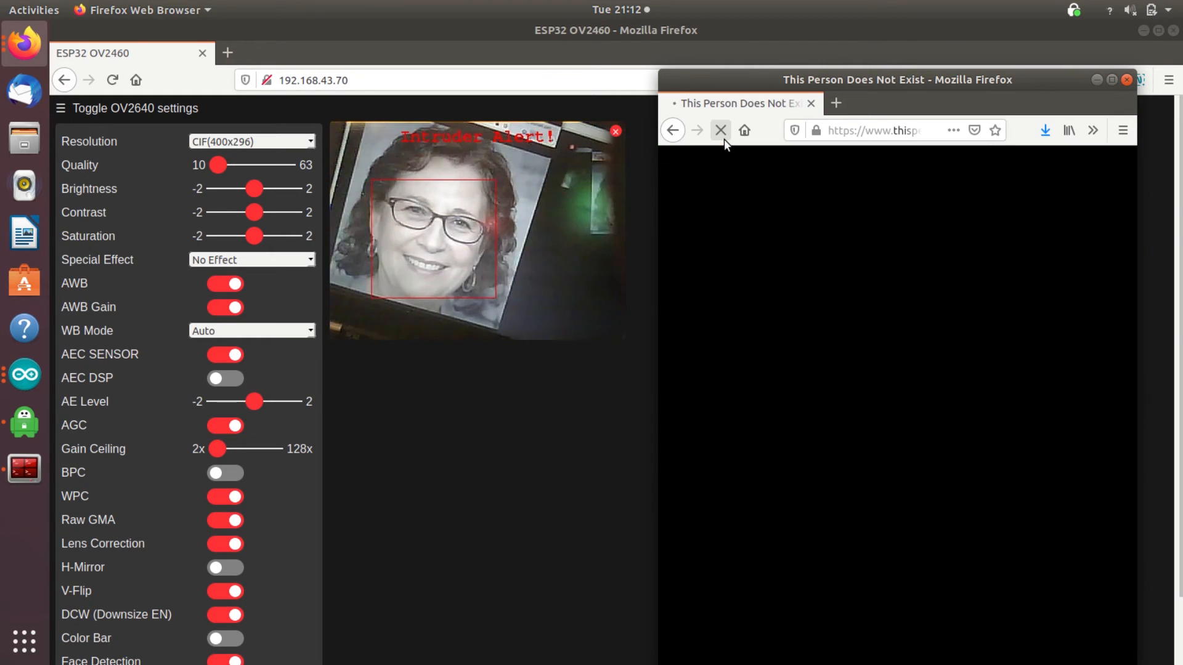
left_click(718, 131)
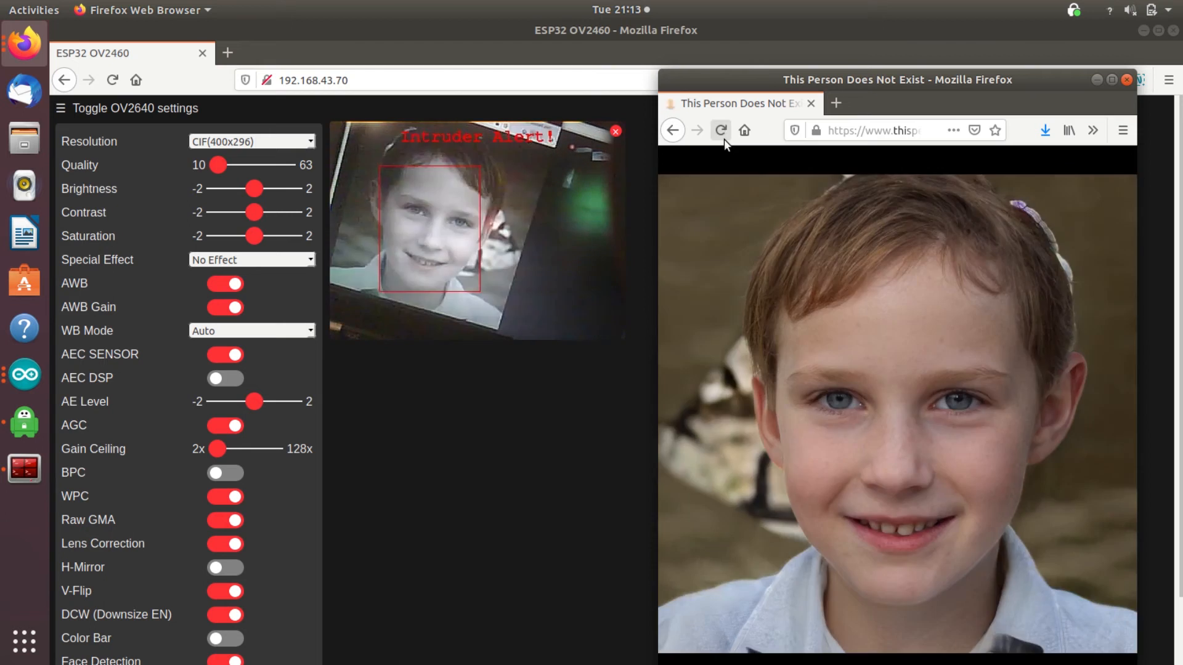
left_click(719, 129)
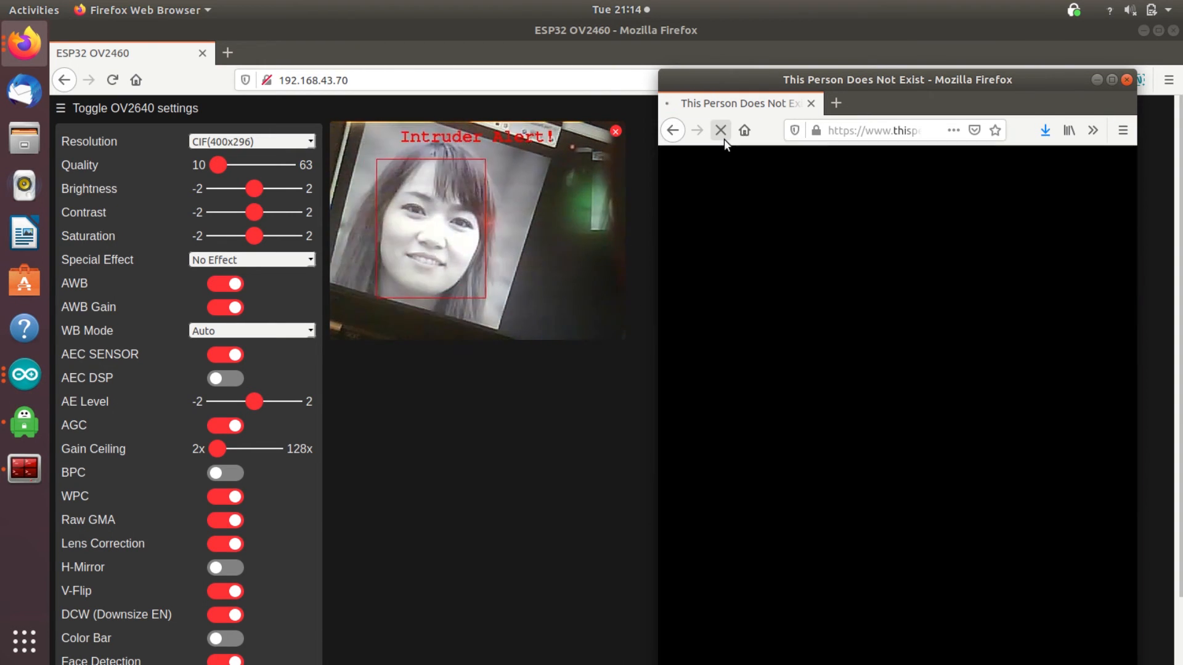
left_click(719, 129)
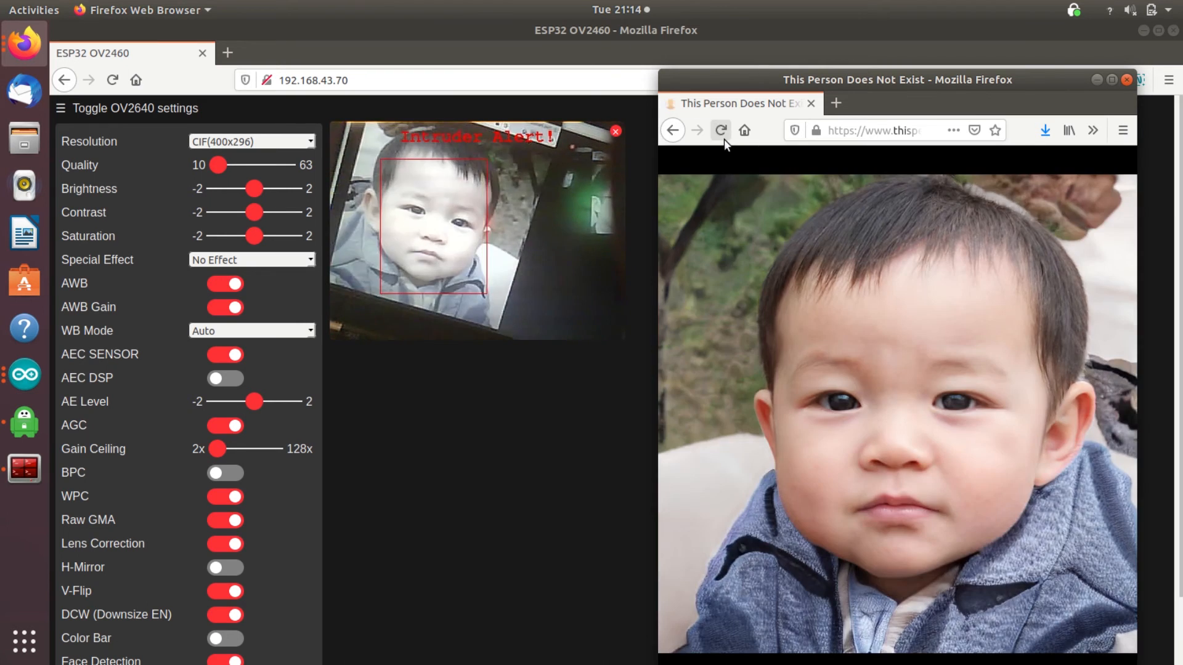
left_click(721, 130)
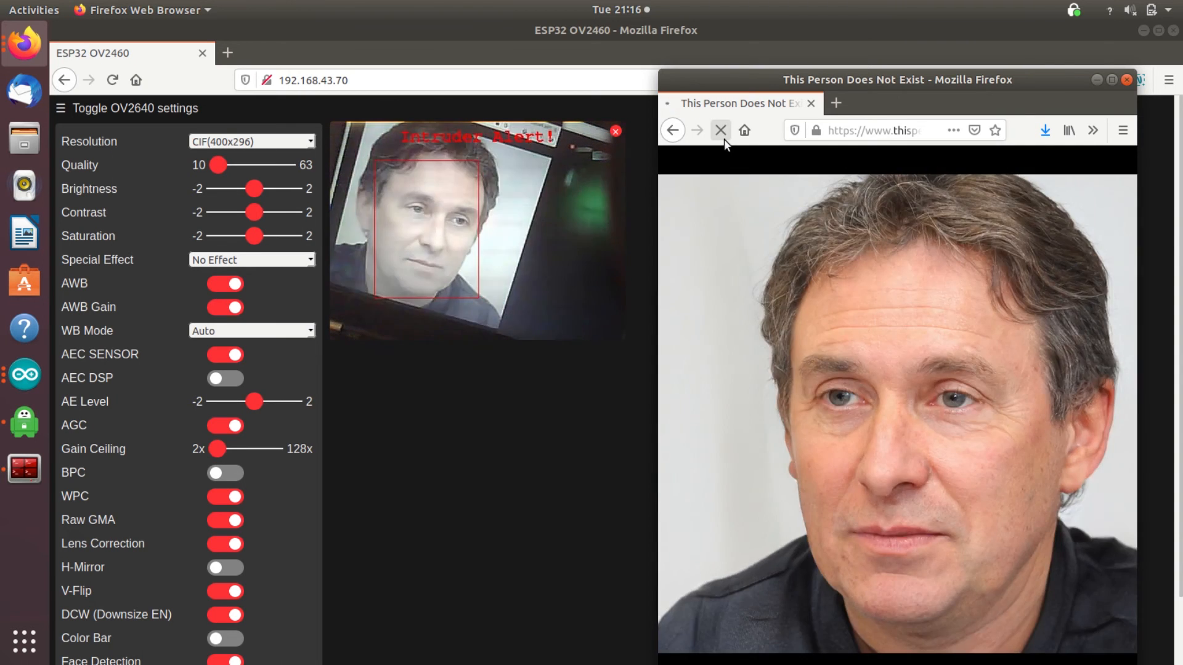
left_click(720, 129)
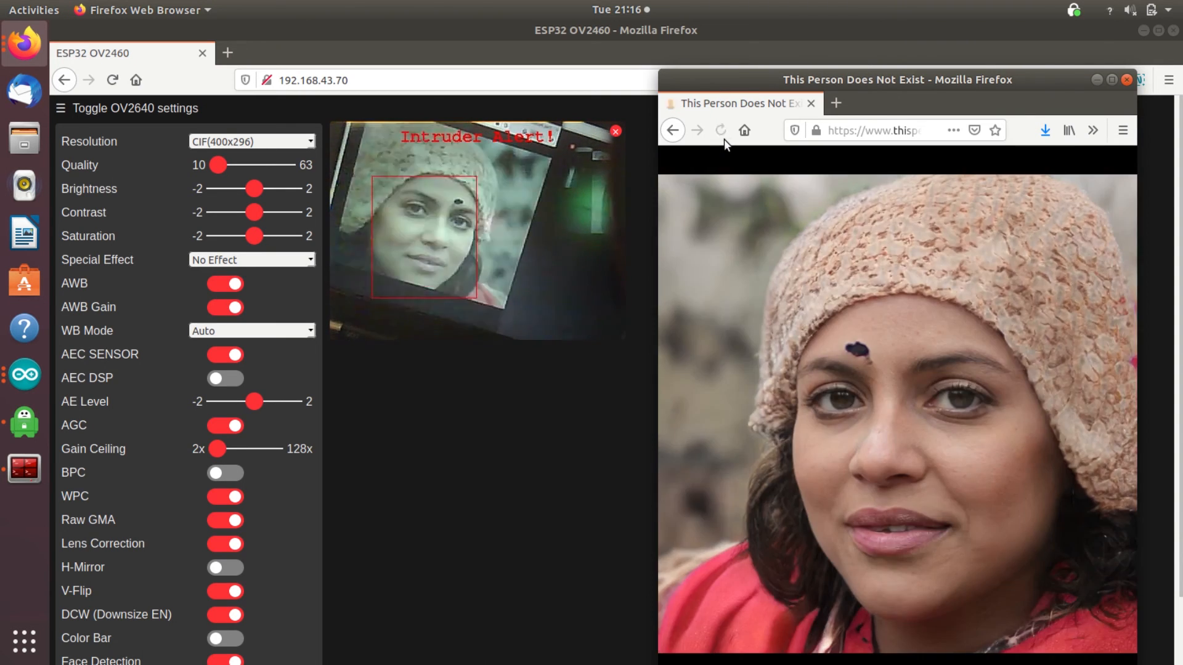
left_click(719, 129)
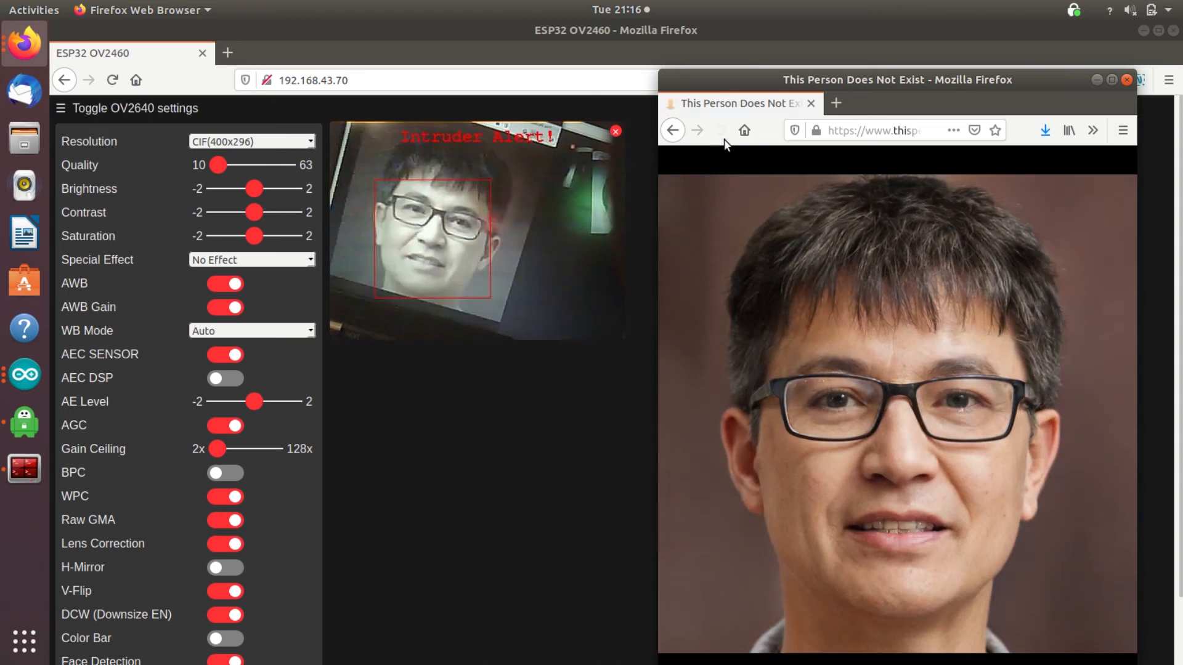
left_click(719, 129)
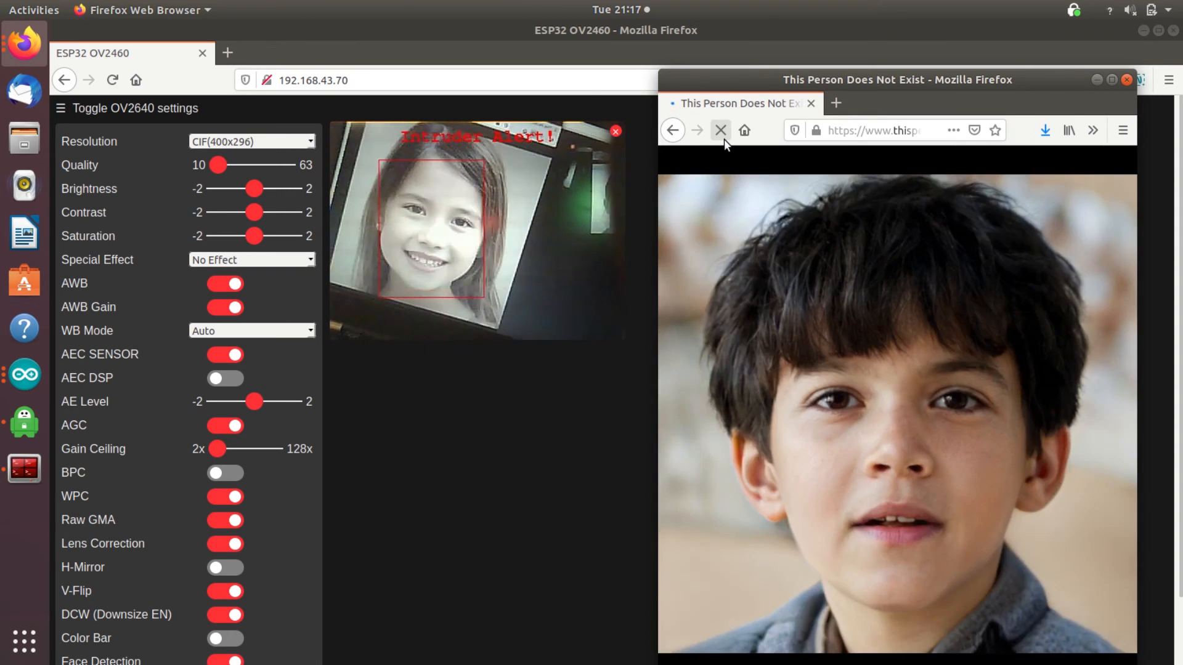
left_click(721, 130)
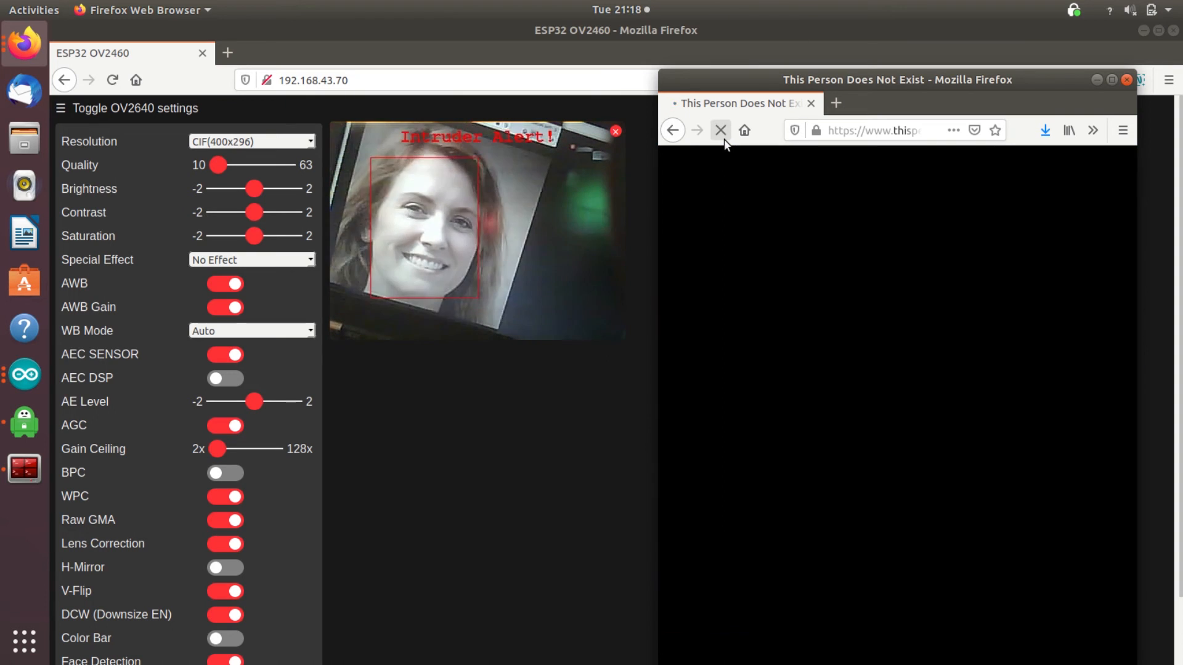
left_click(719, 129)
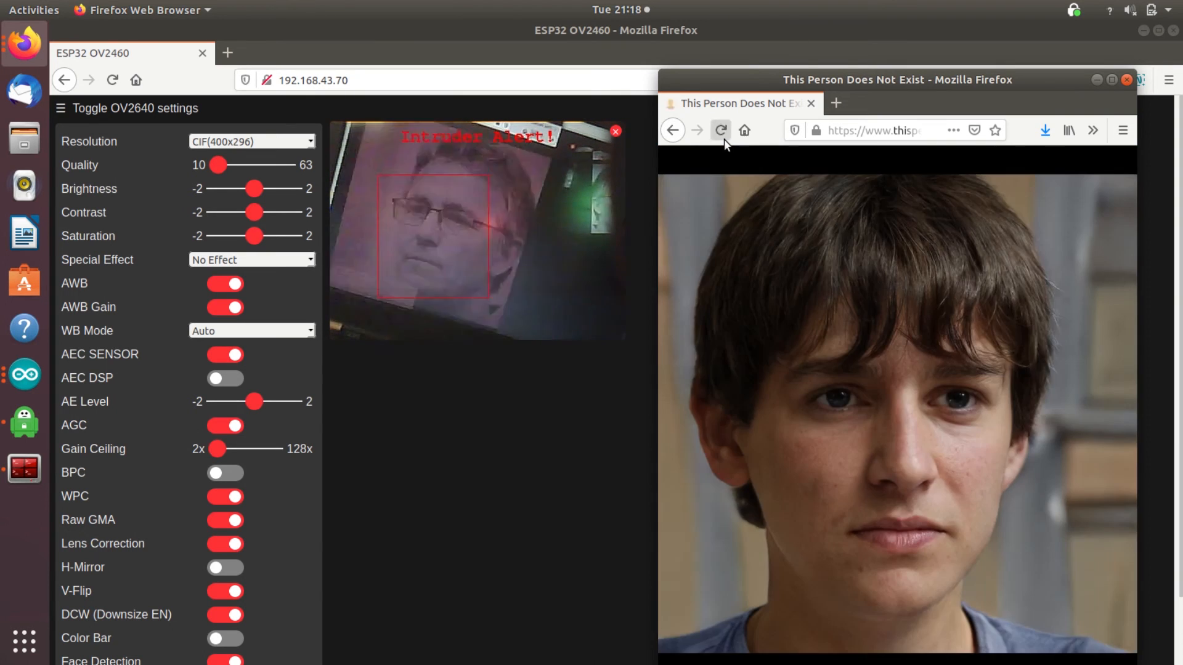
left_click(721, 129)
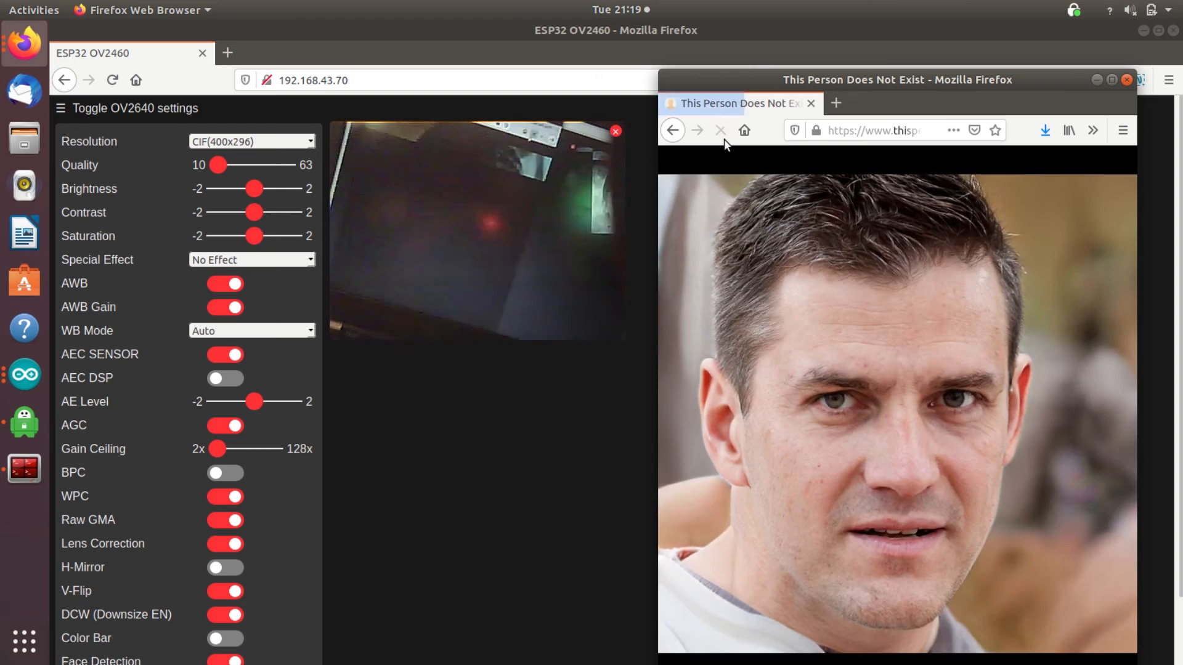
left_click(720, 130)
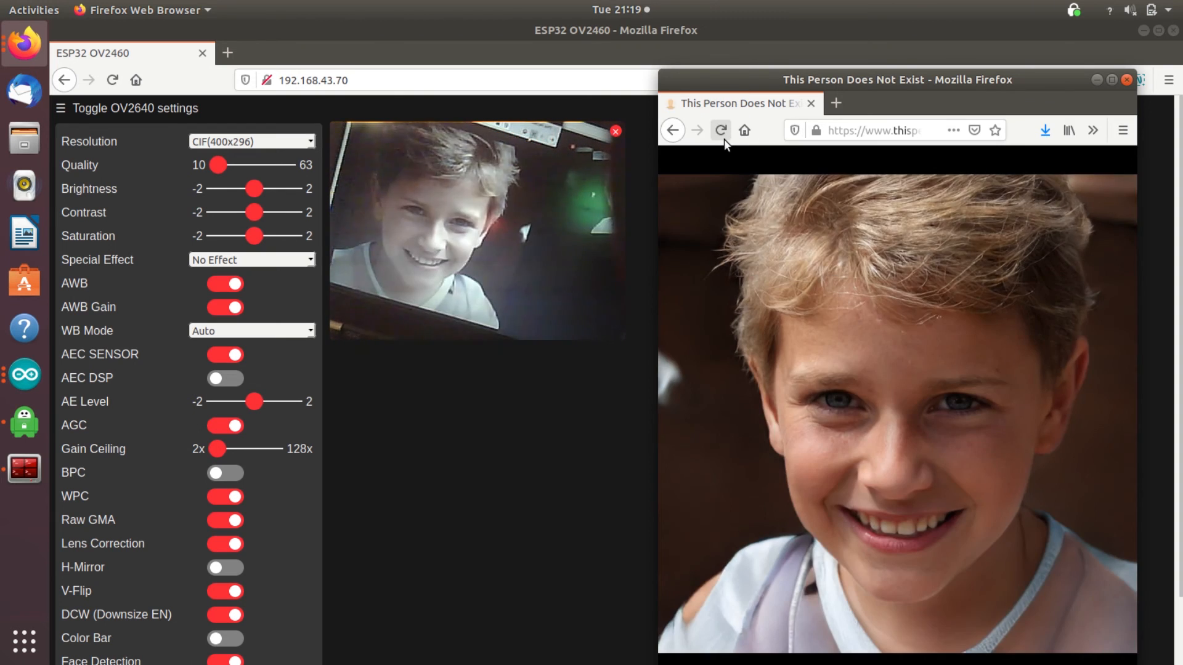
left_click(720, 130)
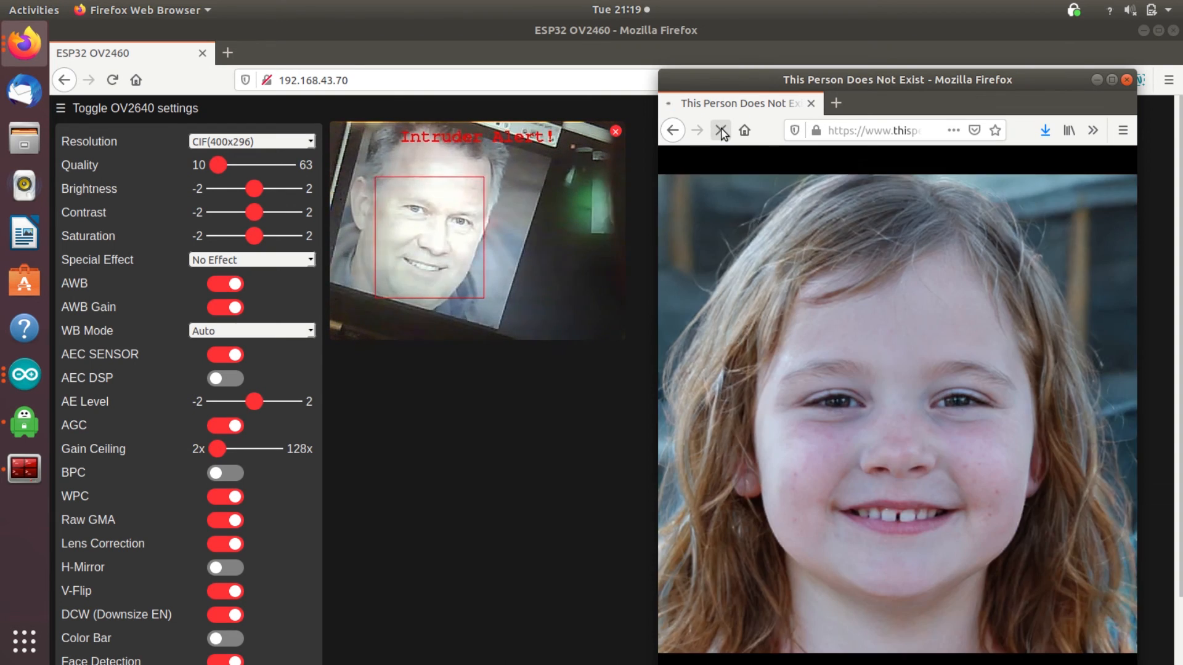
left_click(721, 130)
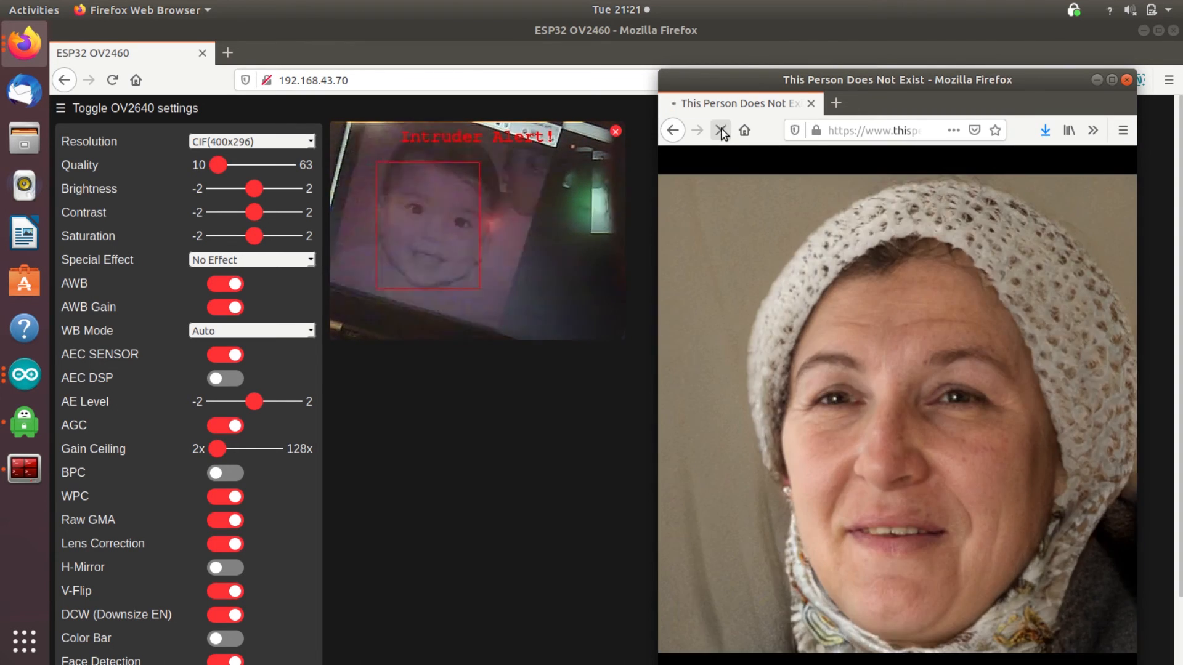
left_click(721, 129)
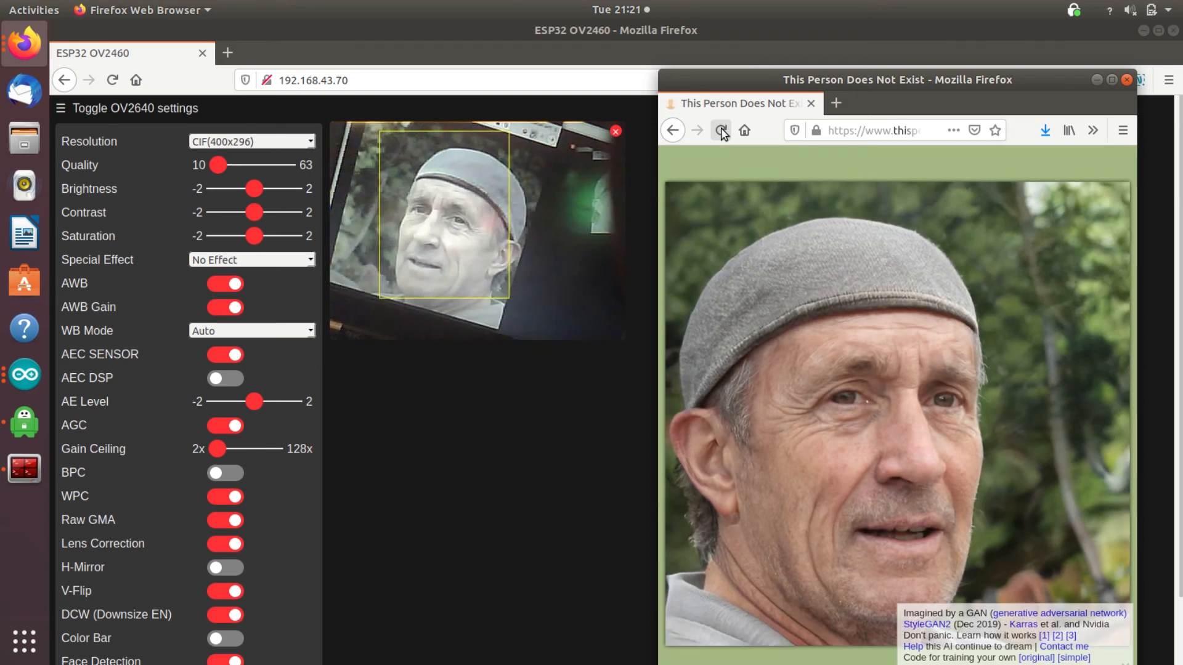
left_click(721, 129)
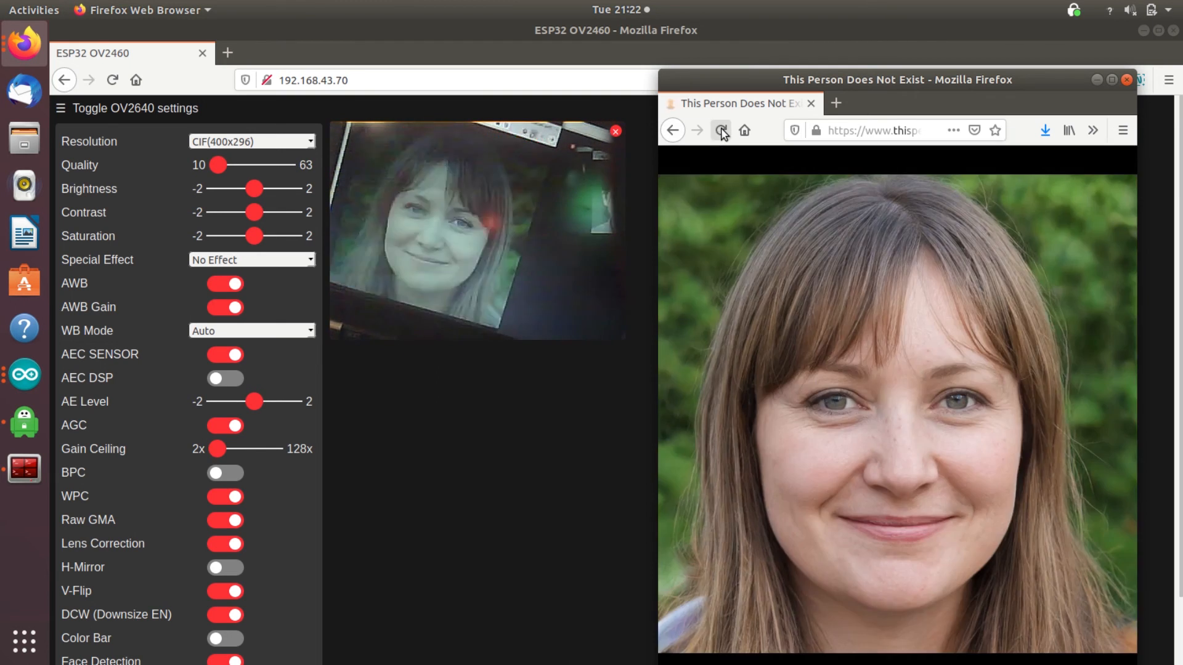
left_click(721, 131)
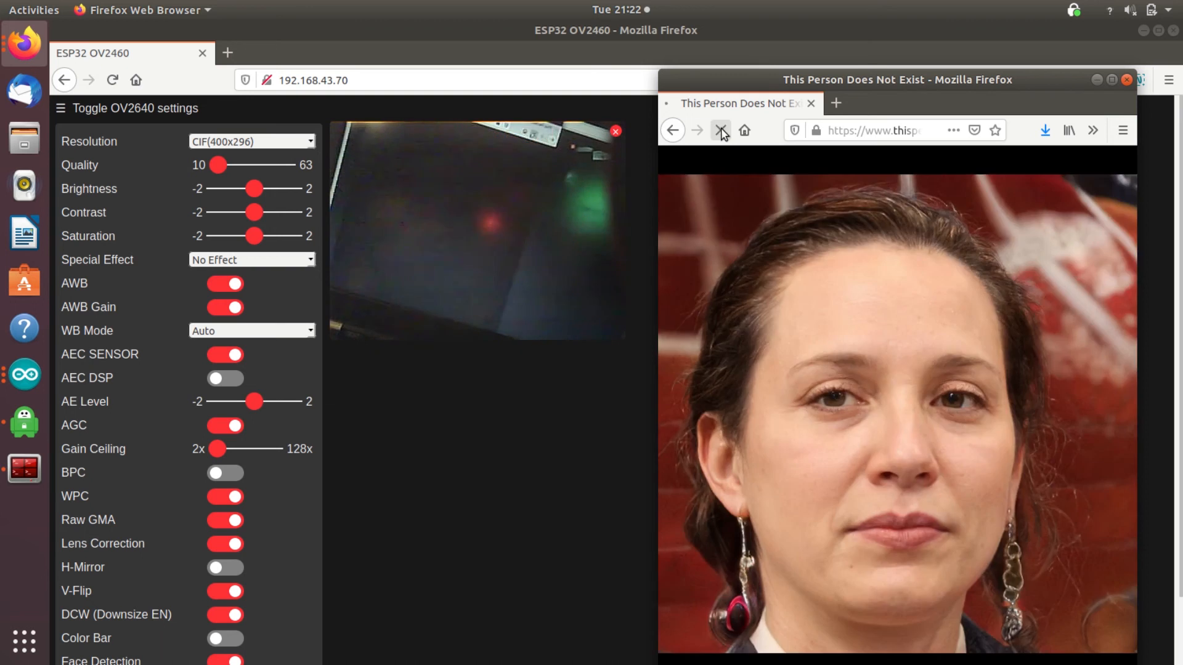
left_click(721, 130)
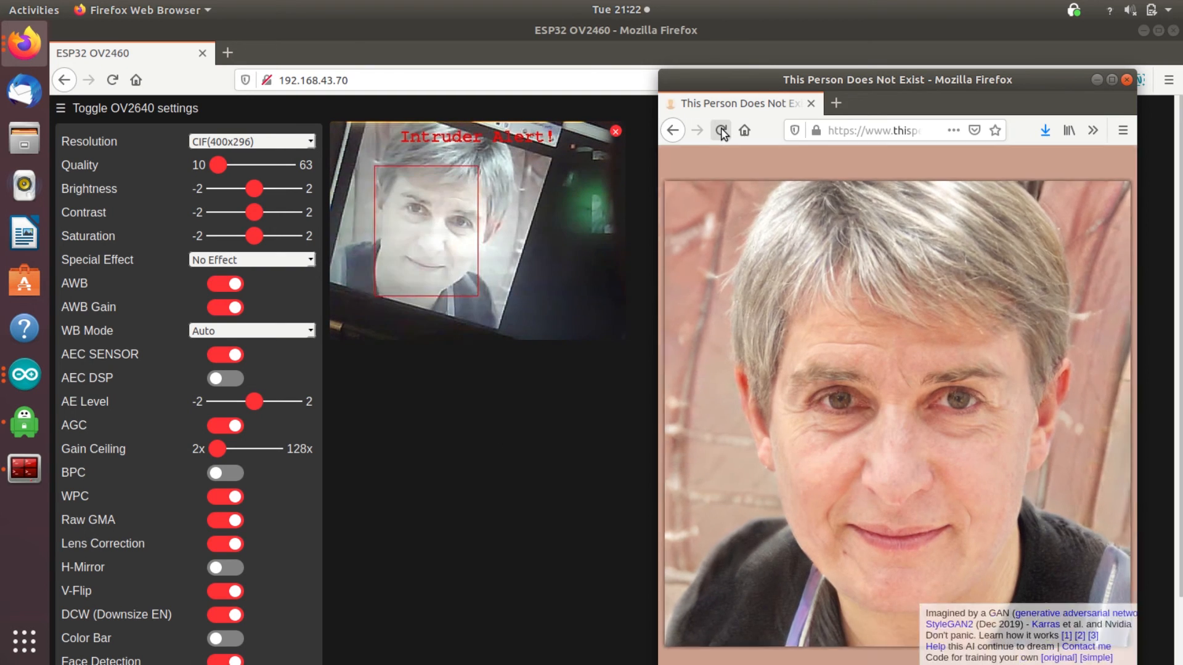